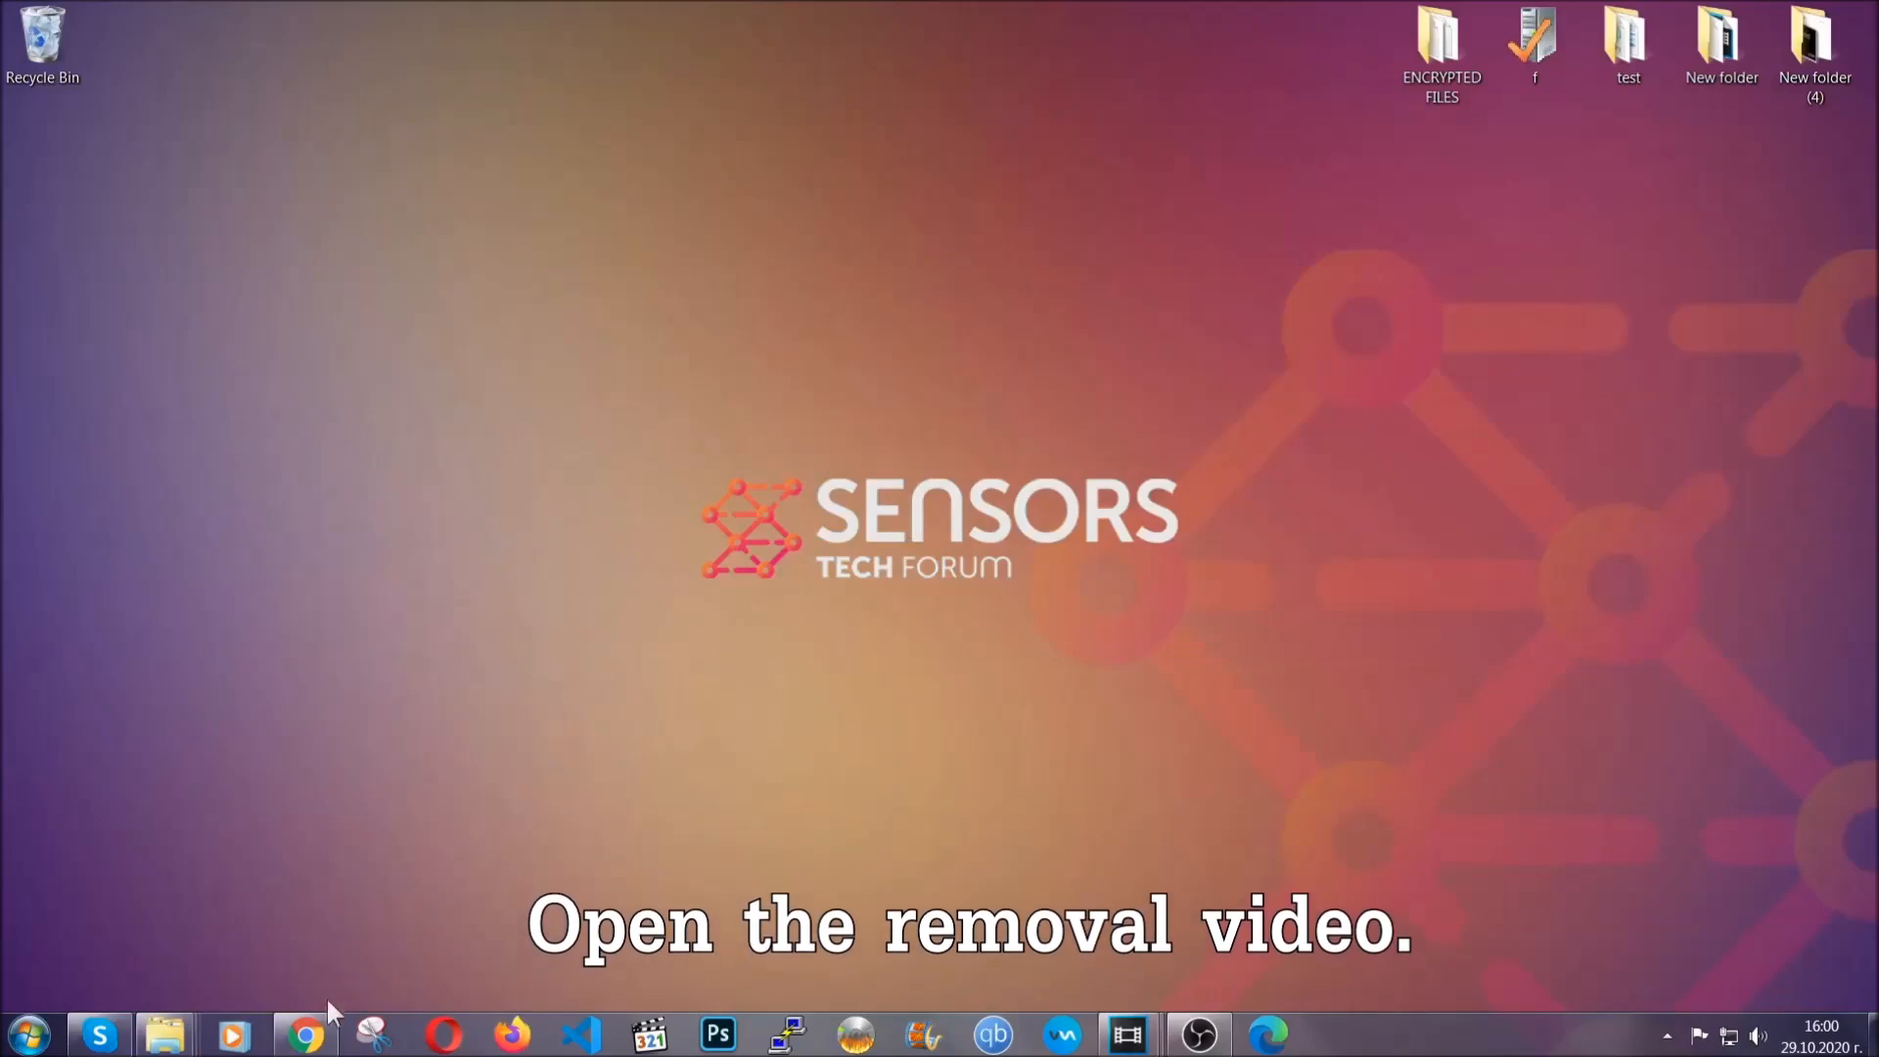
- From the YouTube removal video reach the SensorsTechForum guide and download the SpyHunter installer
left_click(301, 1034)
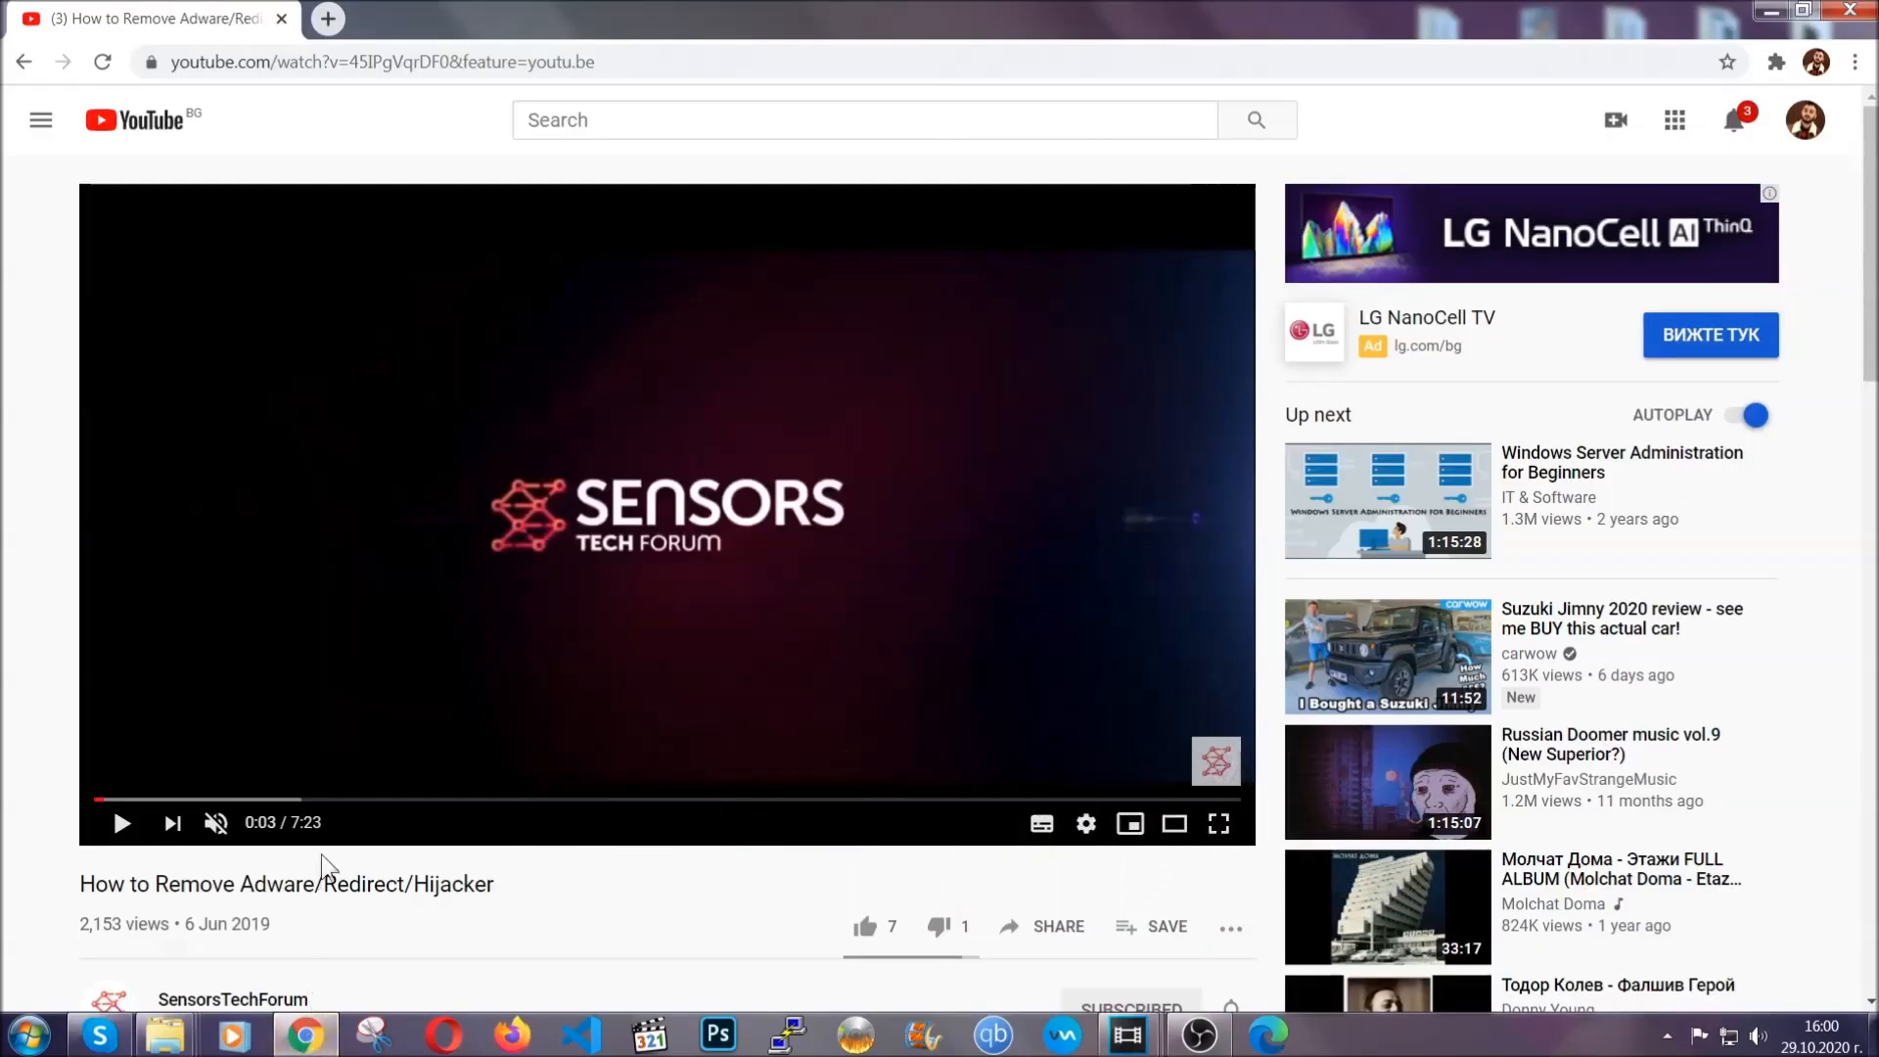
scroll("down", 3)
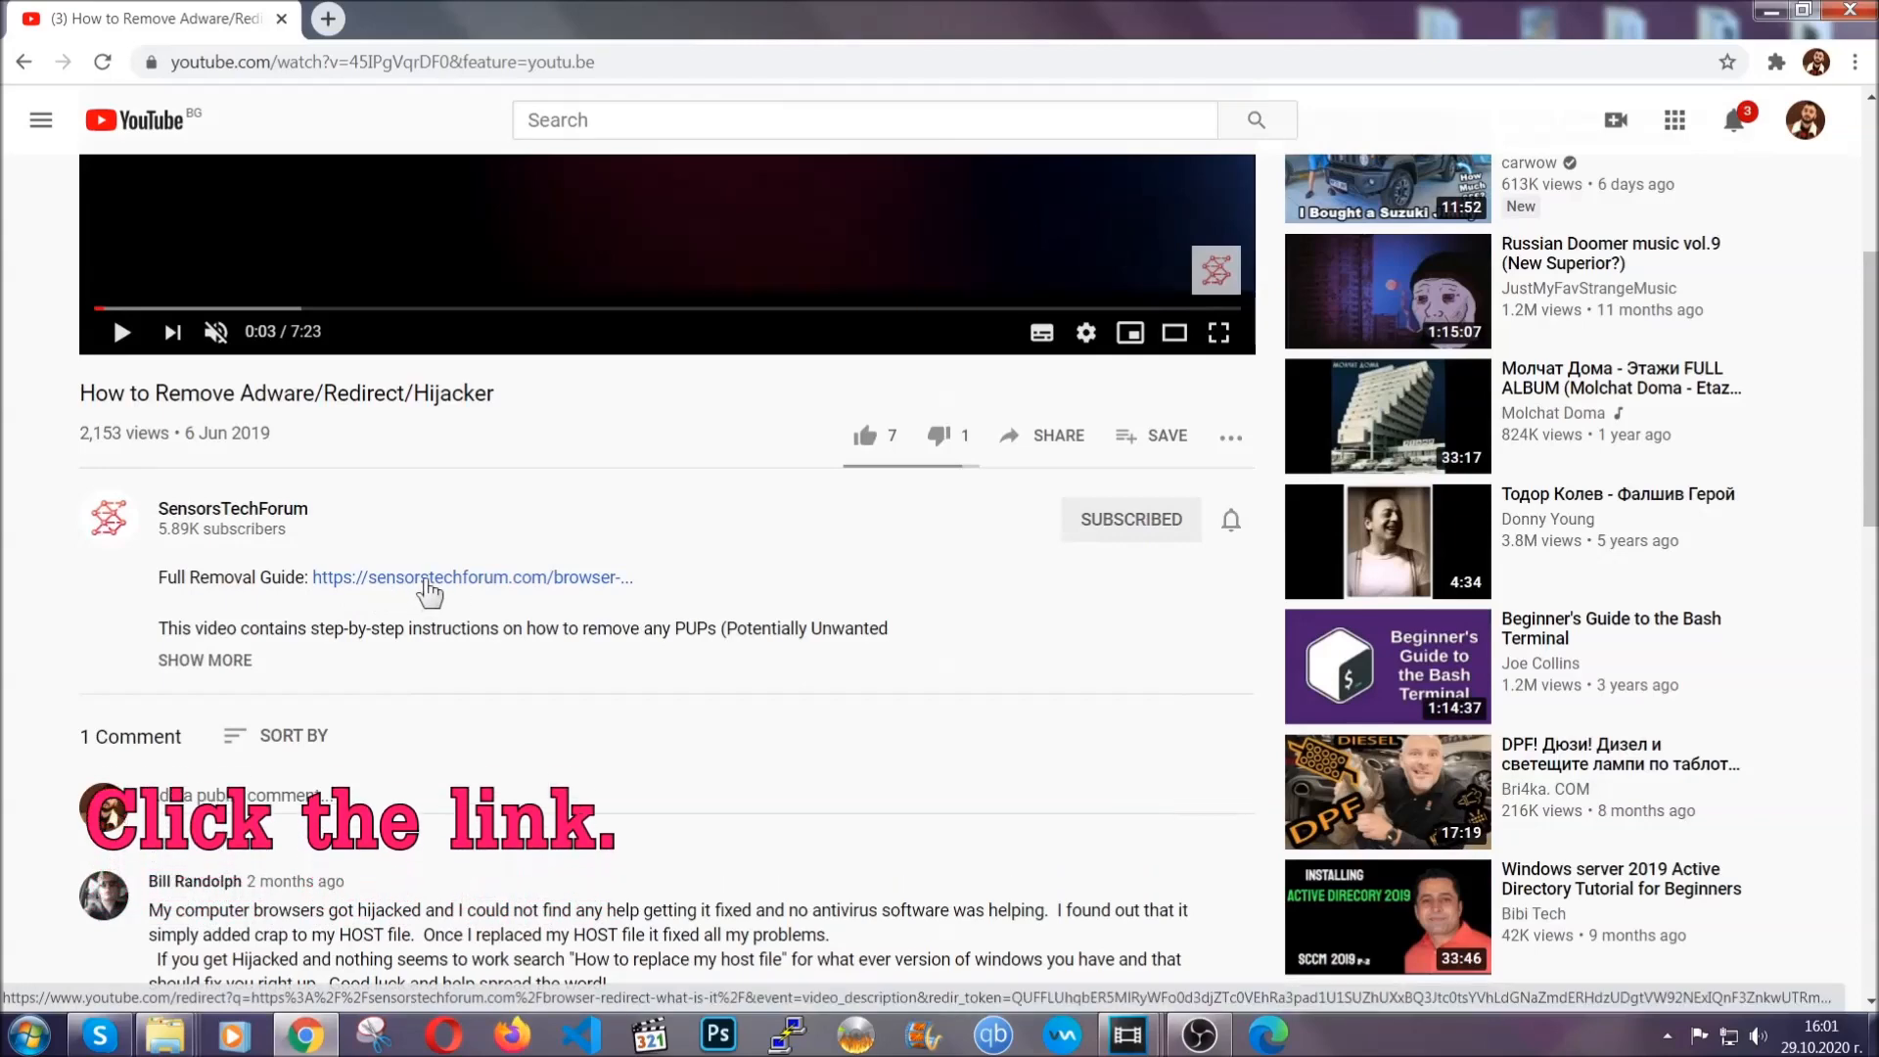
left_click(472, 576)
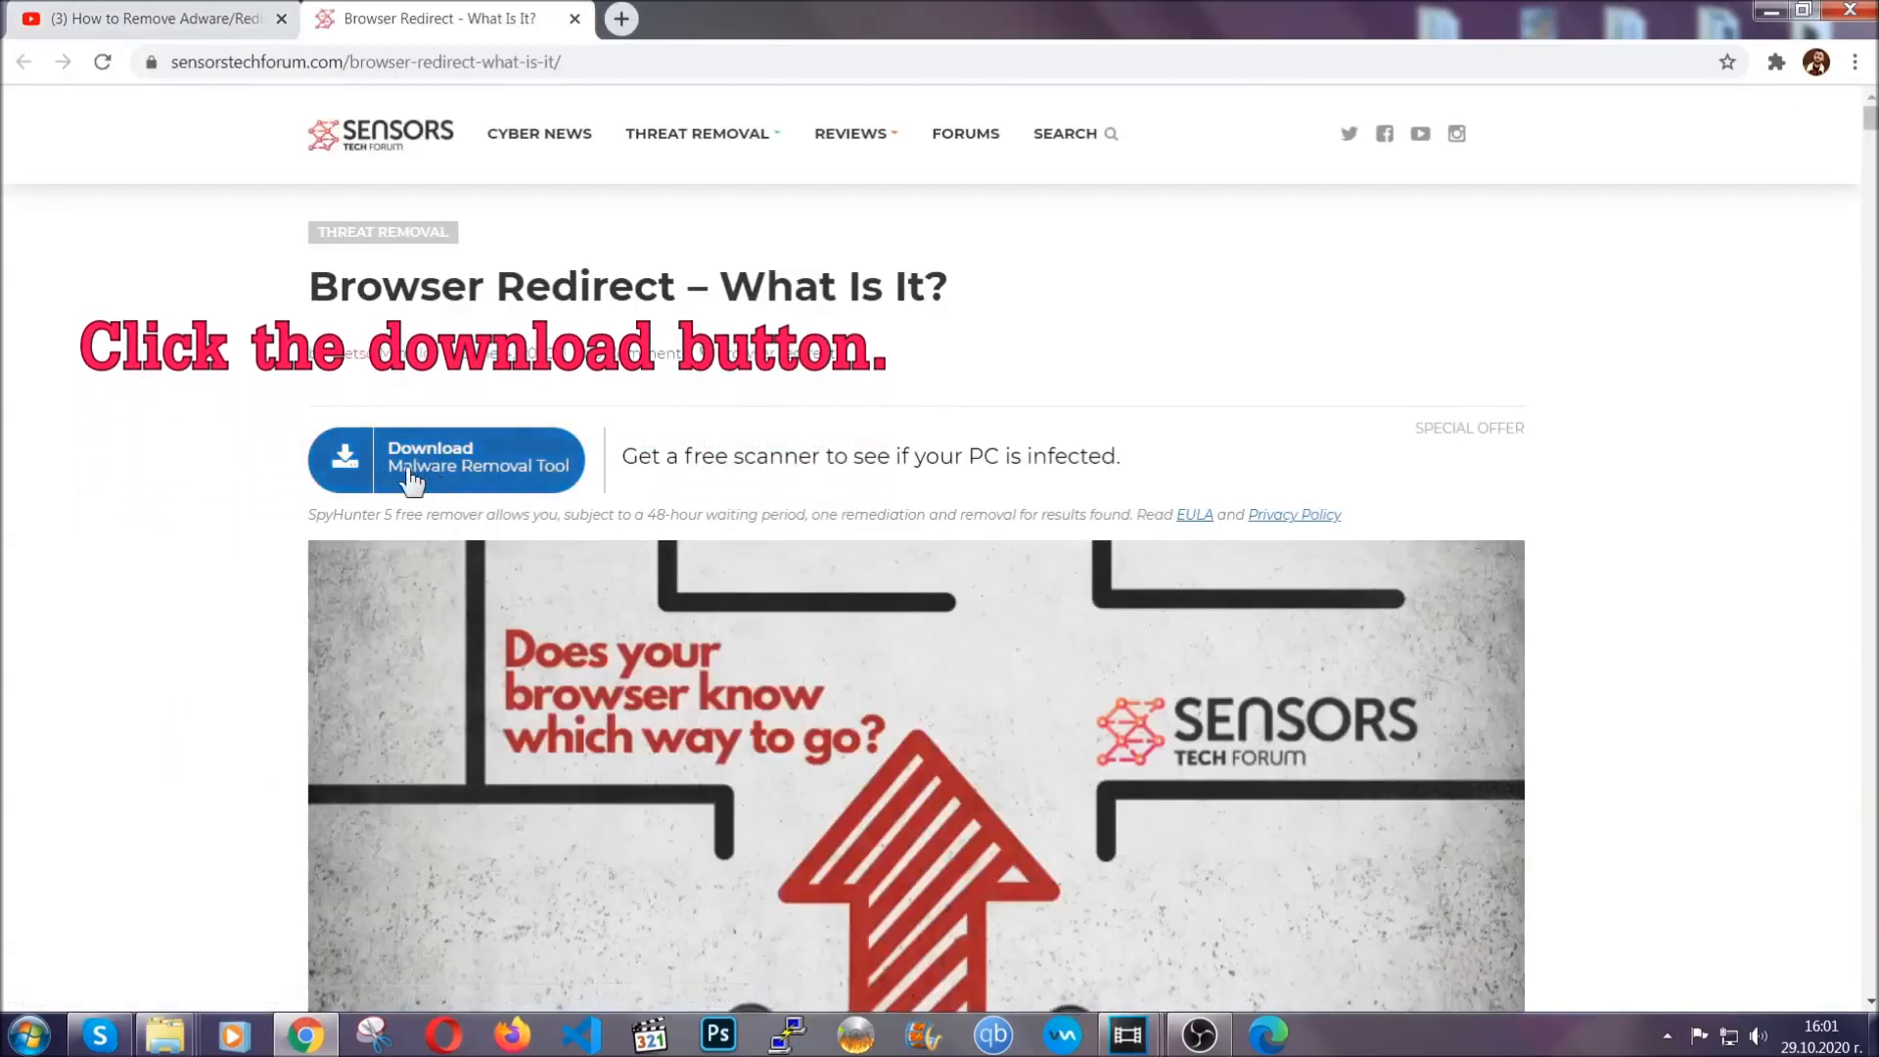
left_click(446, 458)
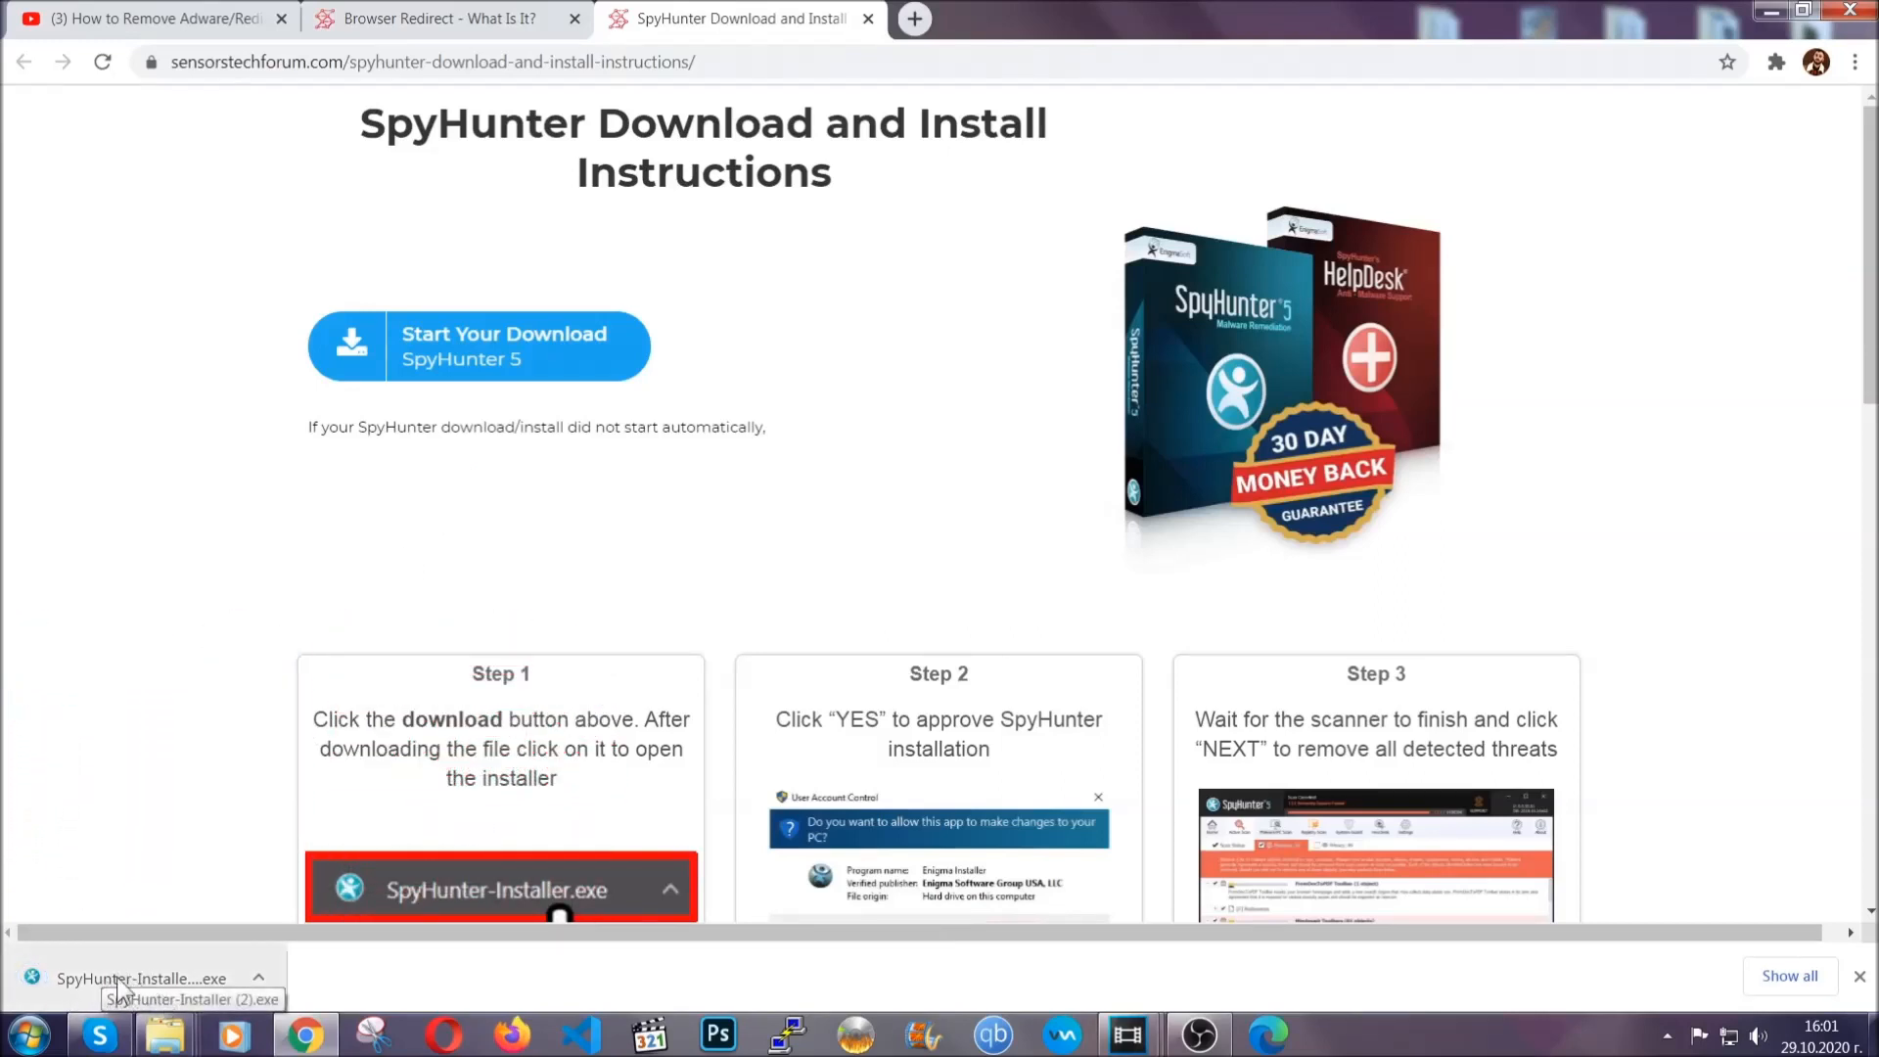
- Run SpyHunter-Installer.exe, choose English, continue and accept the EULA to install SpyHunter 5
left_click(137, 978)
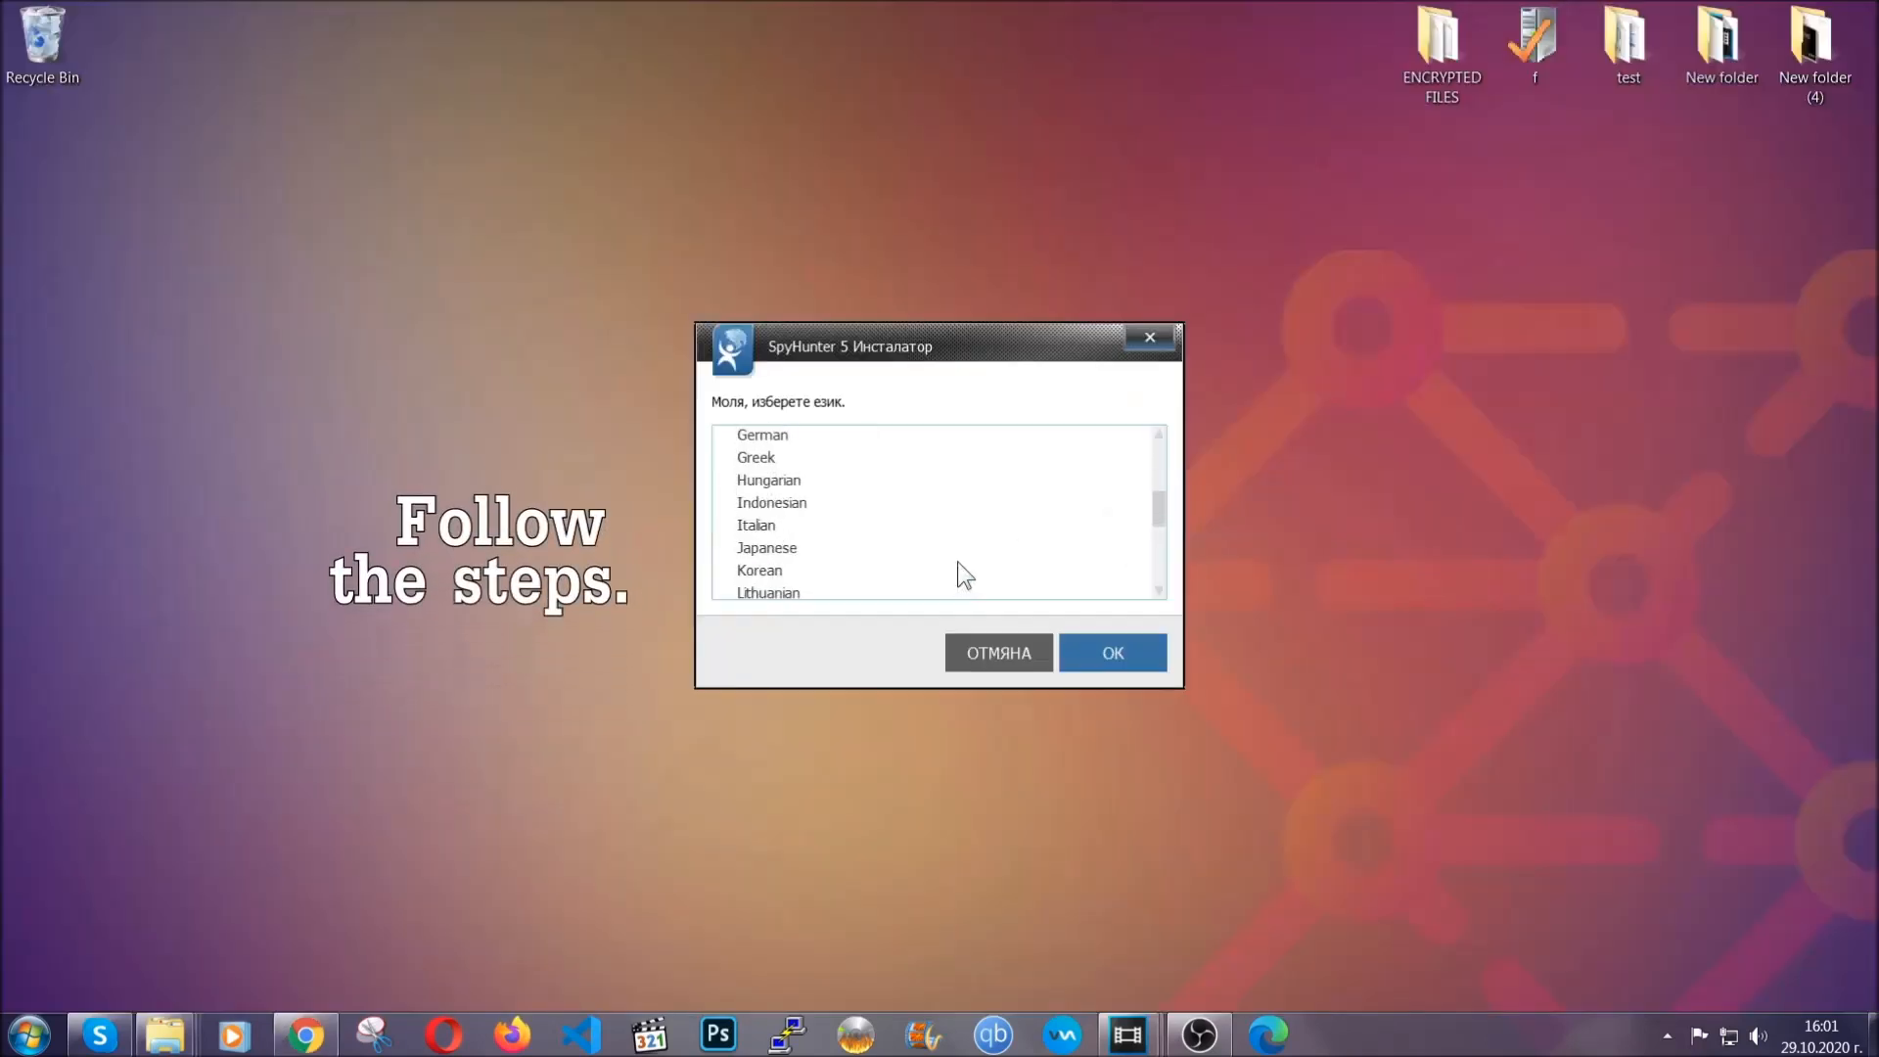
scroll("up", 3)
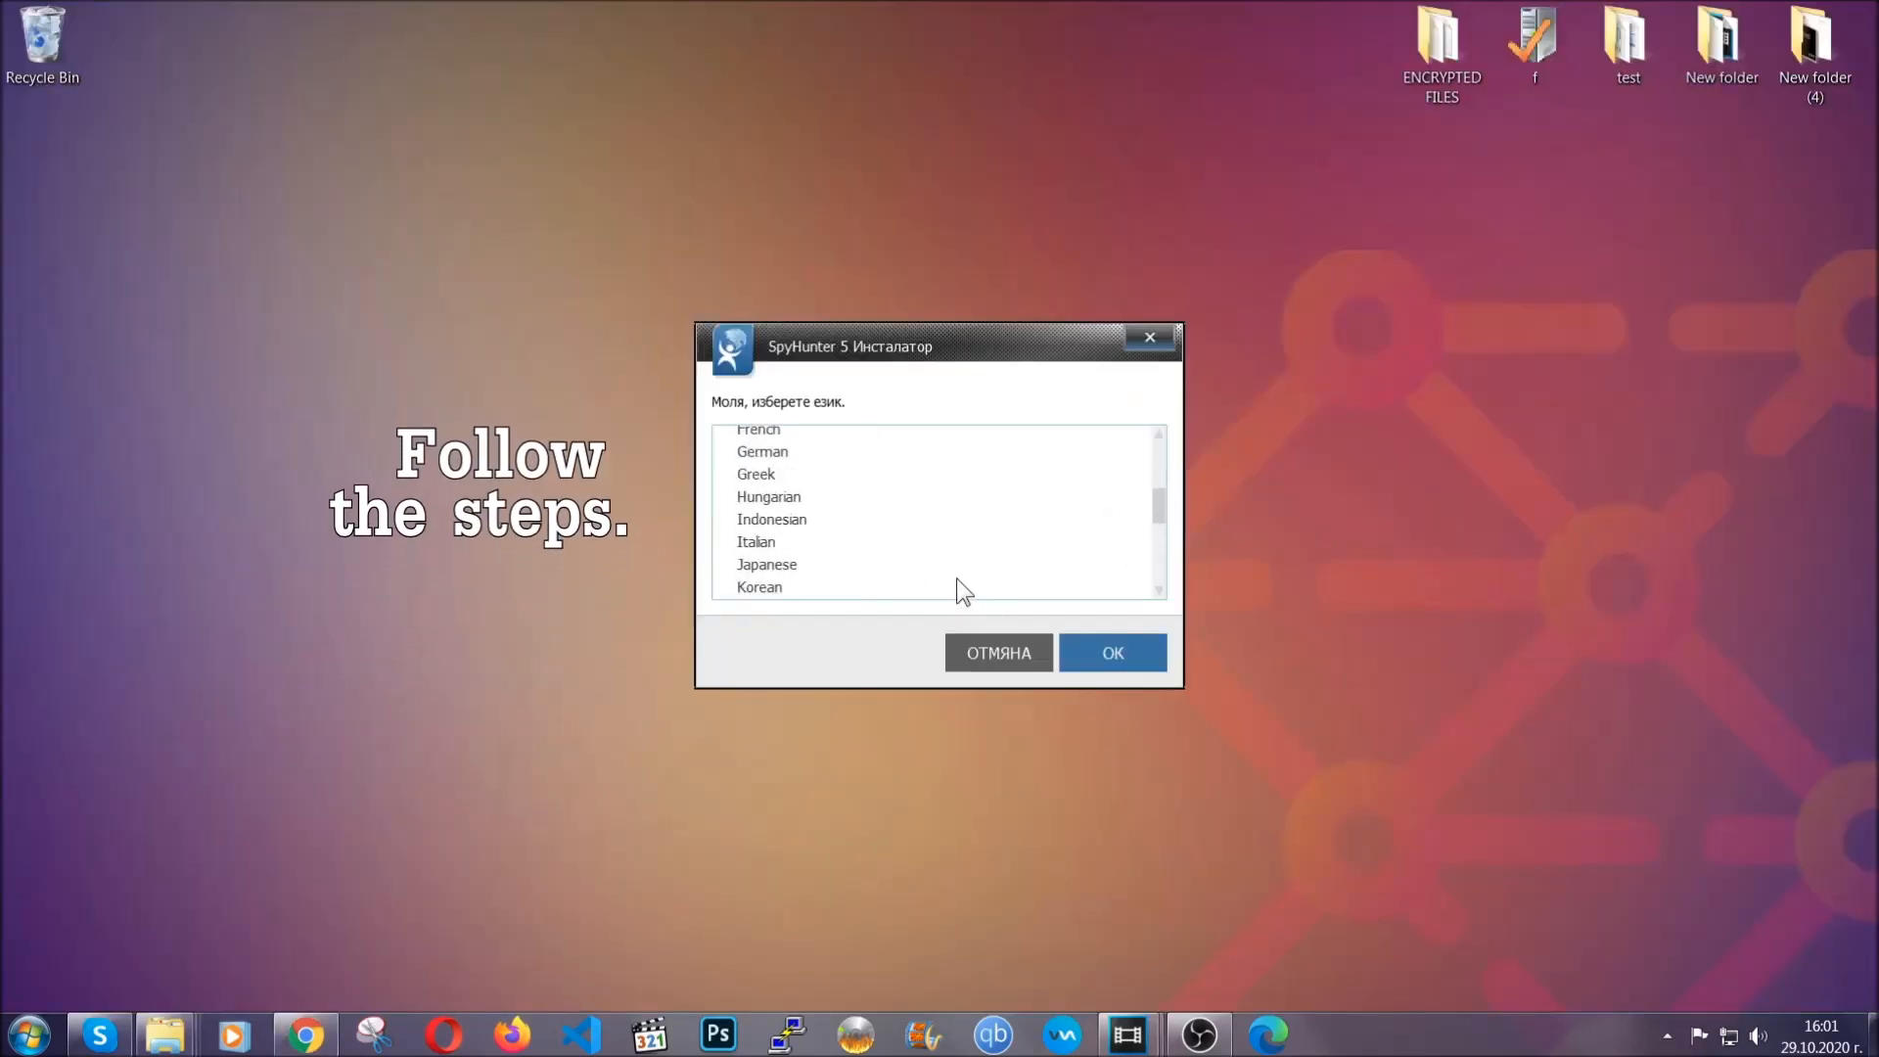
left_click(760, 499)
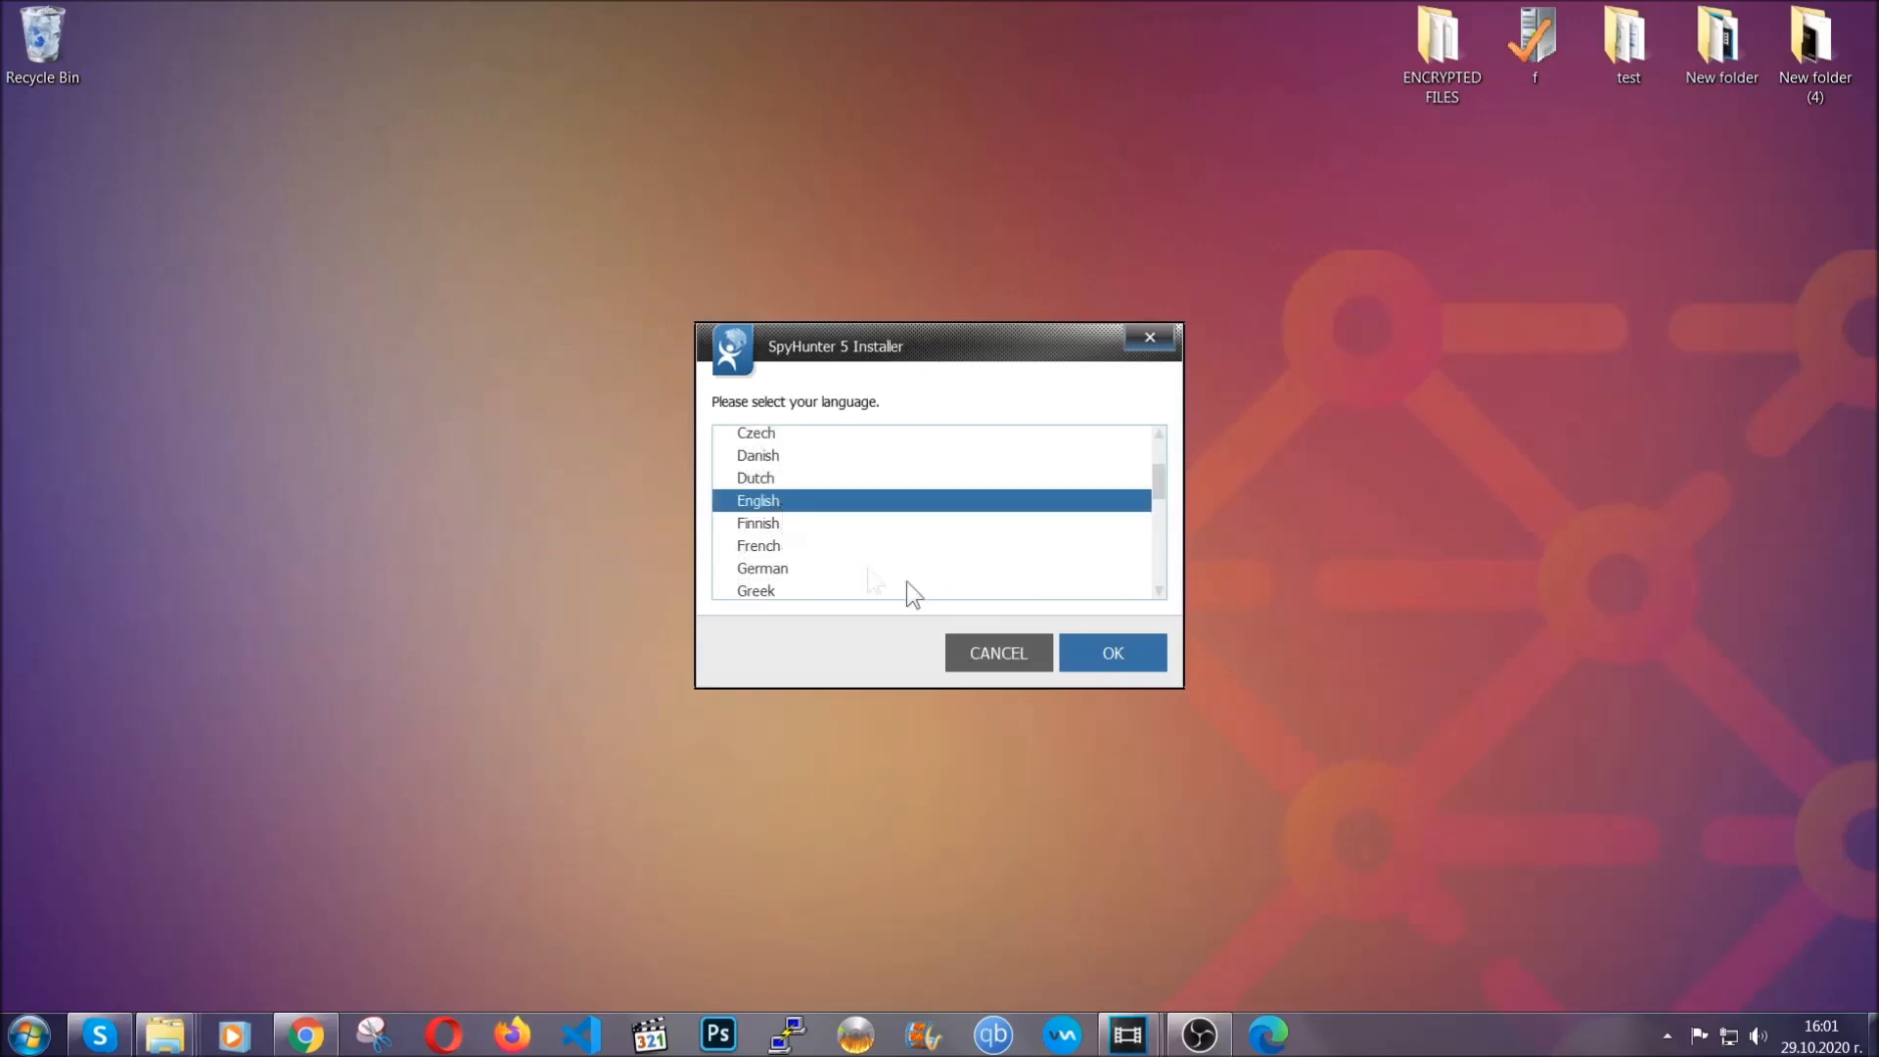
left_click(1109, 652)
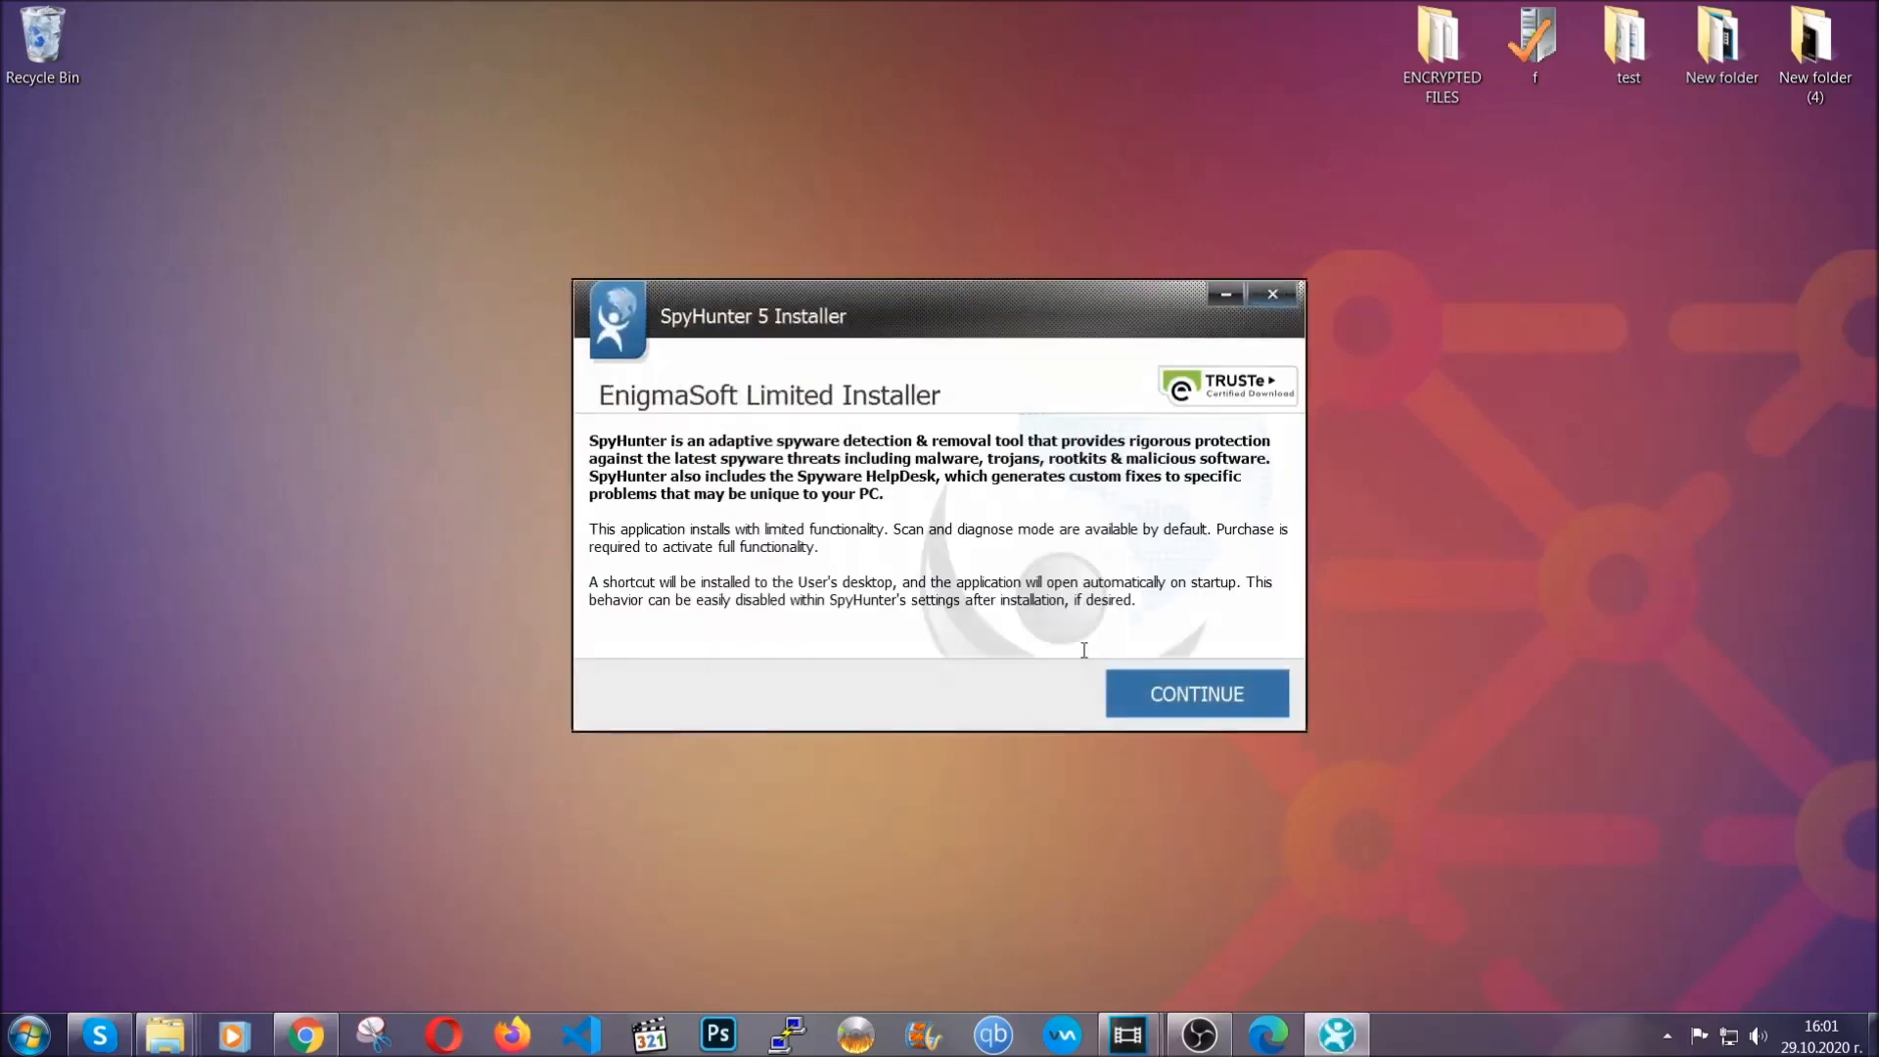
left_click(1194, 693)
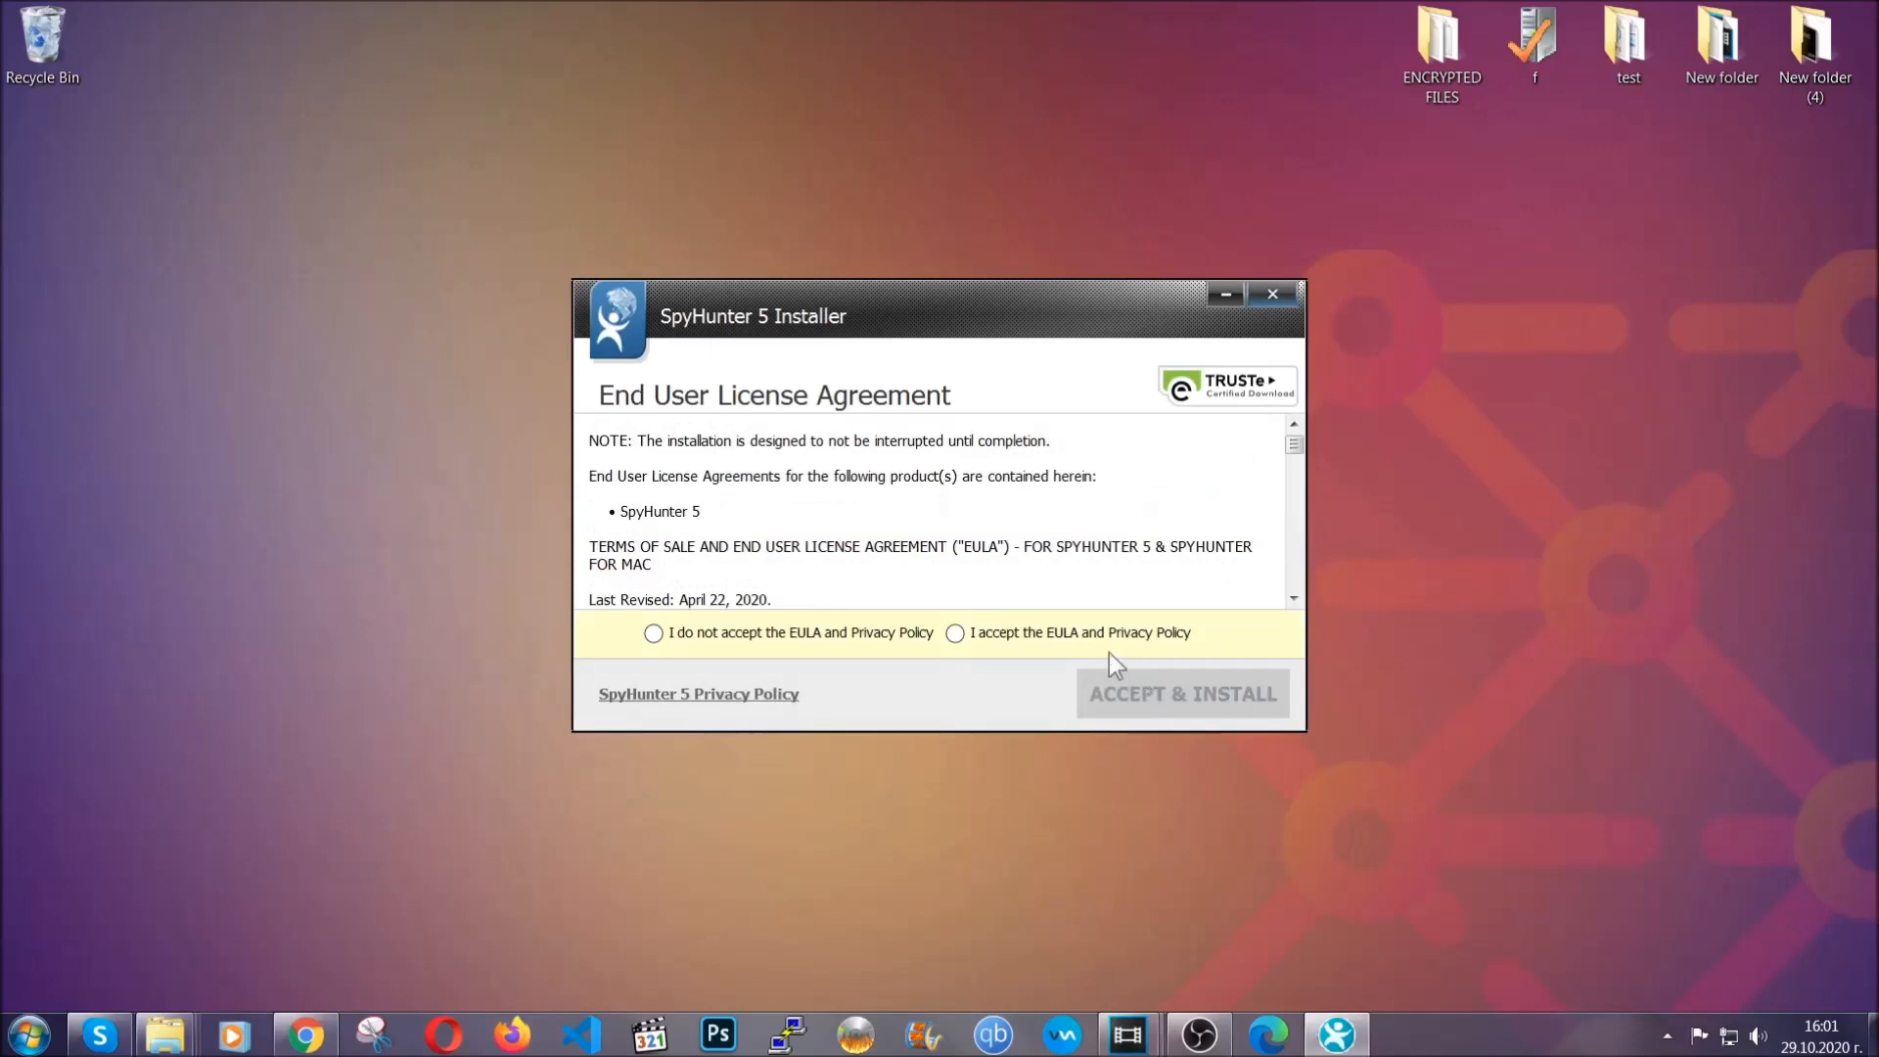
left_click(1181, 693)
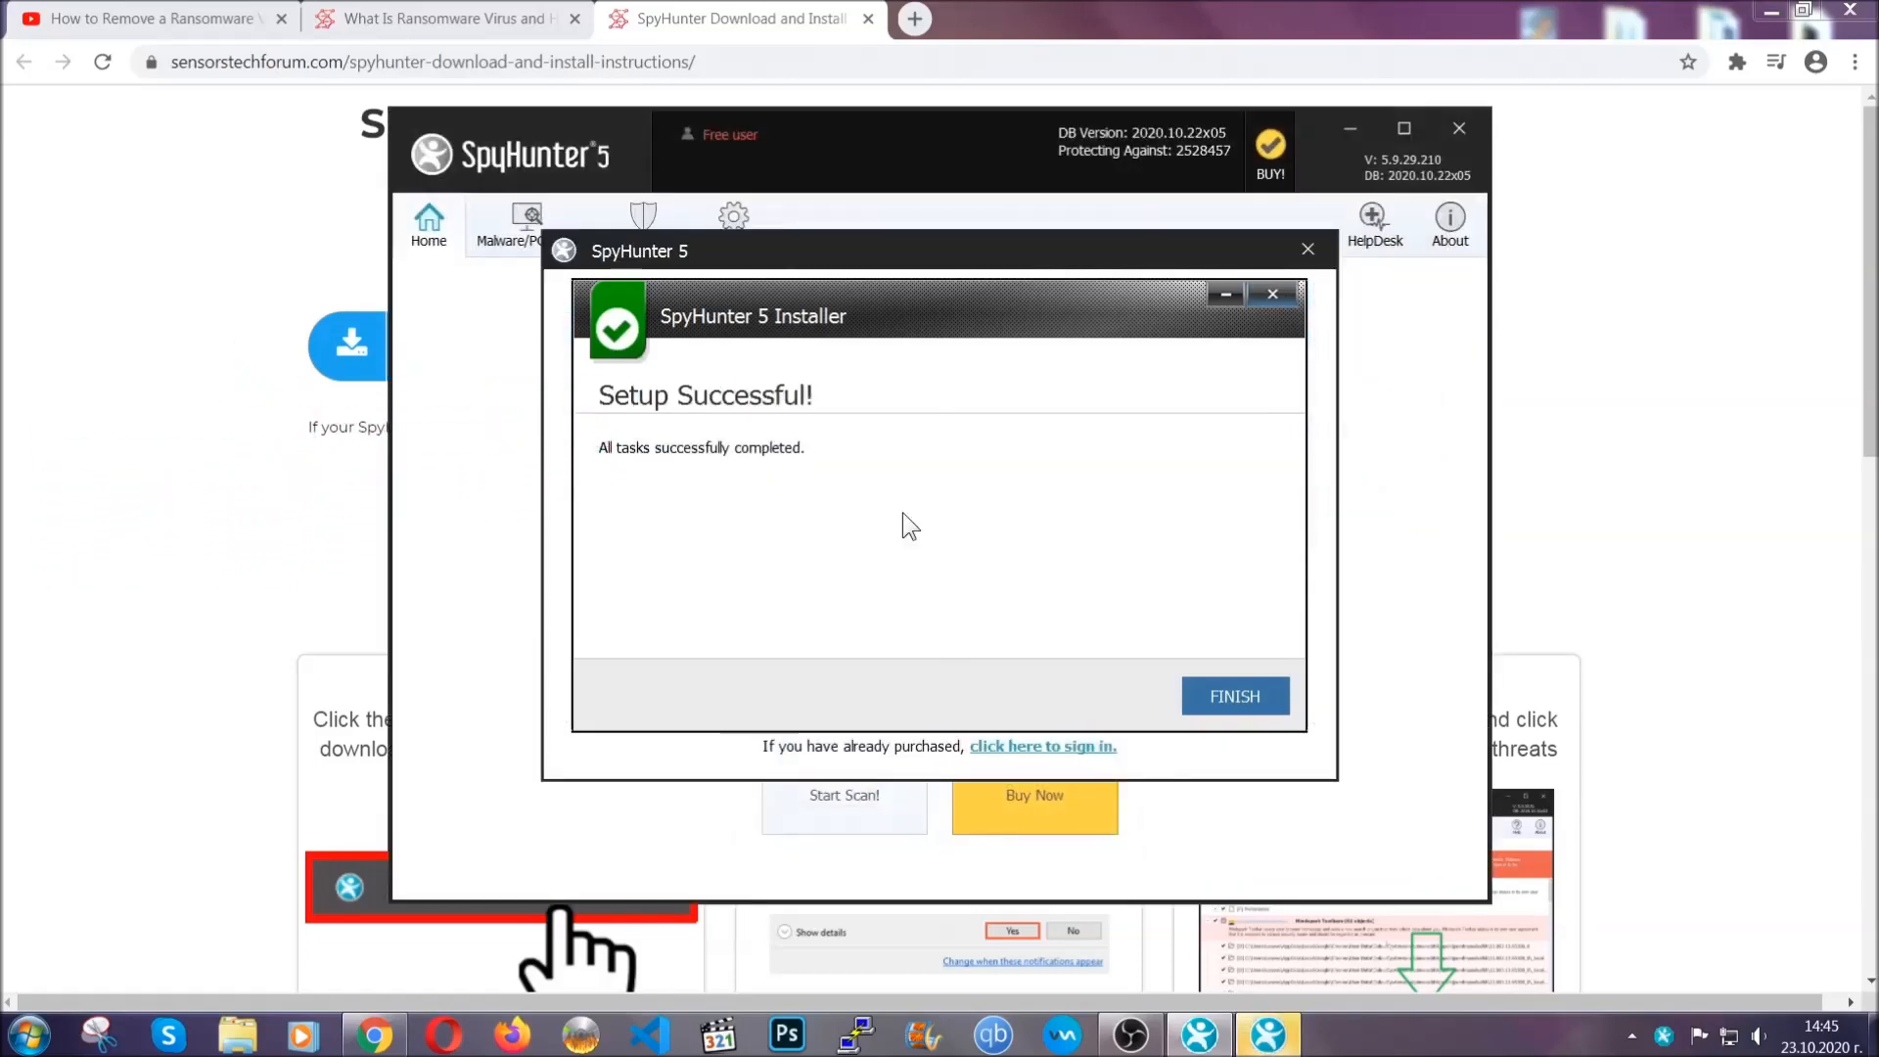
- Finish setup and mark the detected PUP Keygen.exe for removal in the scan results
left_click(1235, 695)
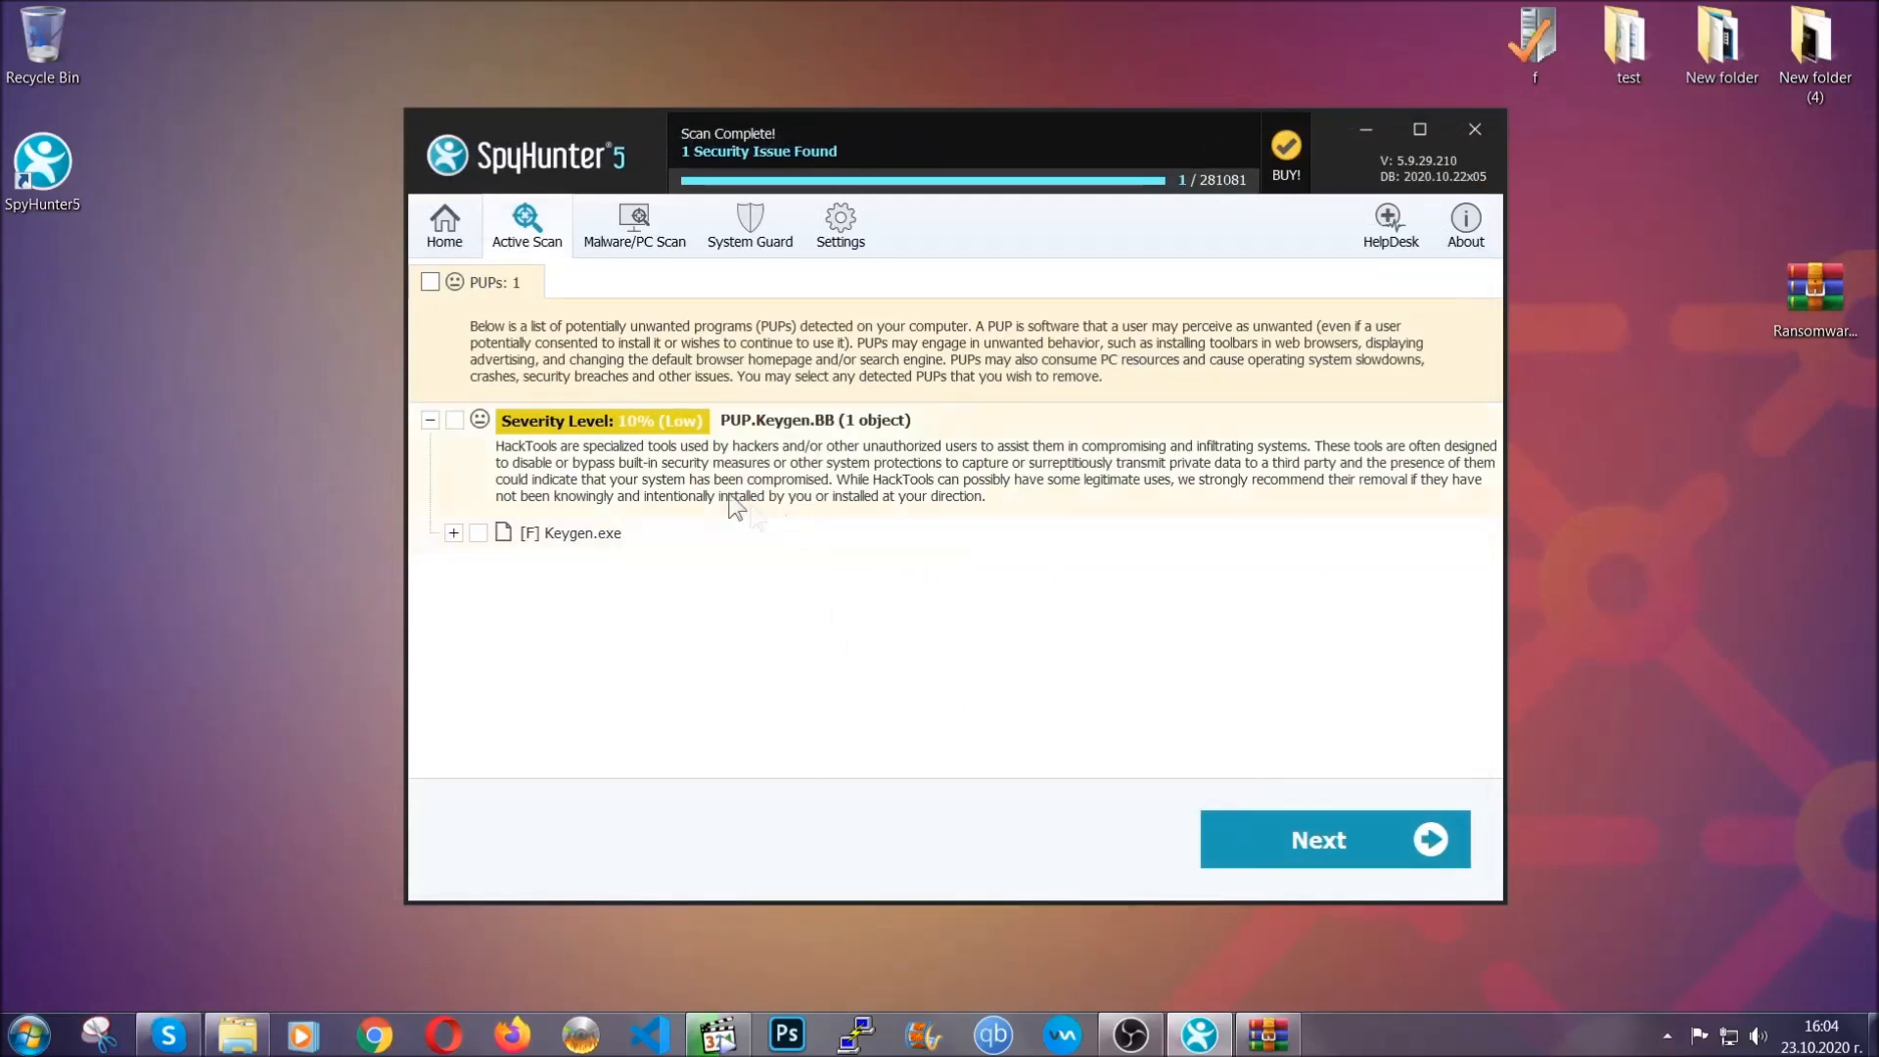
left_click(429, 282)
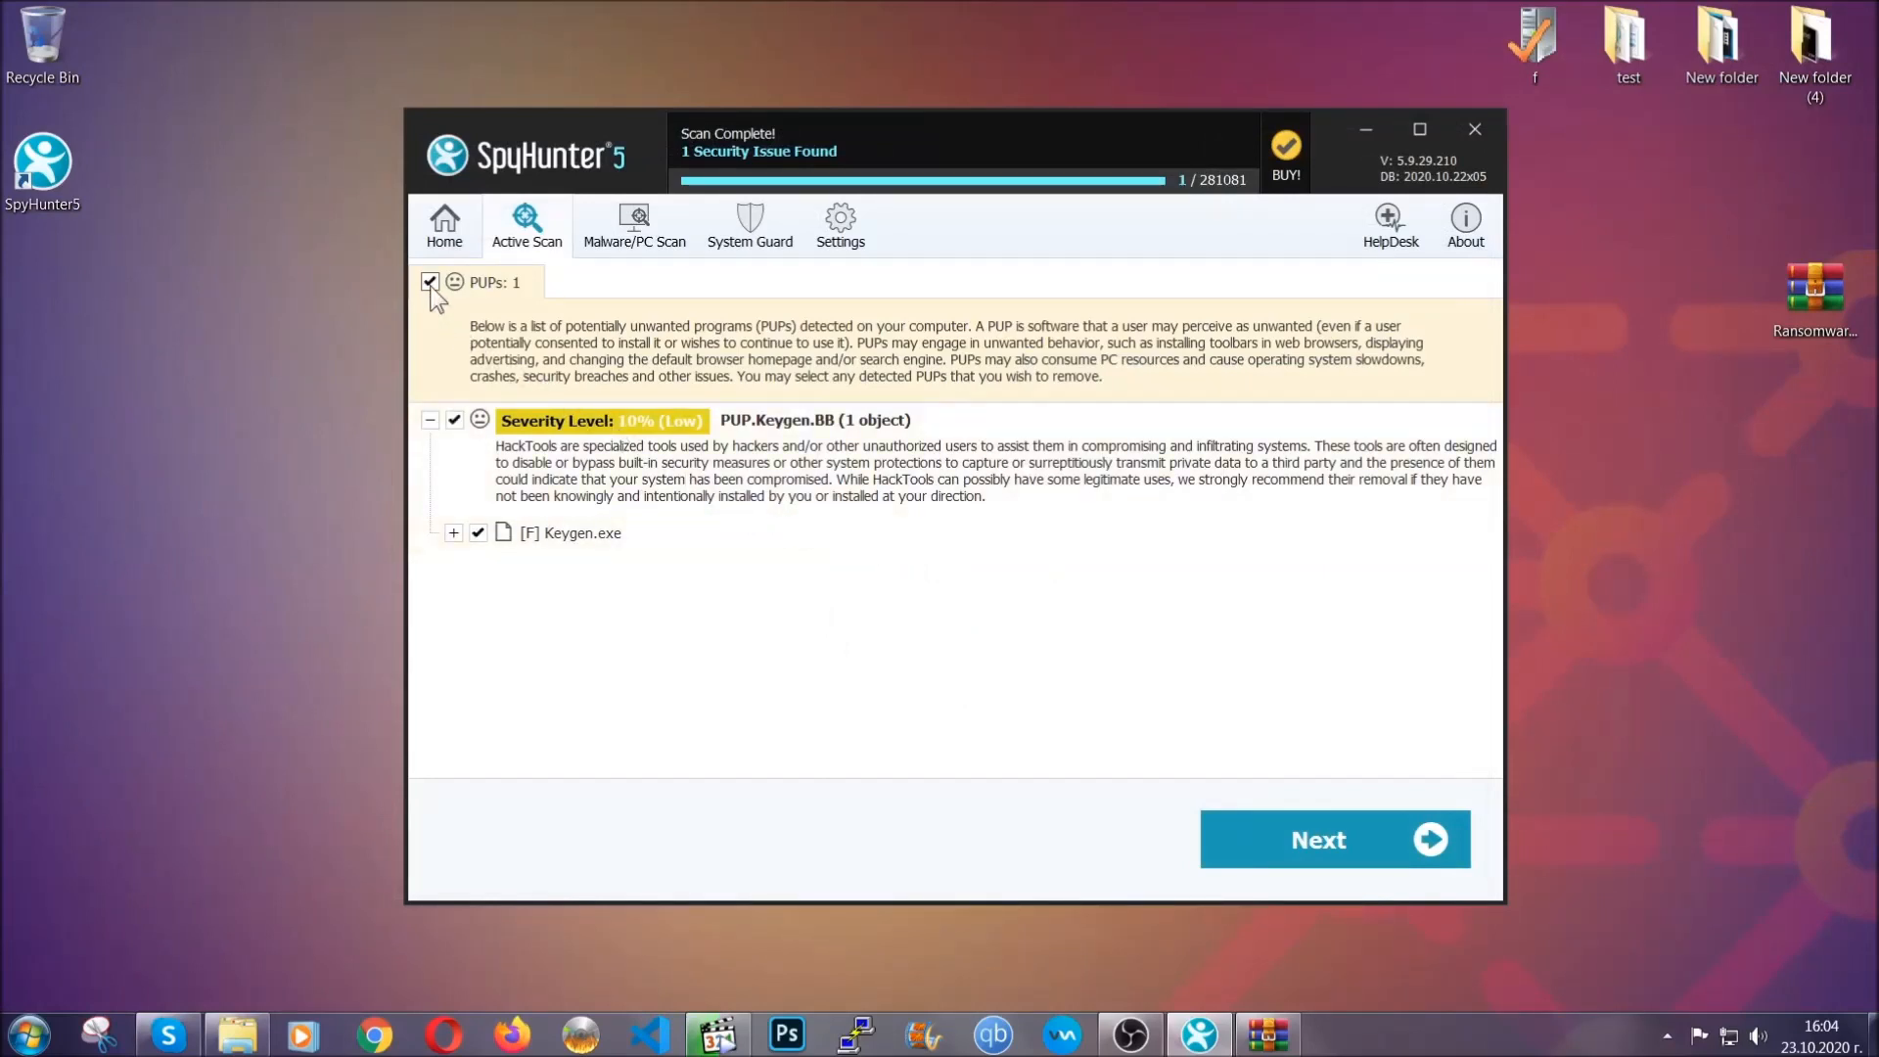
mouse_move(1317, 840)
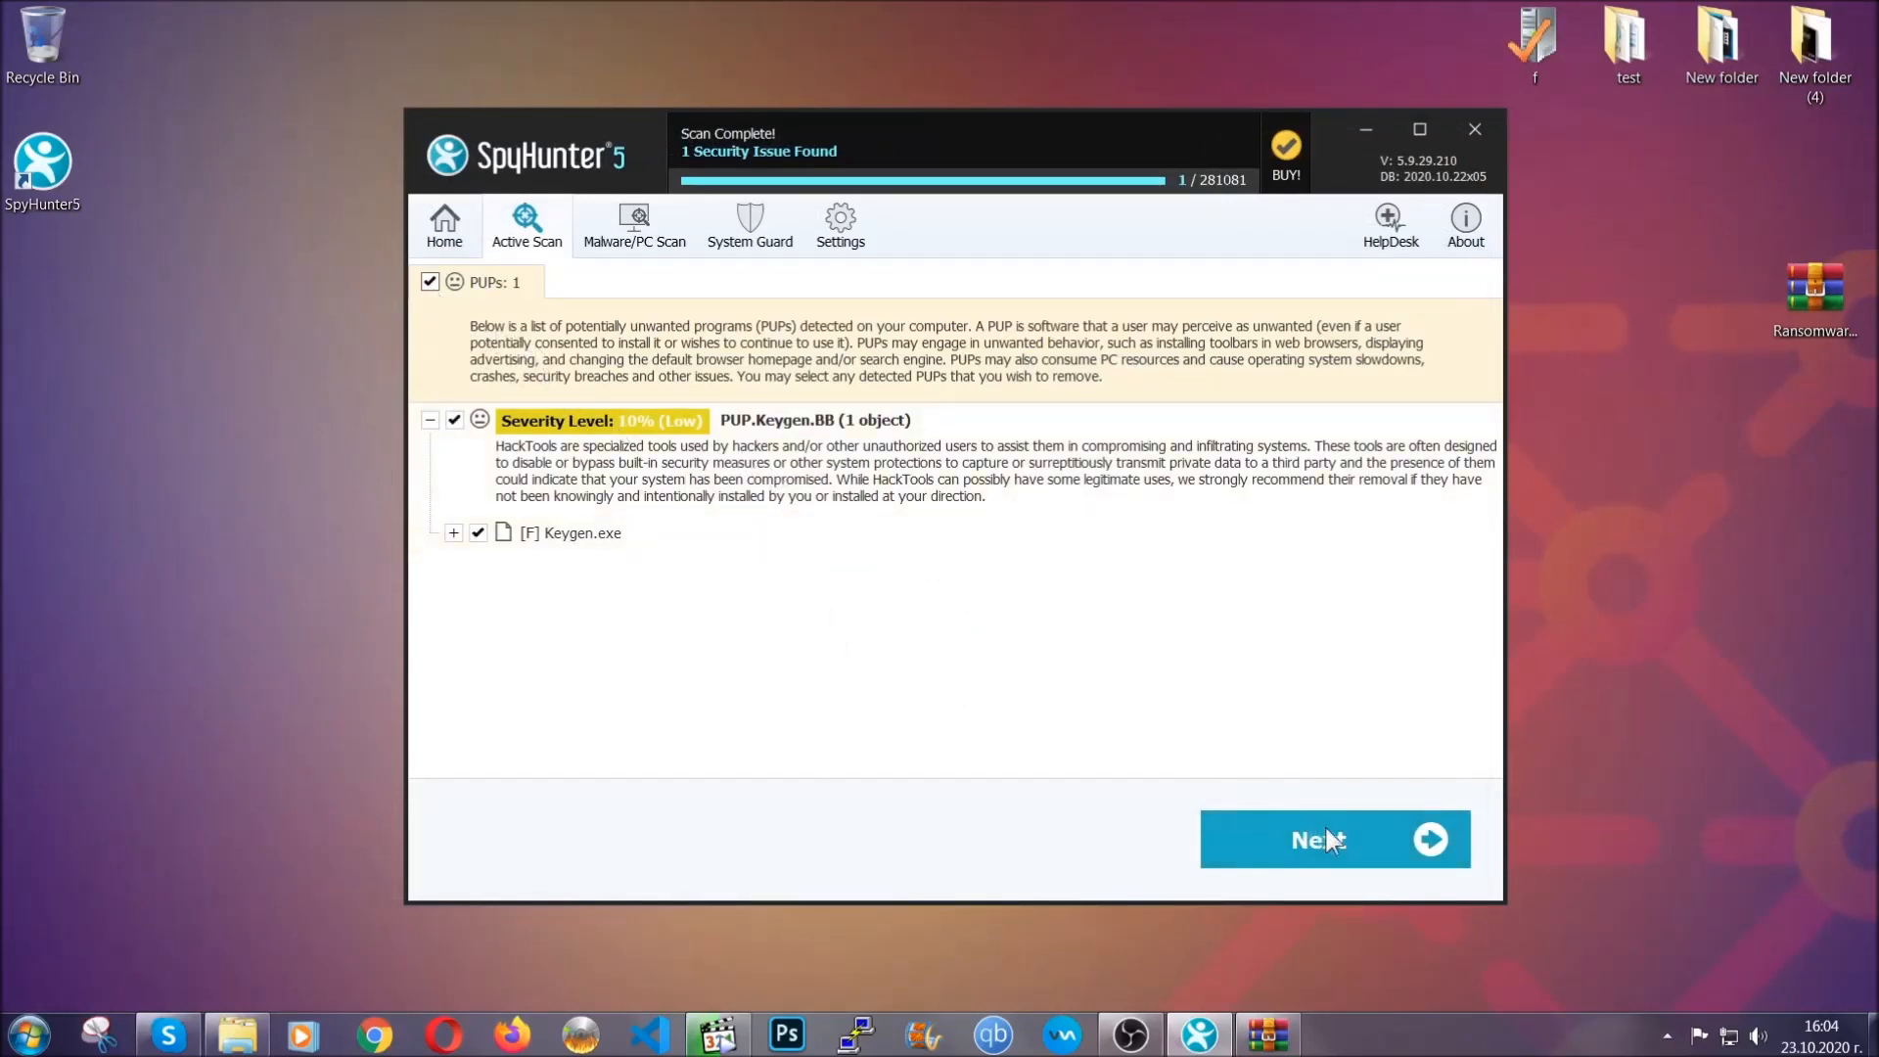
mouse_move(1318, 841)
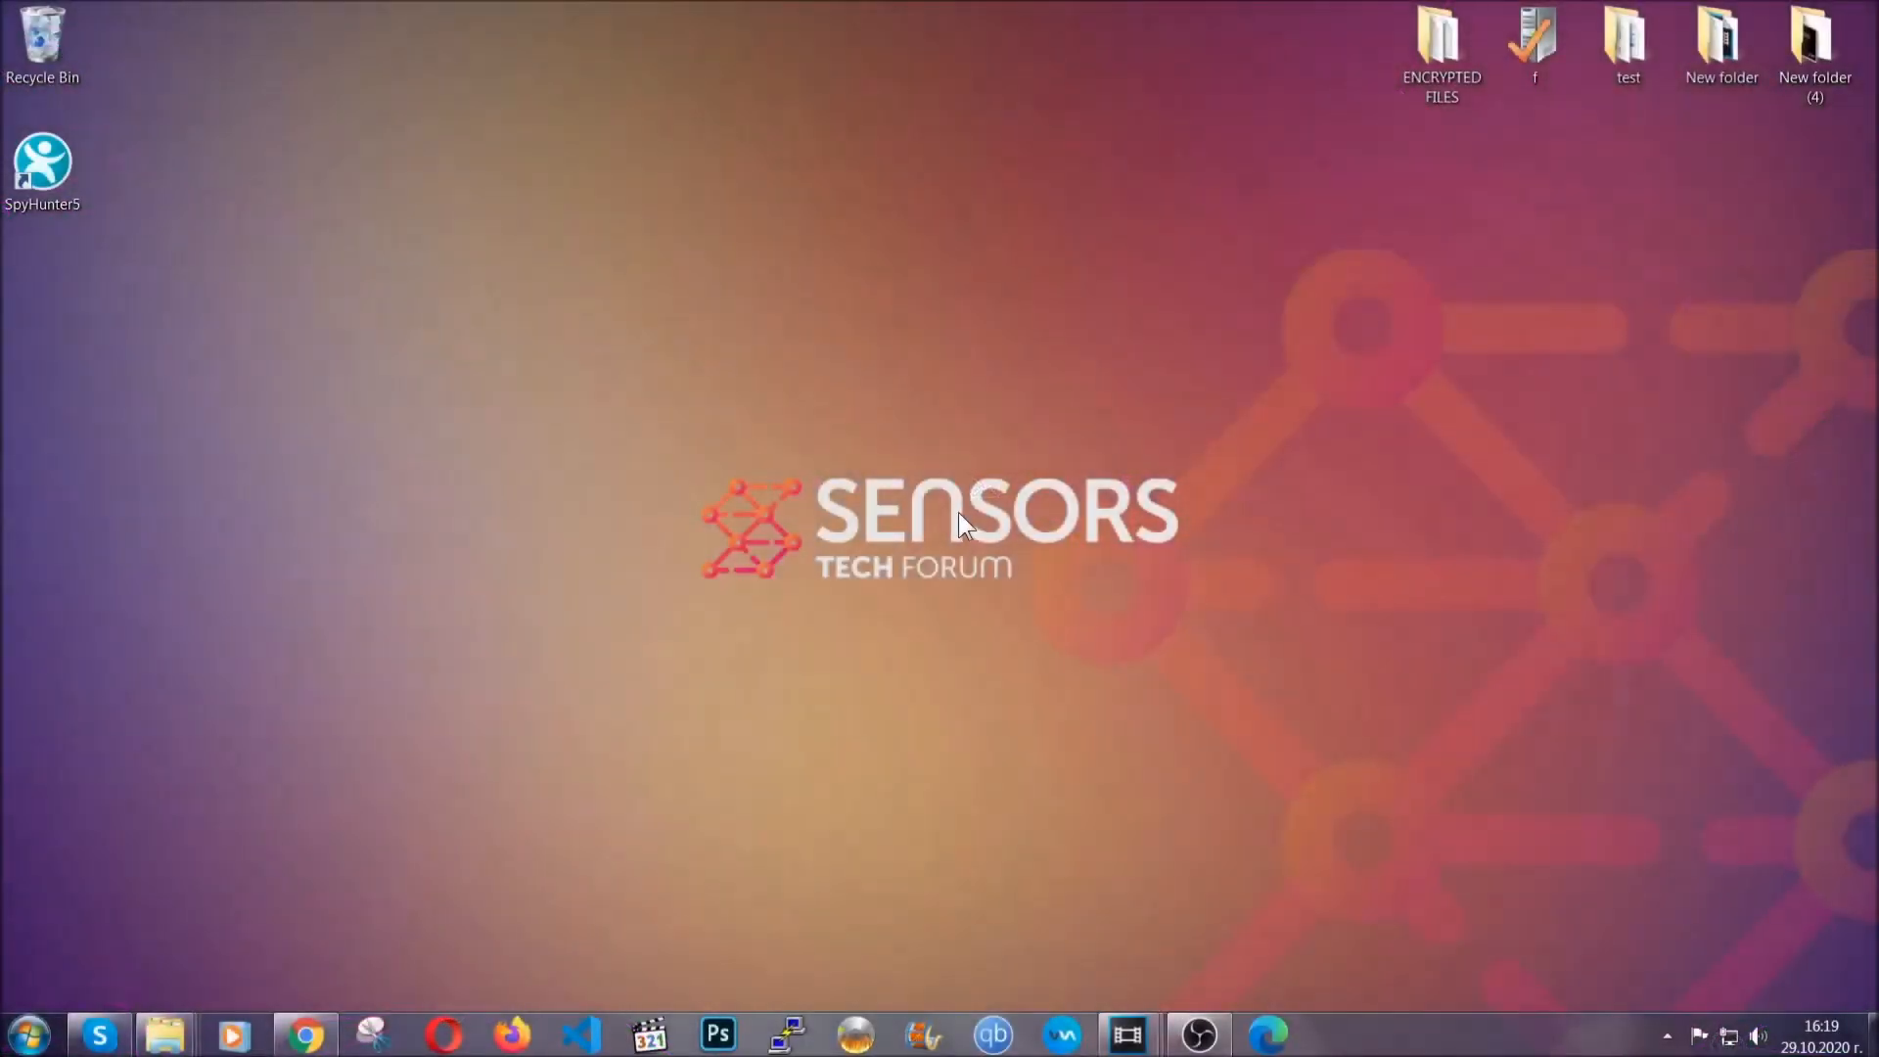
- Reach the installed programs list via Run and select SUSPICIOUS PROGRAM
key("Win+r")
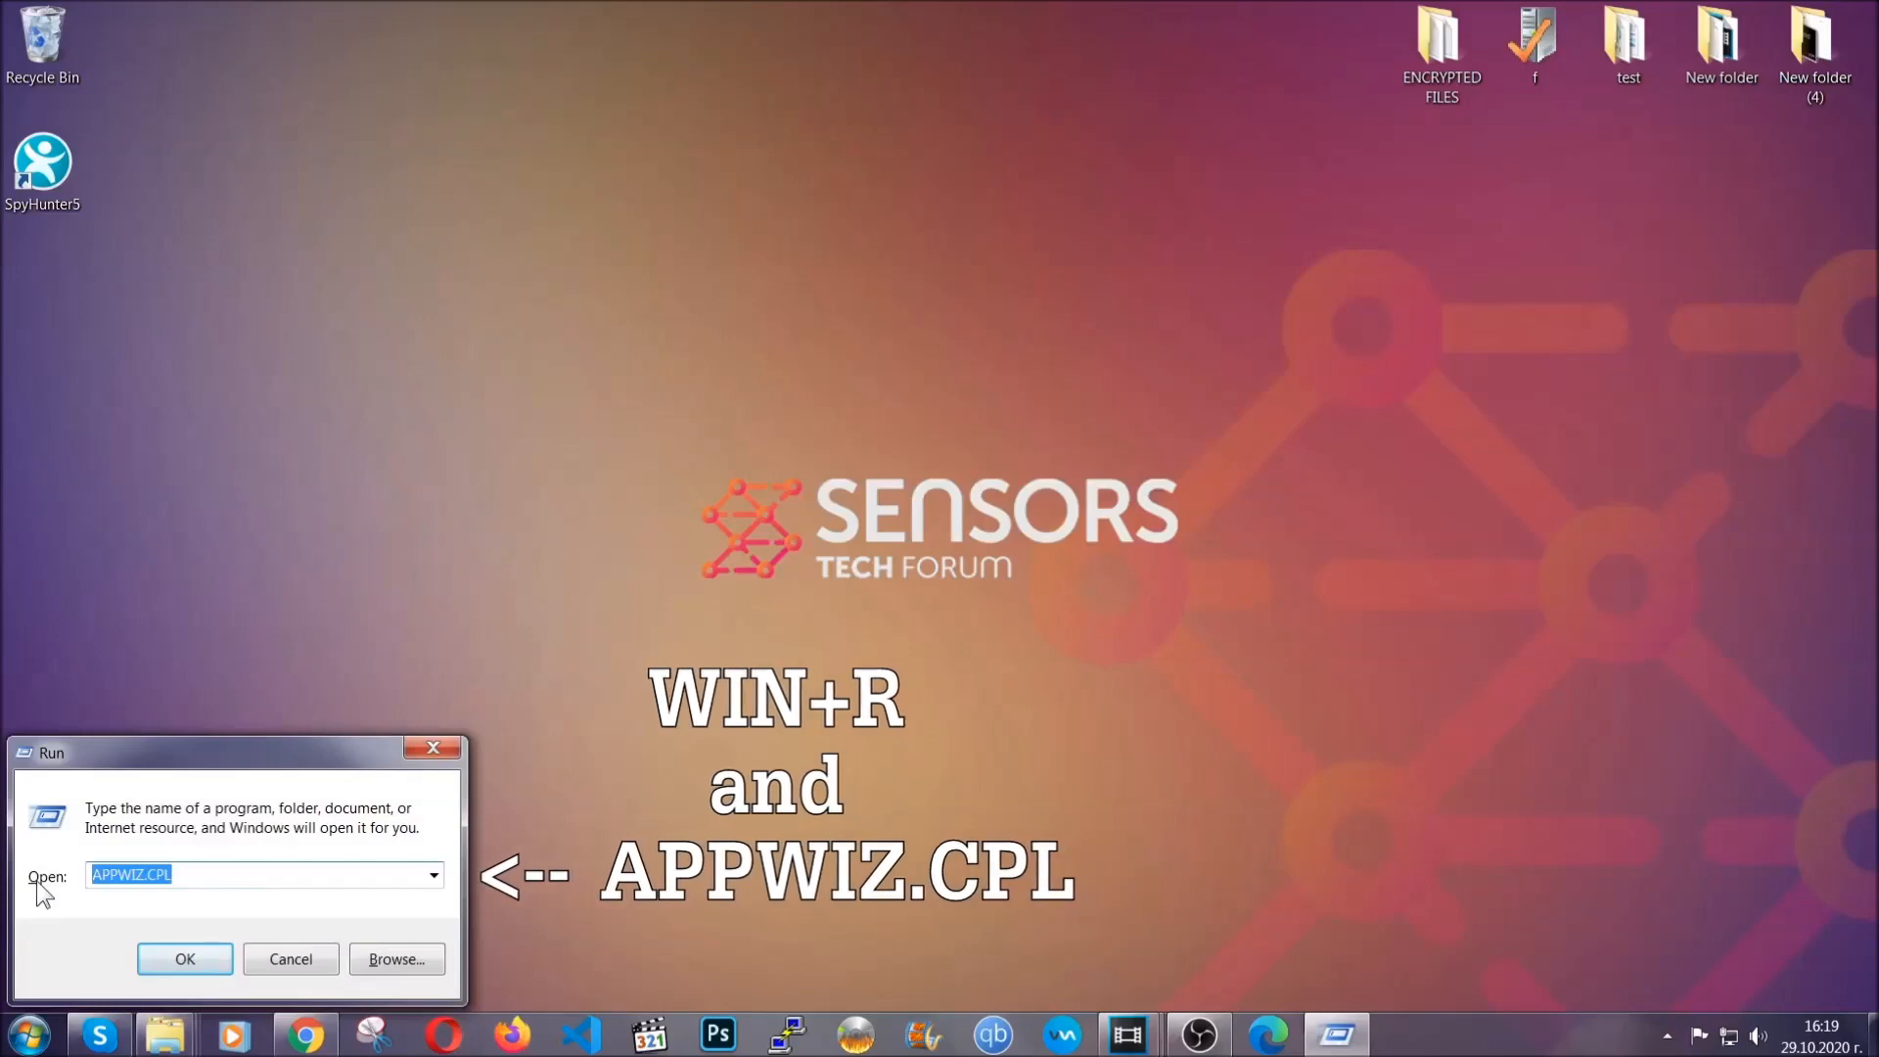
left_click(184, 959)
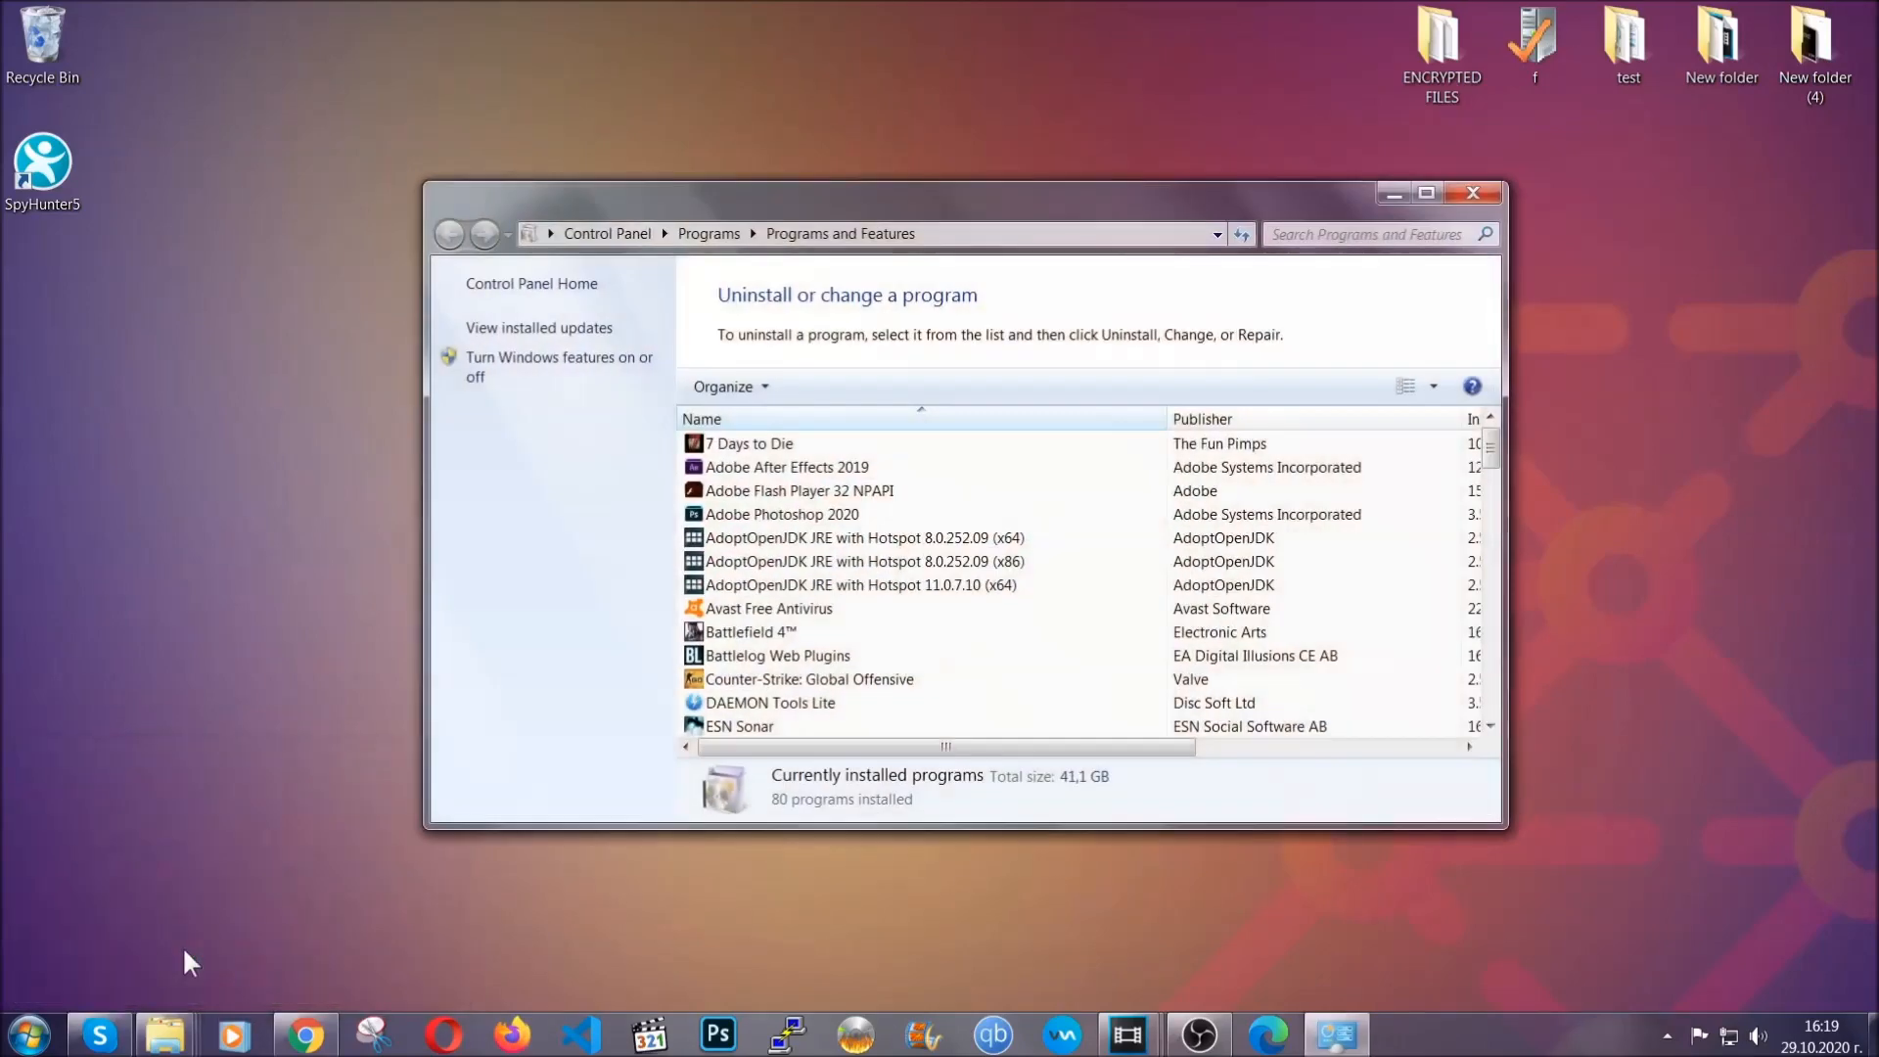
scroll("down", 3)
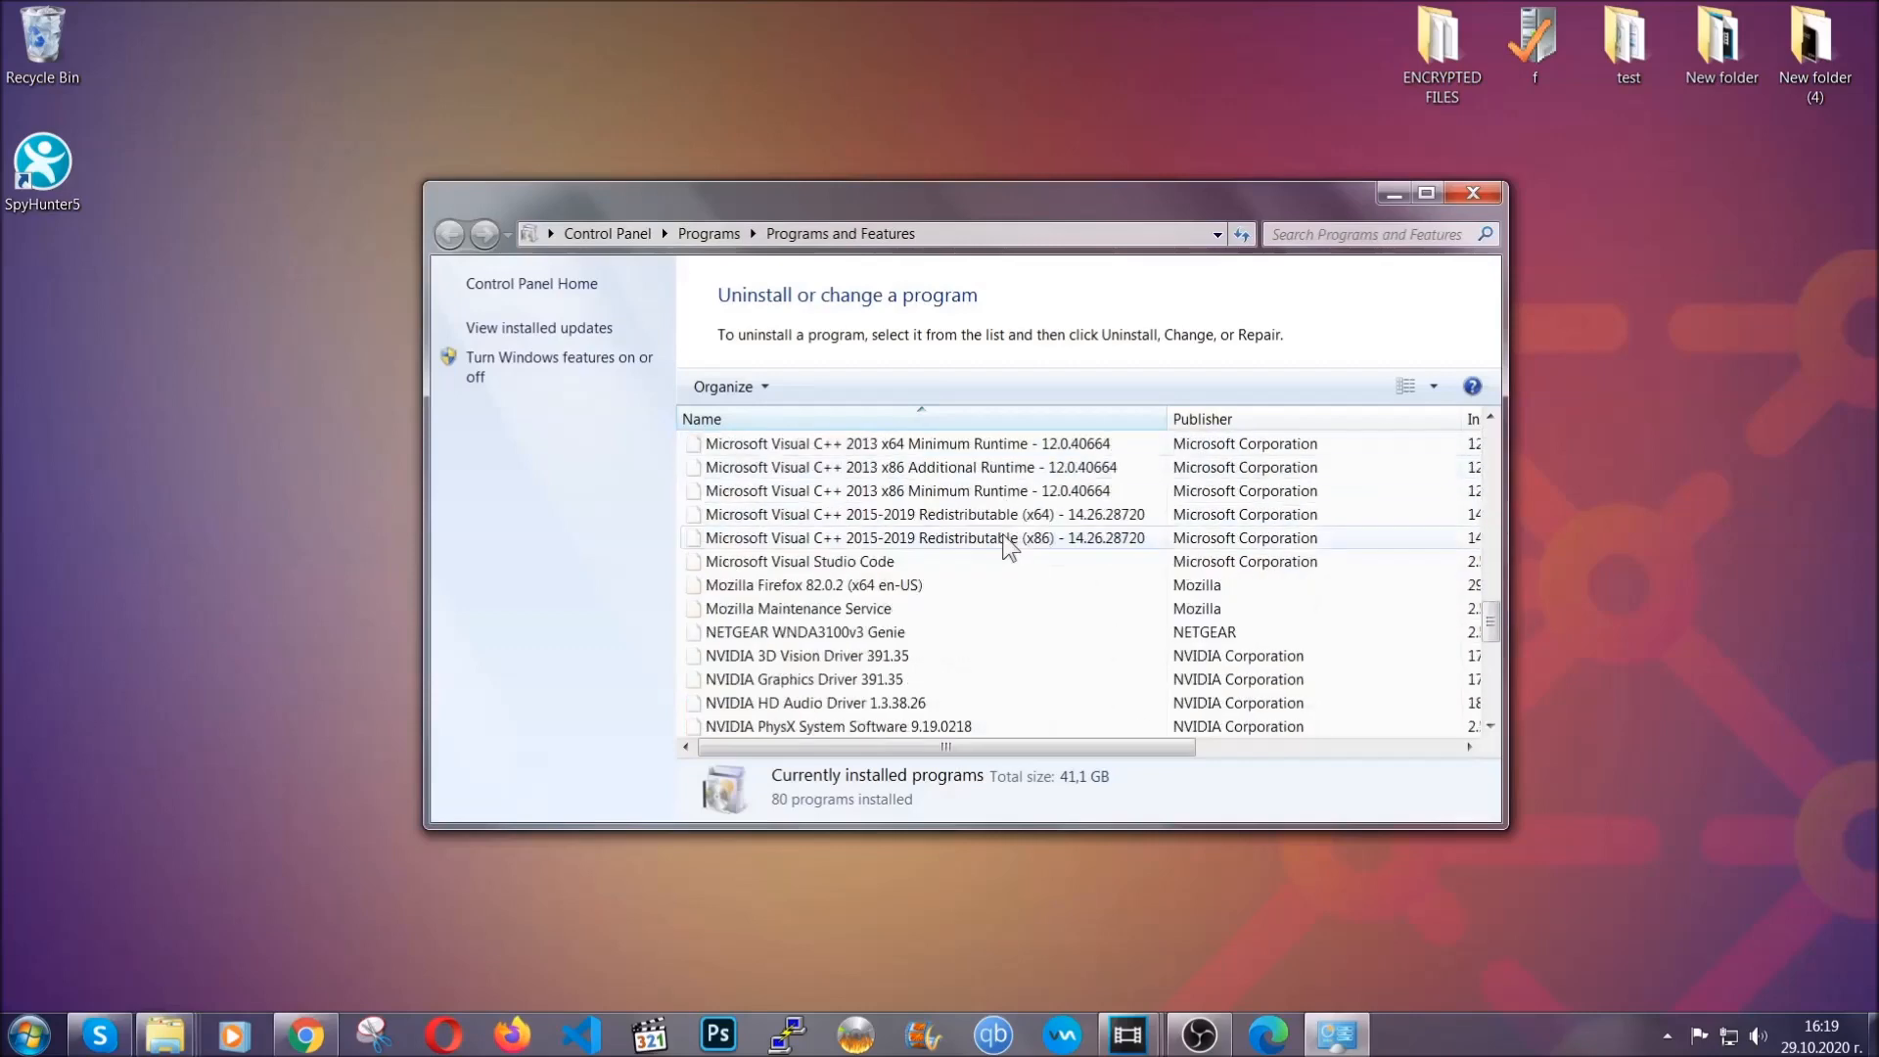
scroll("down", 3)
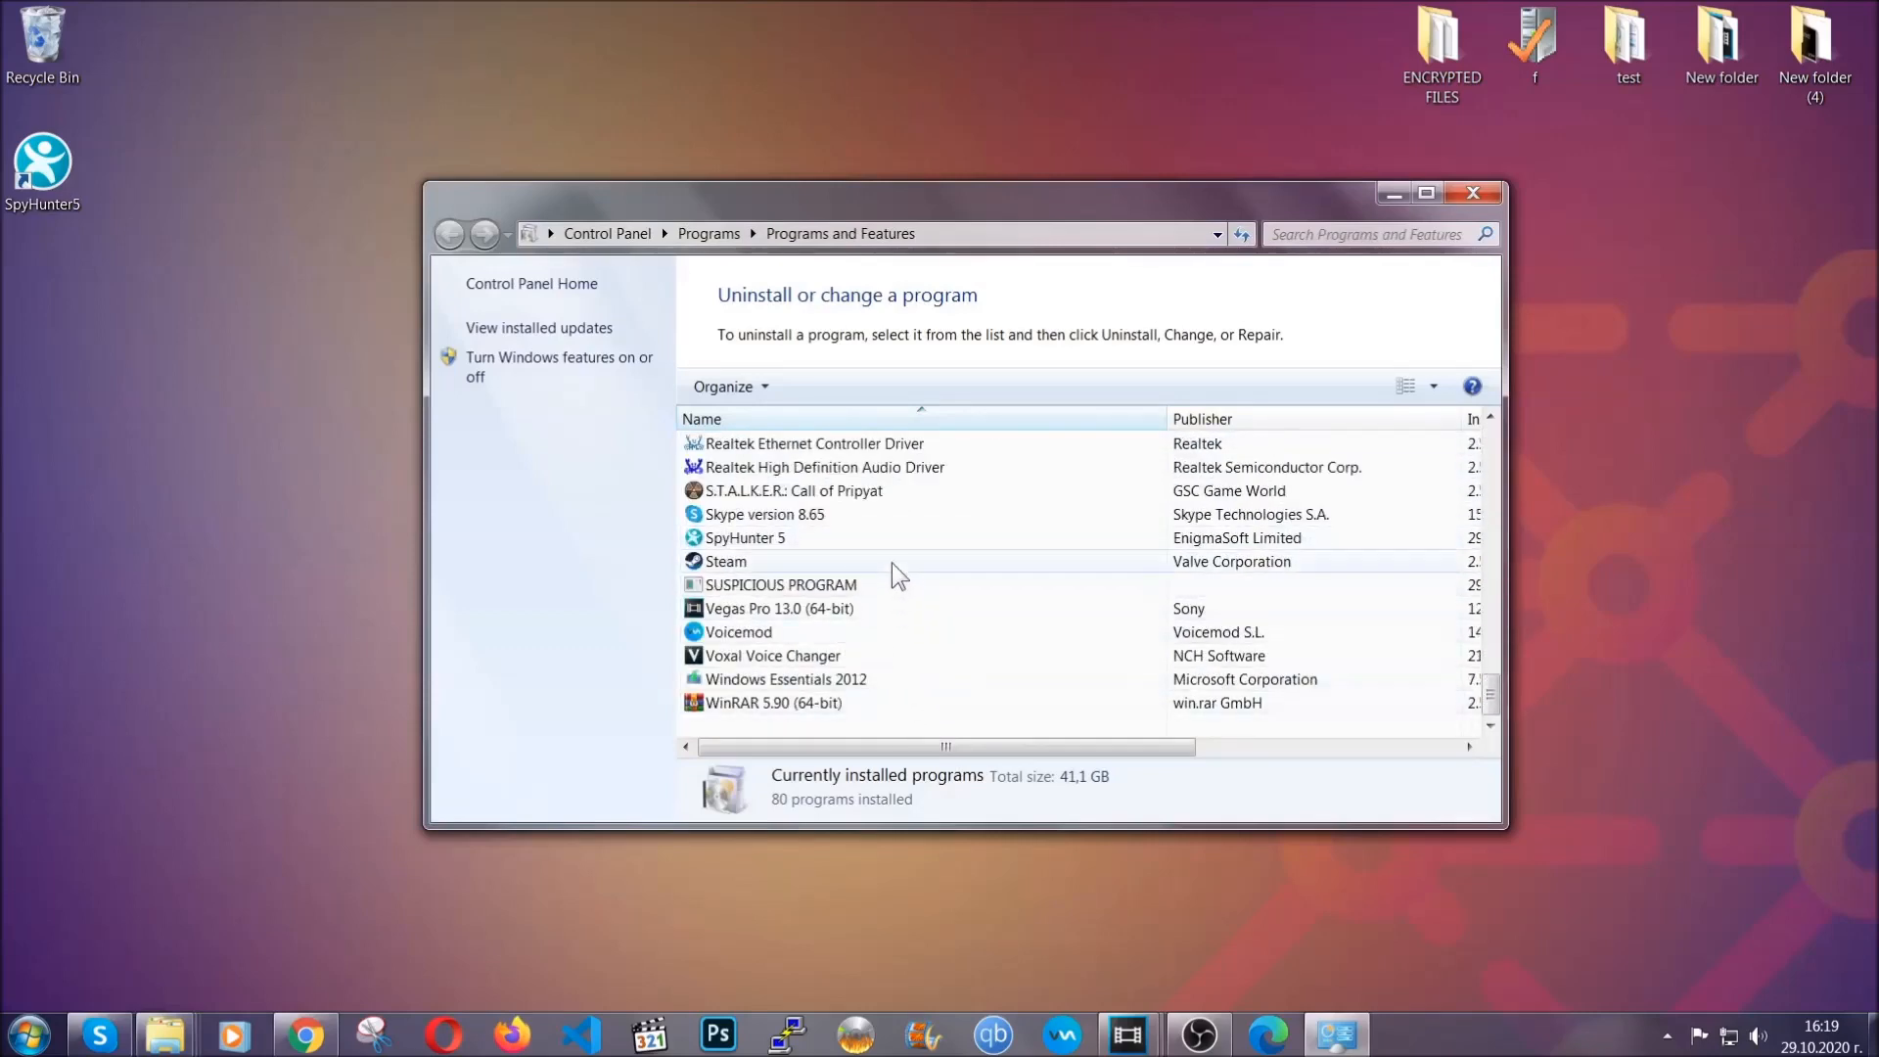
left_click(781, 585)
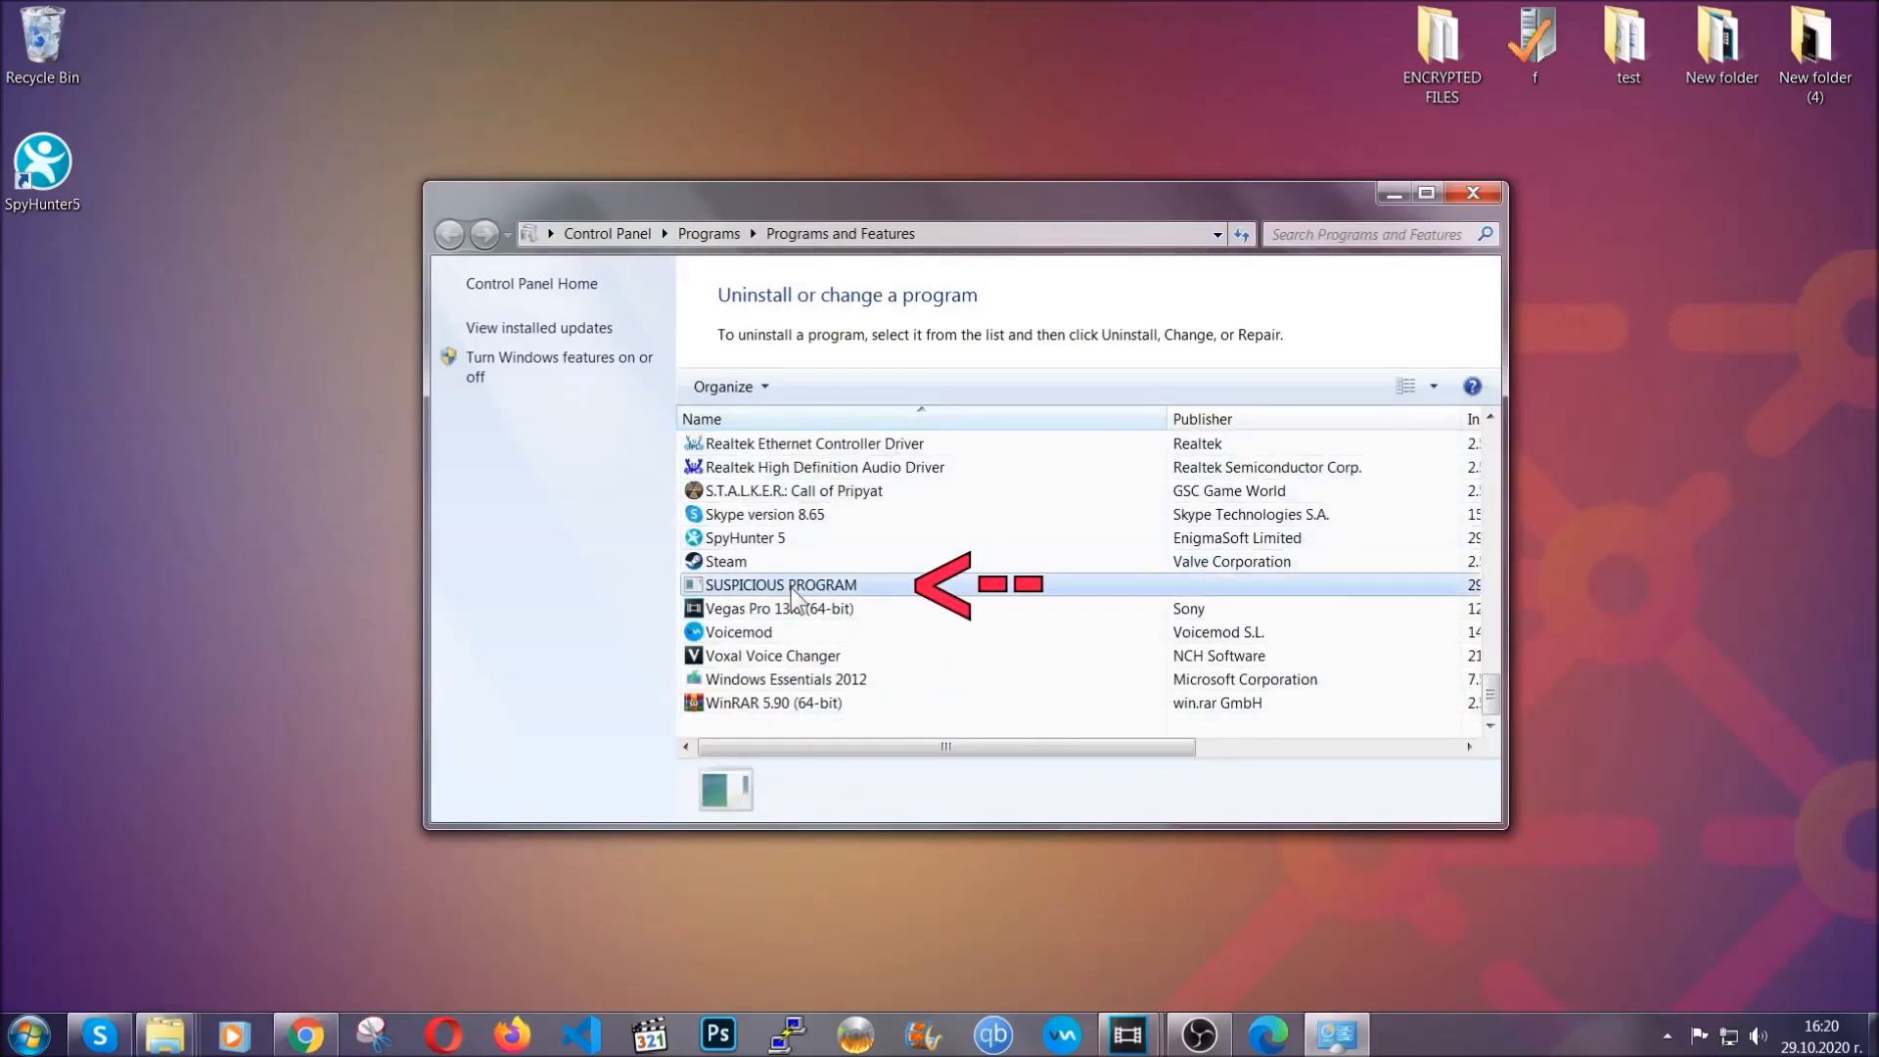
left_click(781, 585)
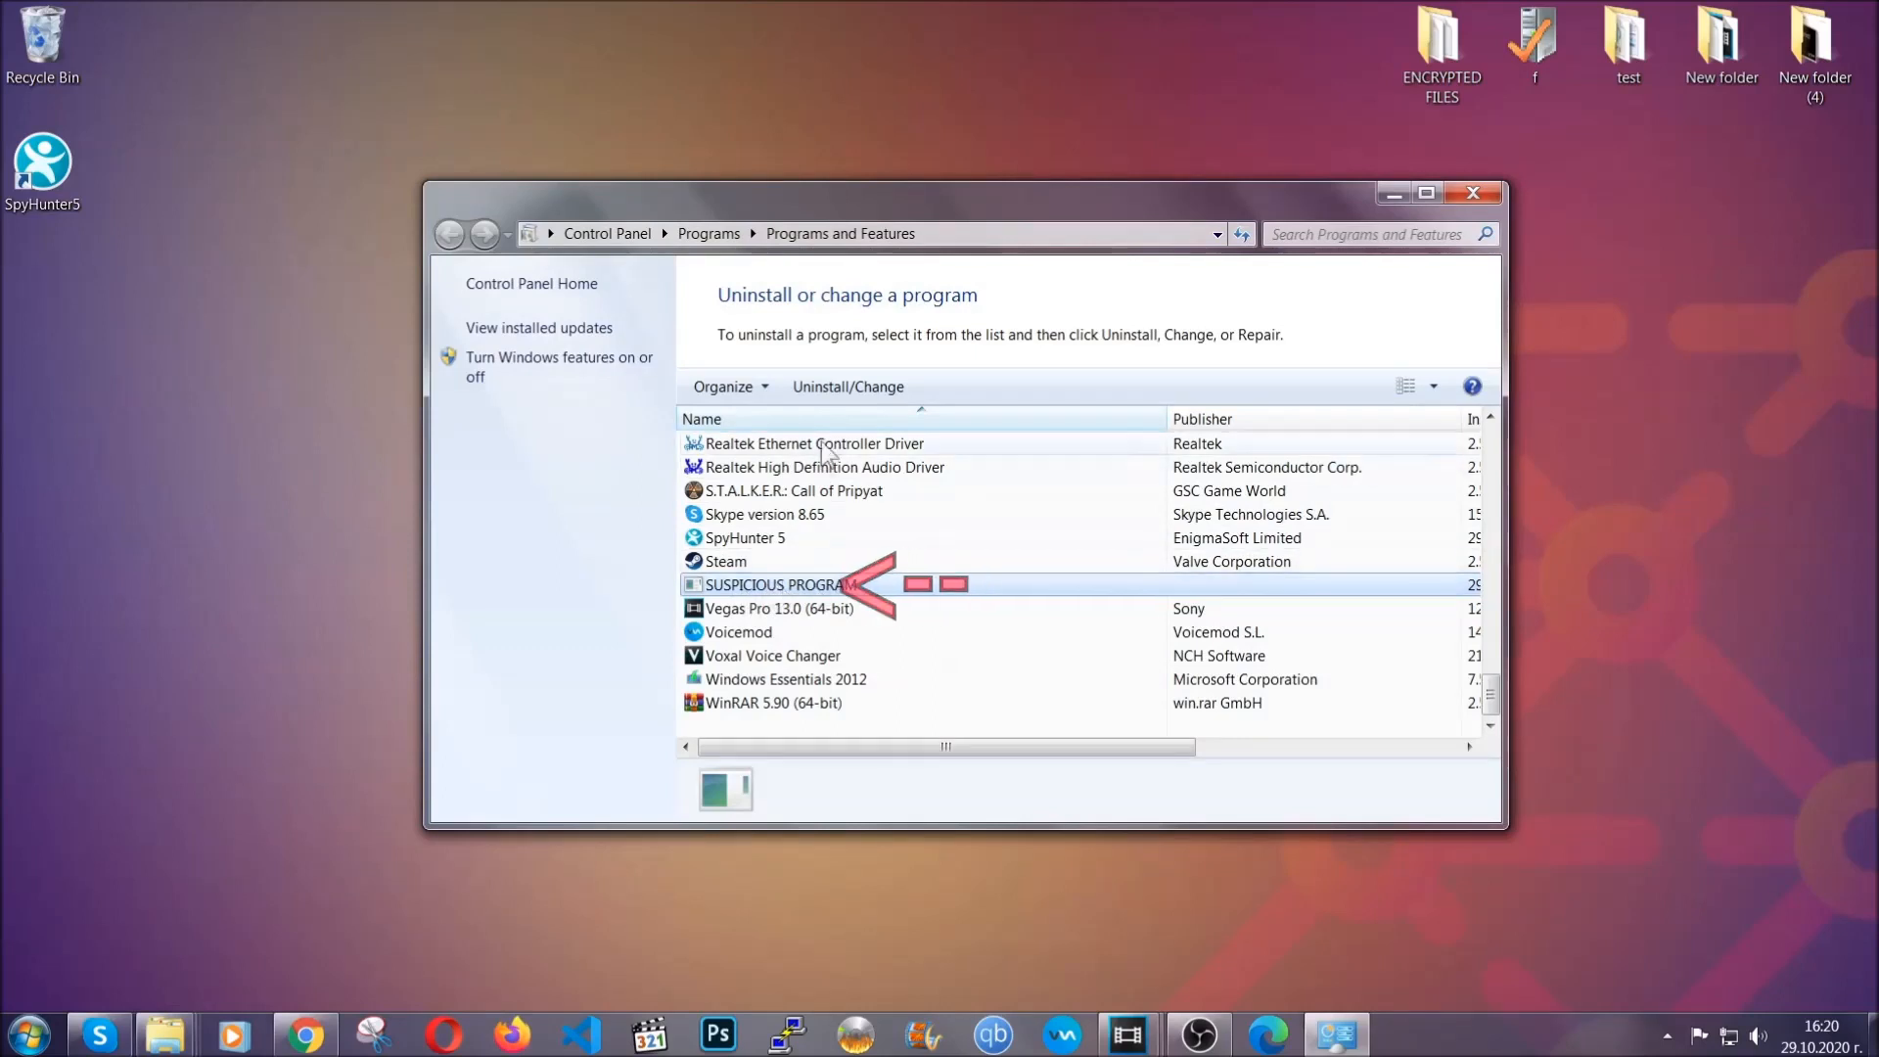
- Uninstall SUSPICIOUS PROGRAM, confirming removal and acknowledging its success
left_click(848, 385)
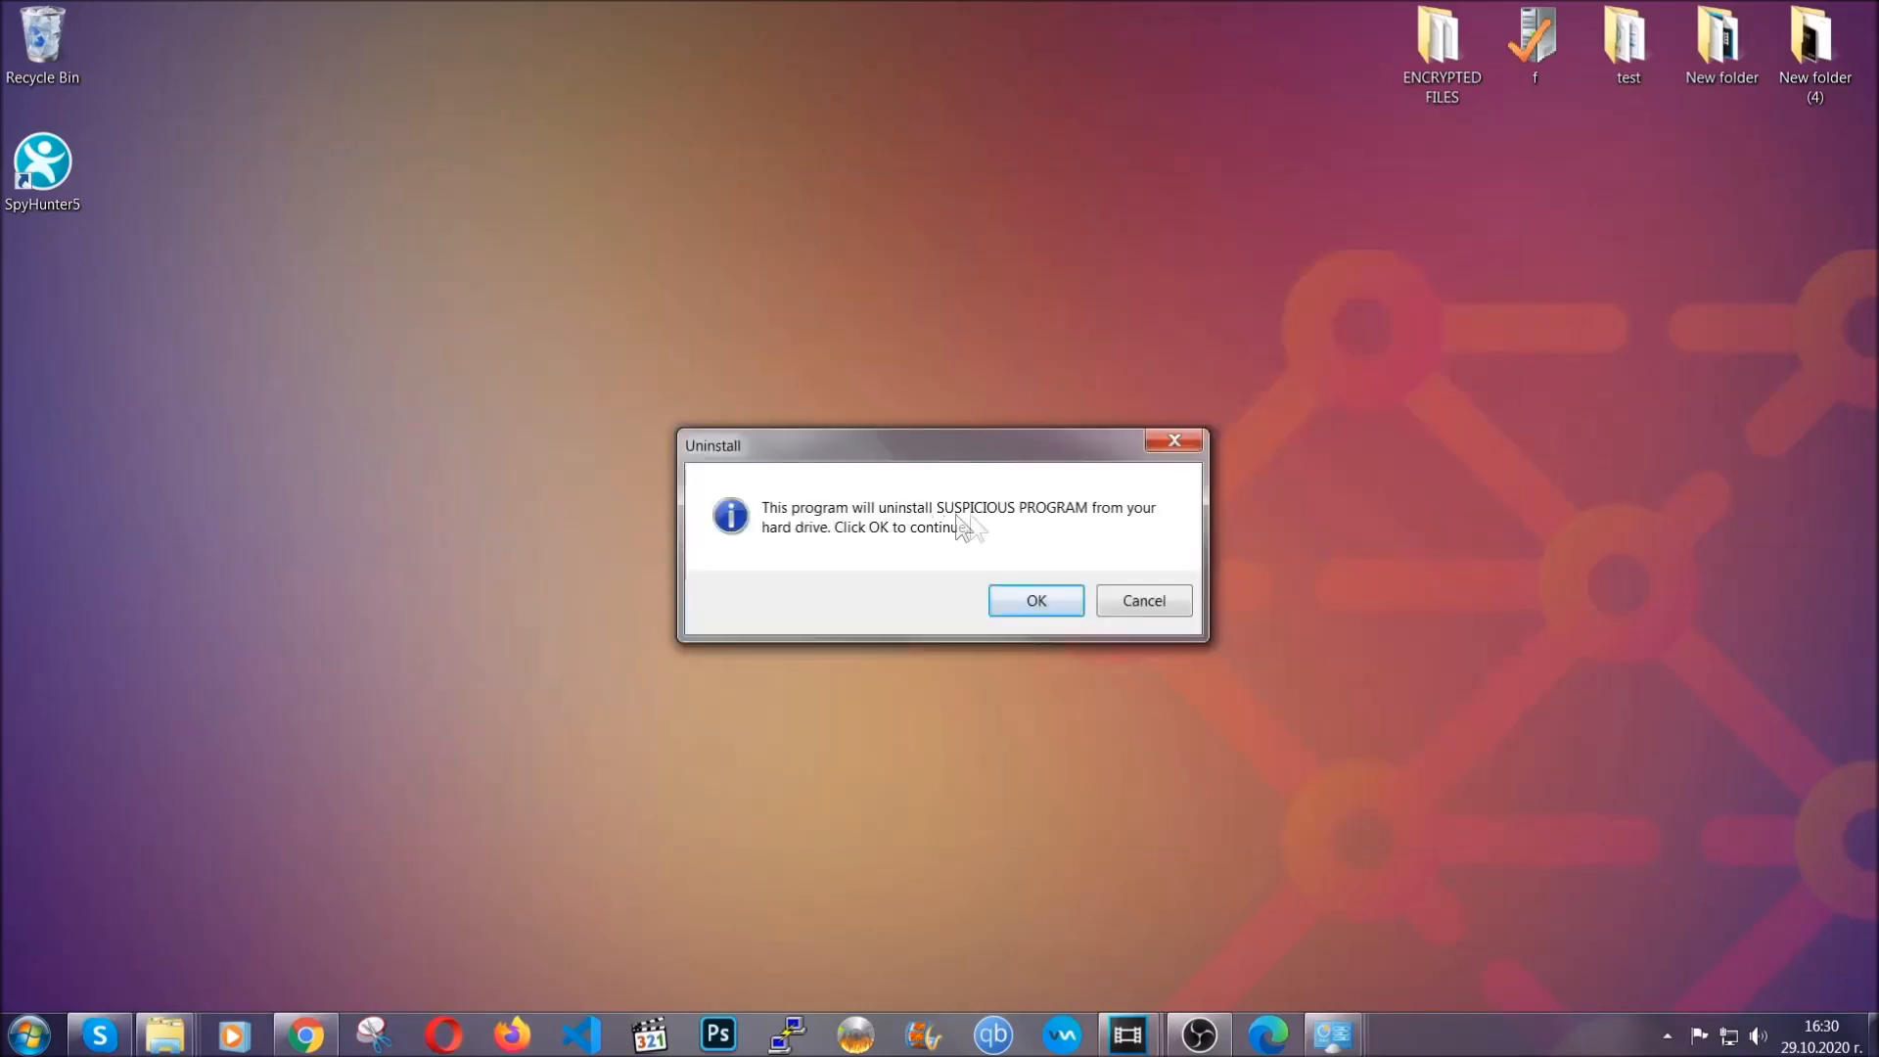
left_click(1033, 601)
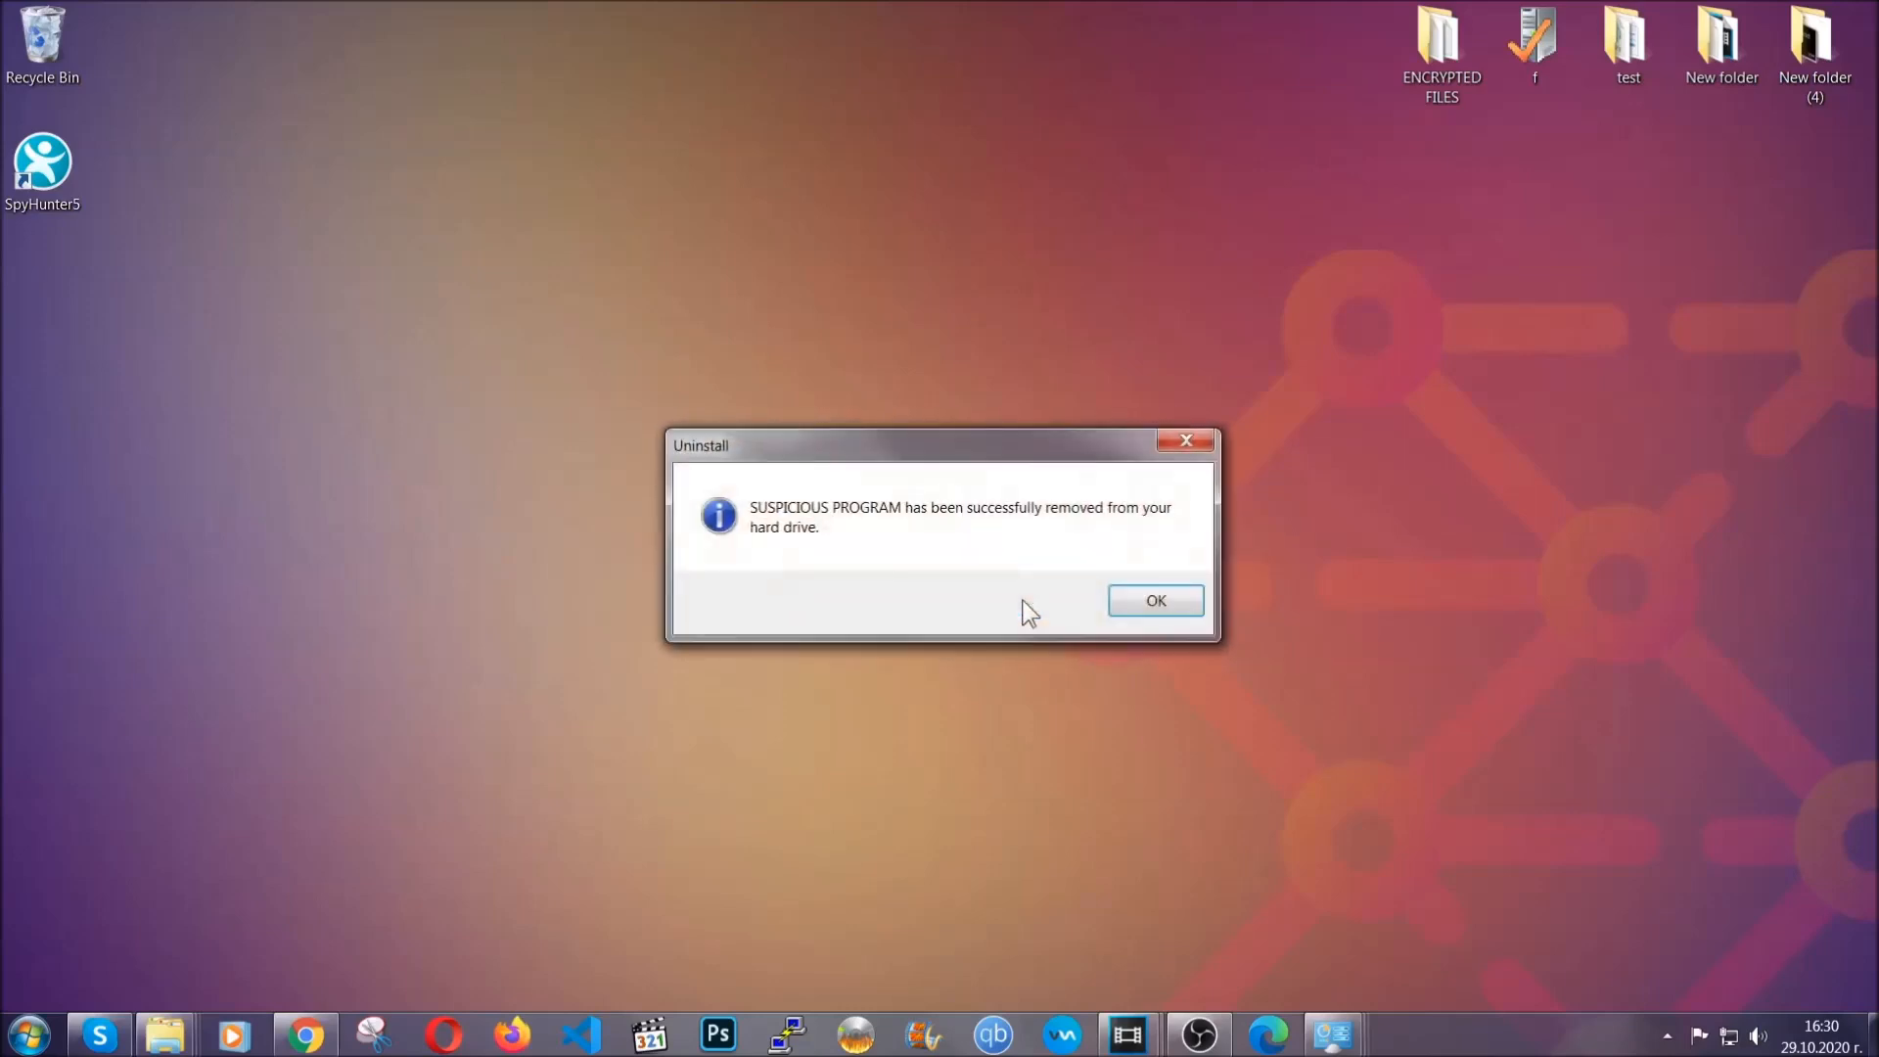
mouse_move(1118, 546)
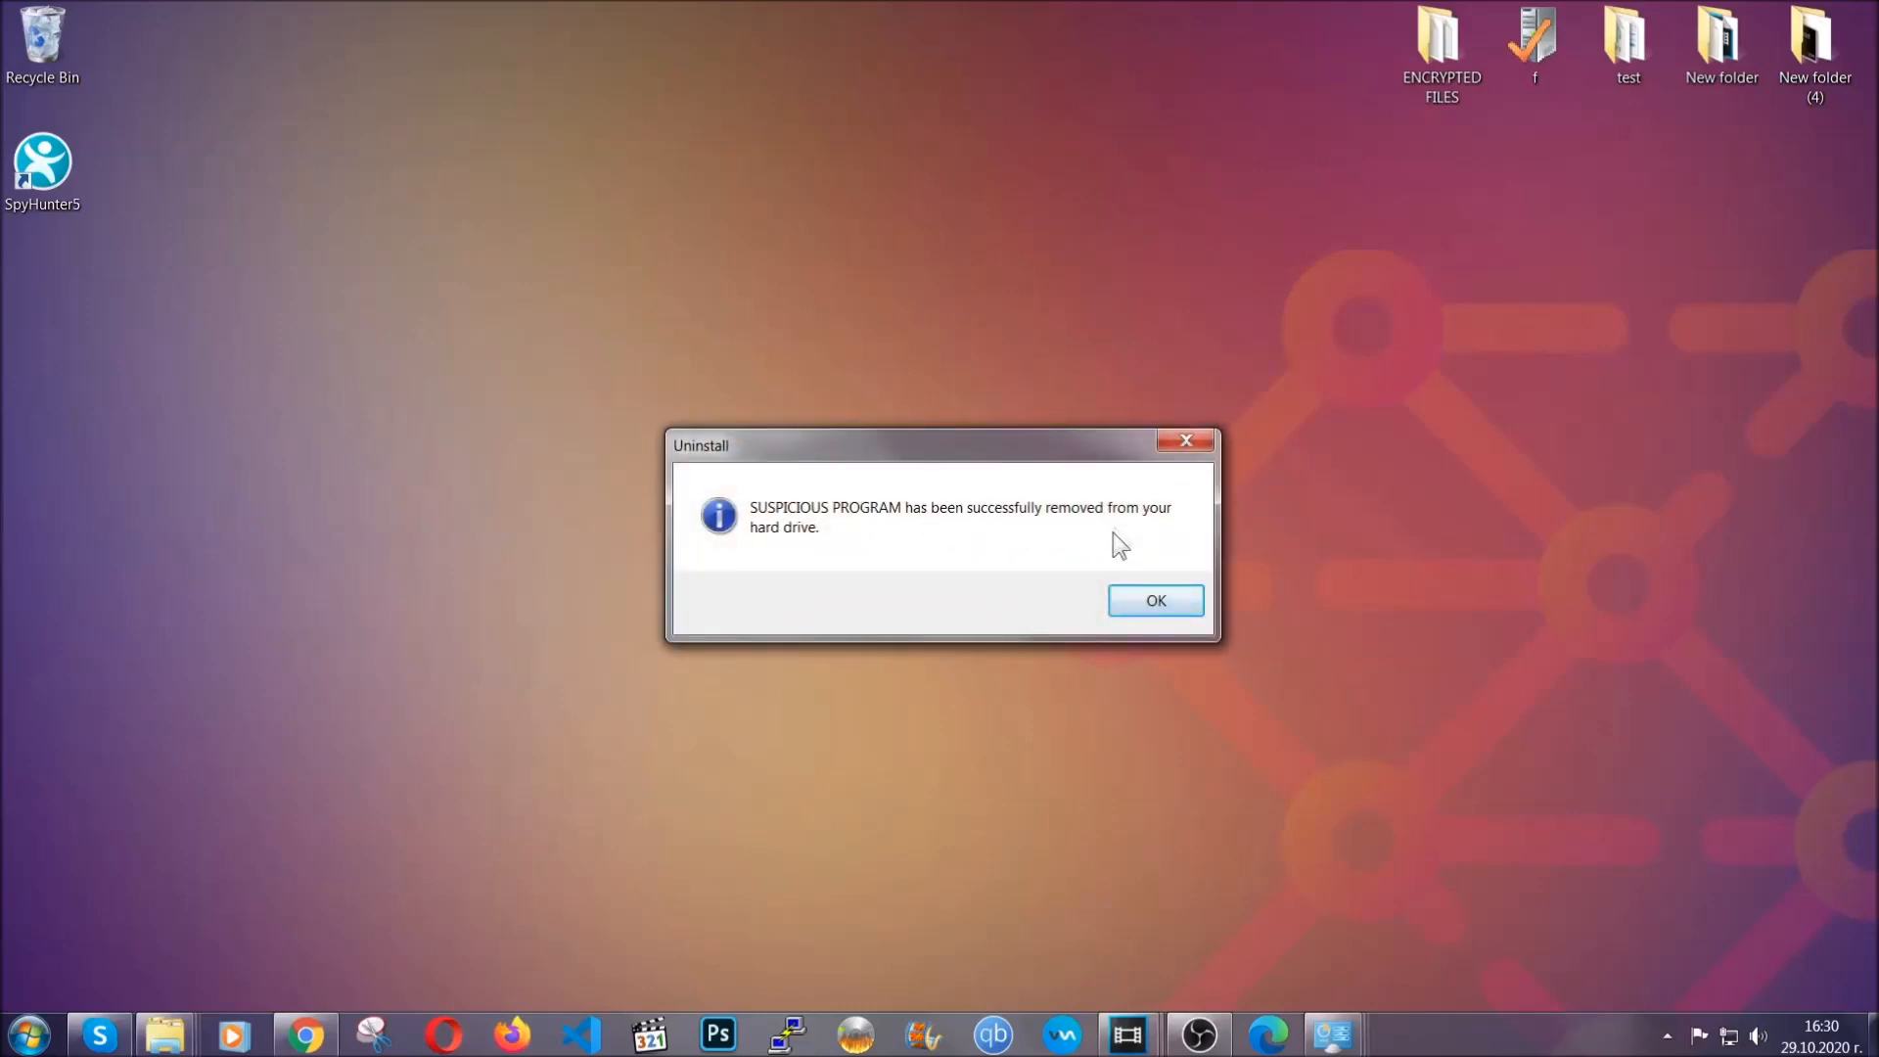
left_click(1155, 601)
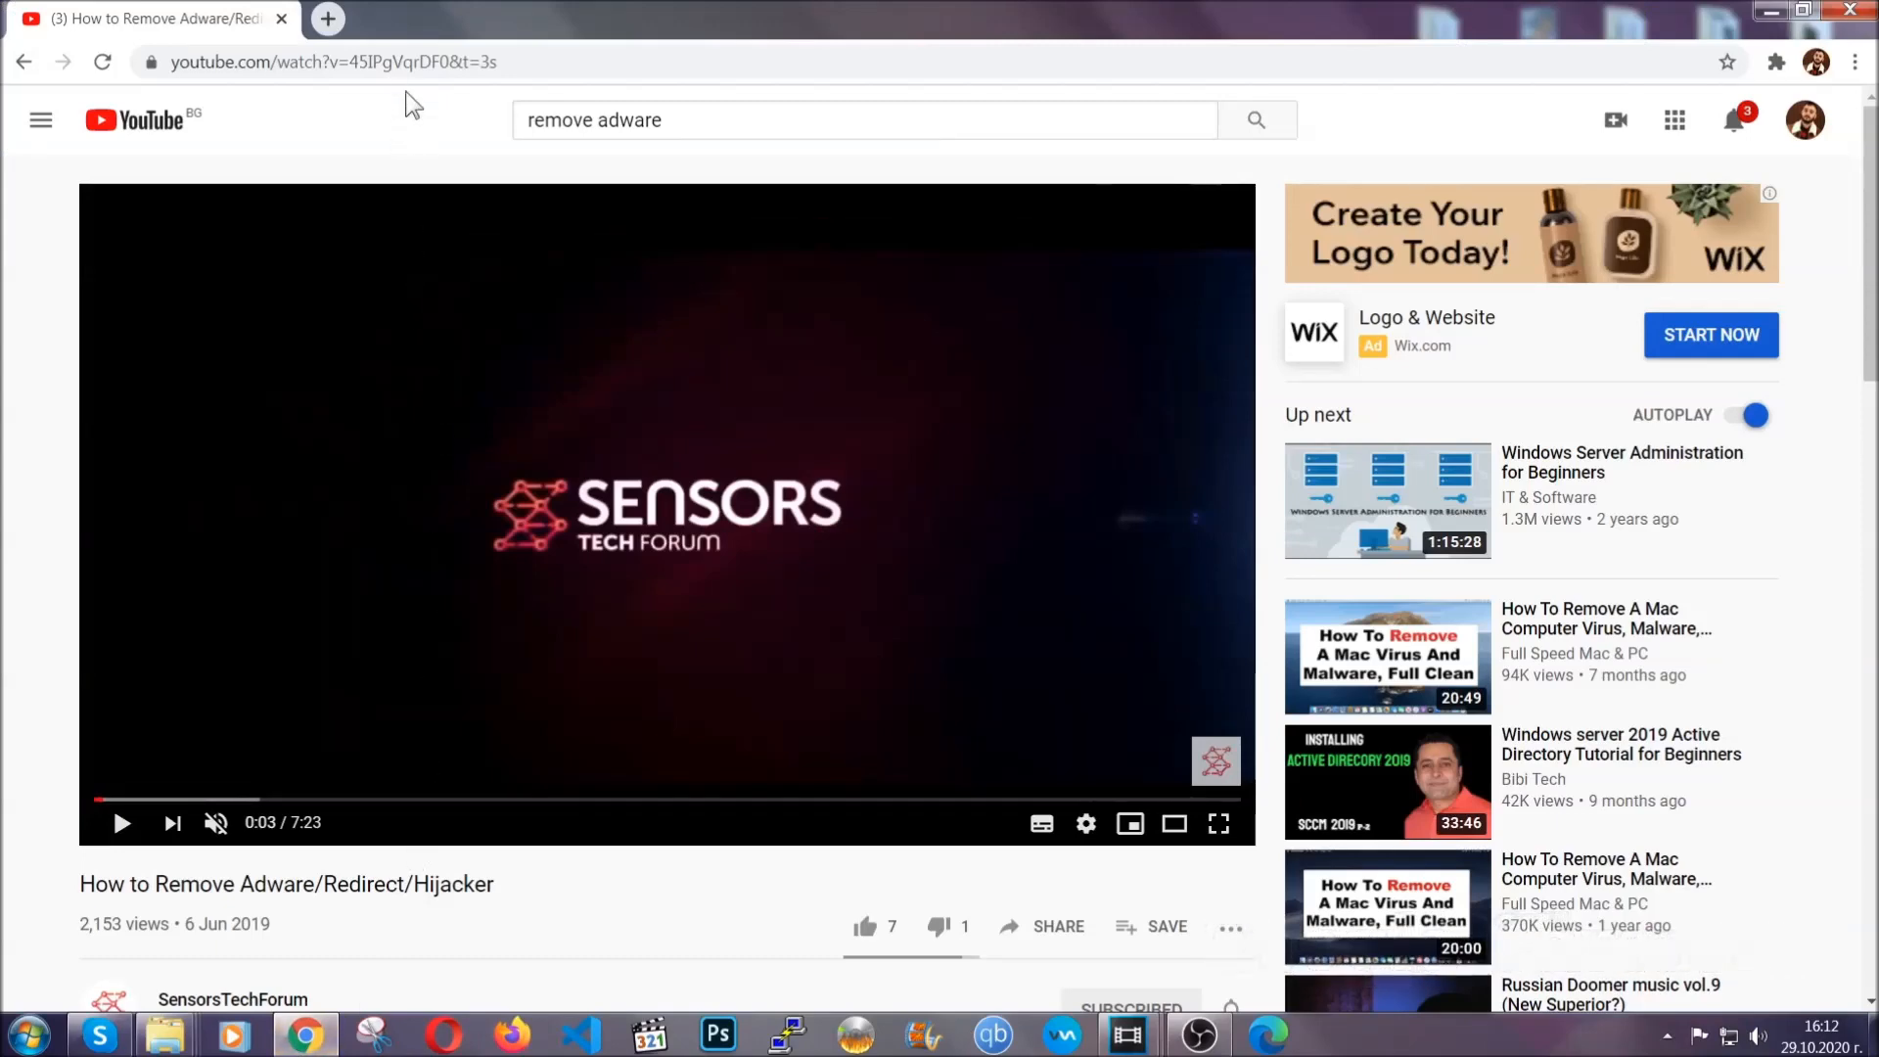
- Go to chrome://settings/clearbrowserdata to reach Chrome's Clear browsing data dialog
type("chrome://settings/clearbrowserdata")
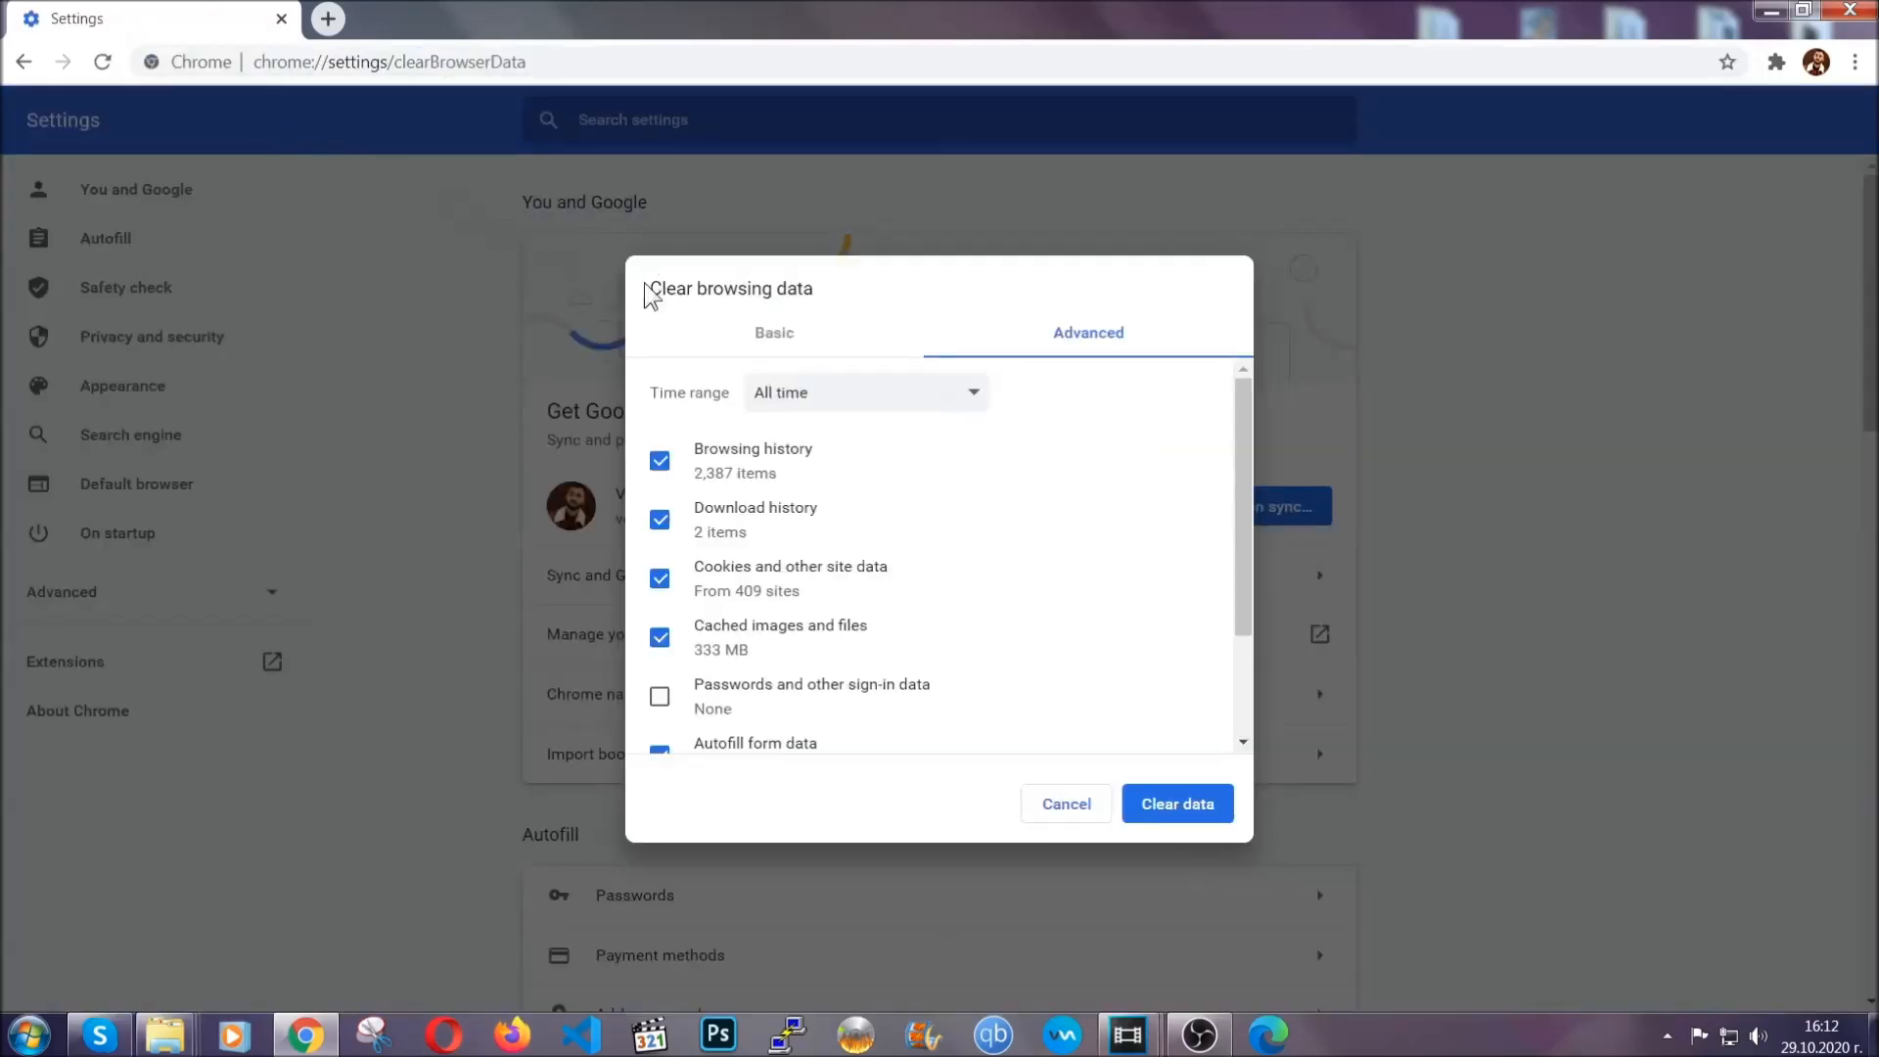
- Clear Chrome's browsing data for All time on the Advanced tab, leaving Passwords unticked
double_click(730, 288)
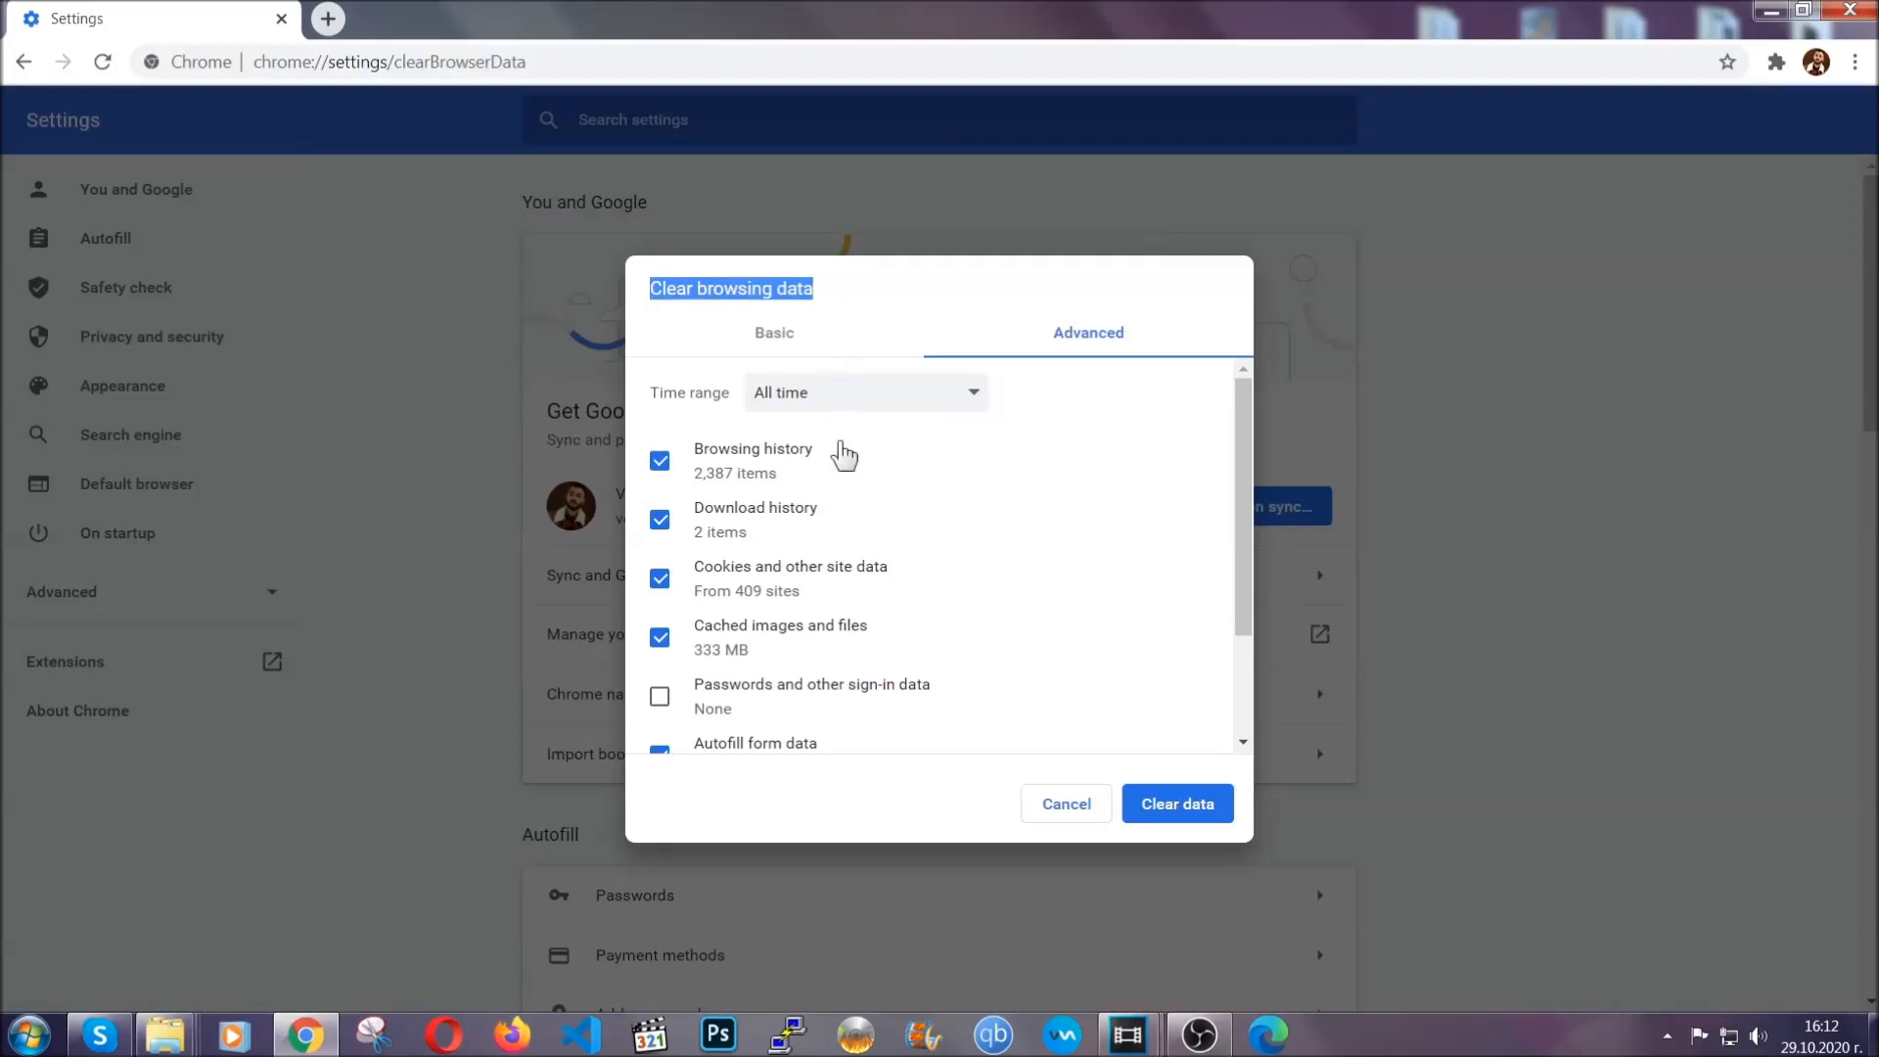
left_click(863, 392)
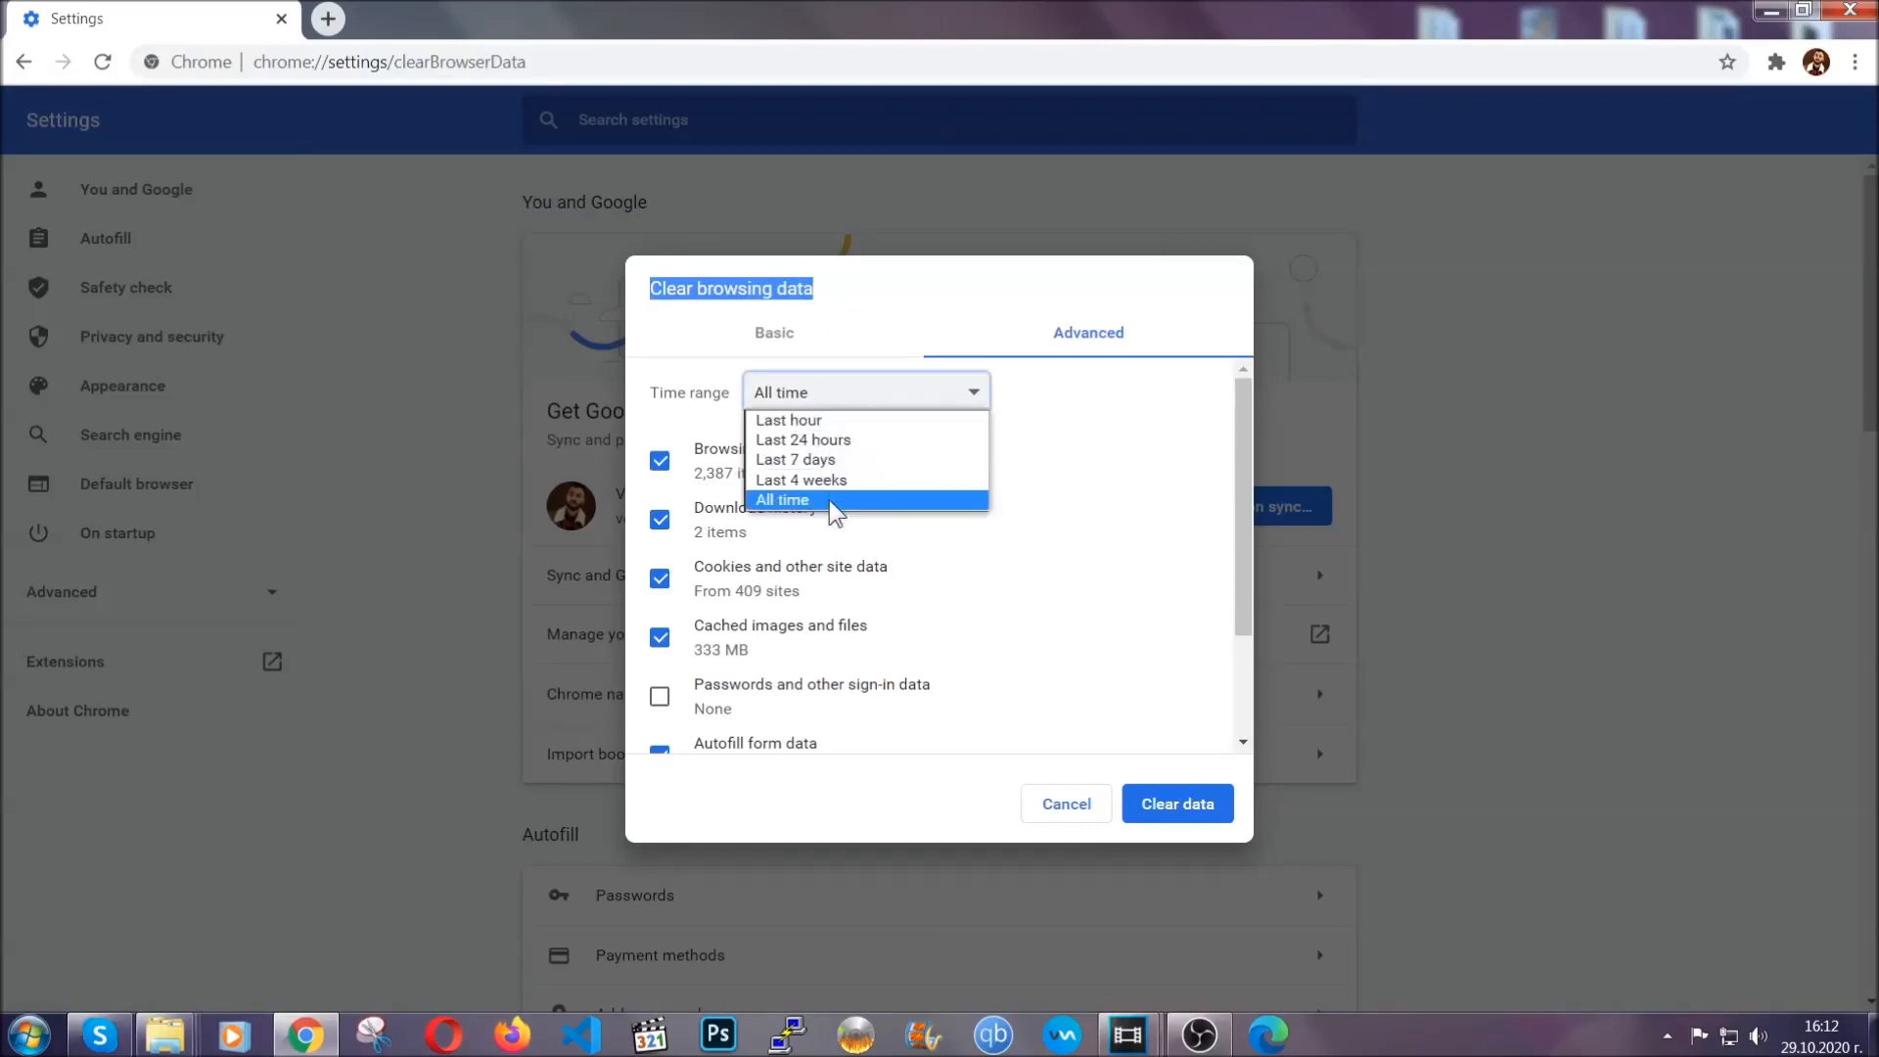
left_click(781, 499)
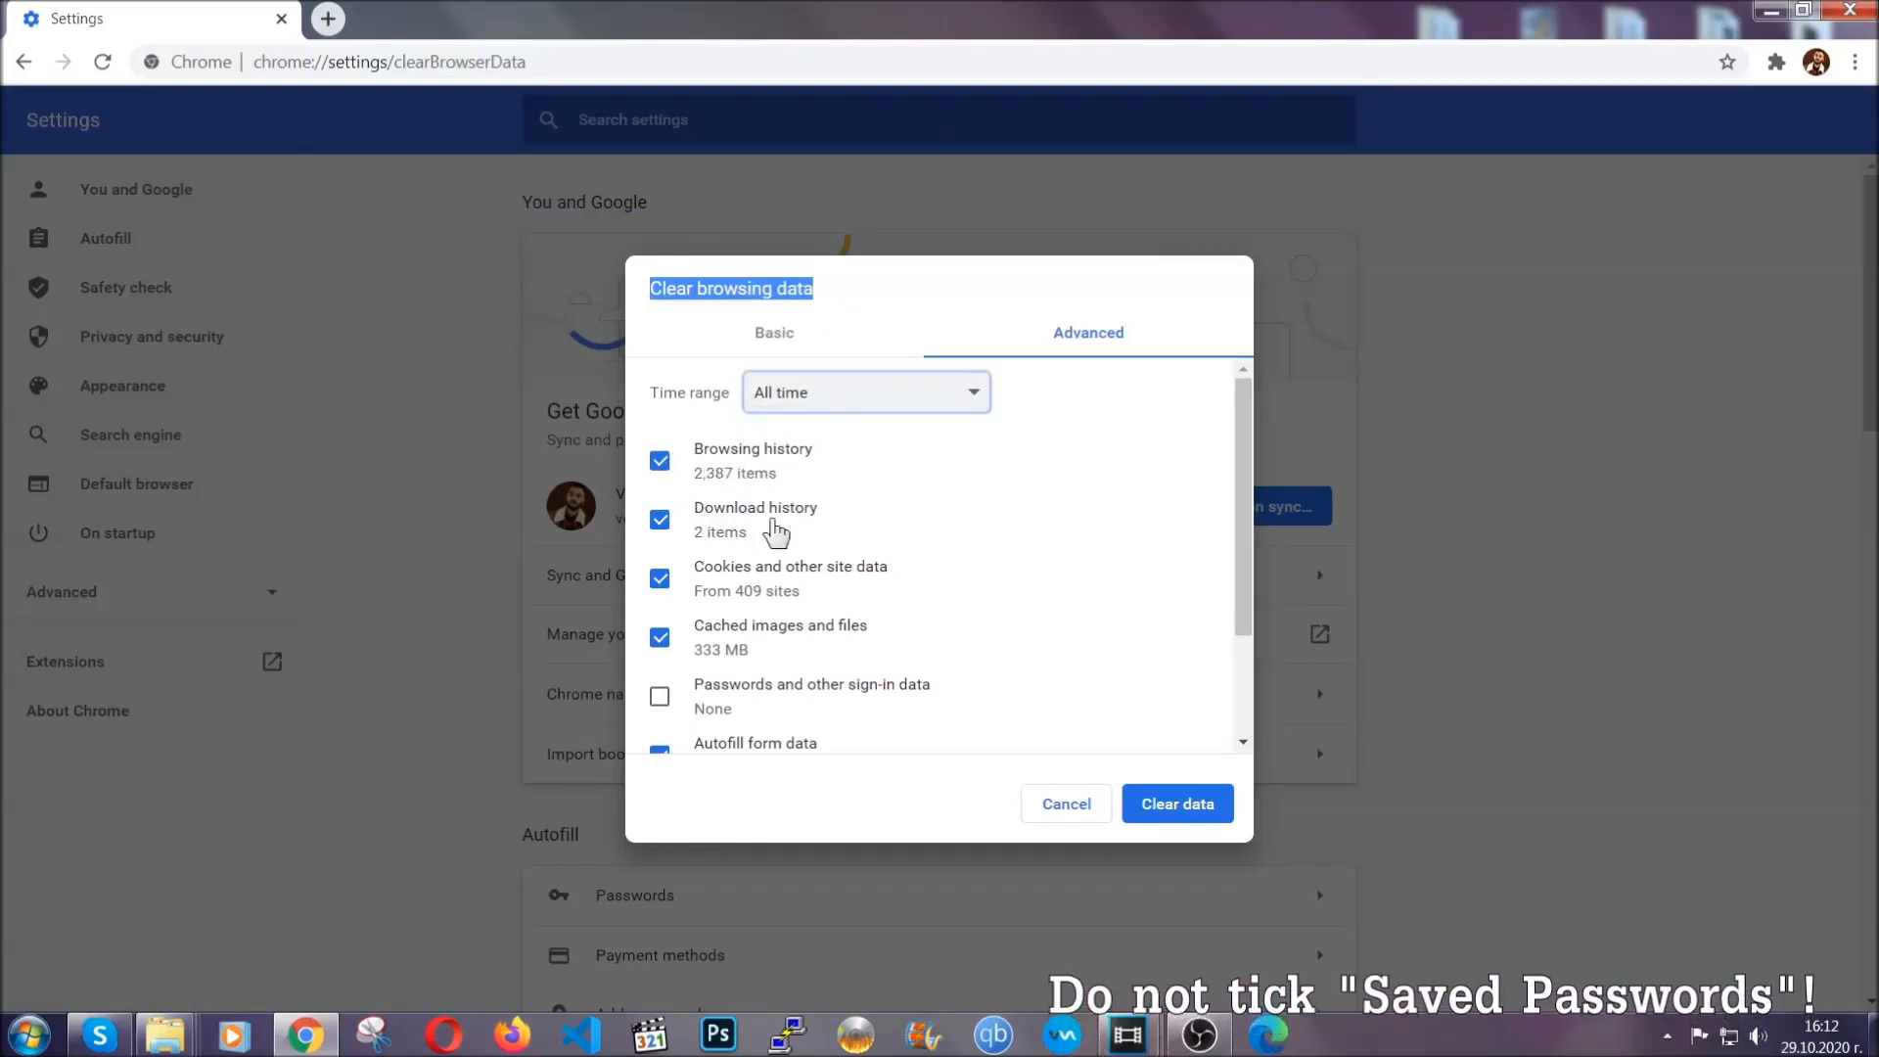
scroll("down", 3)
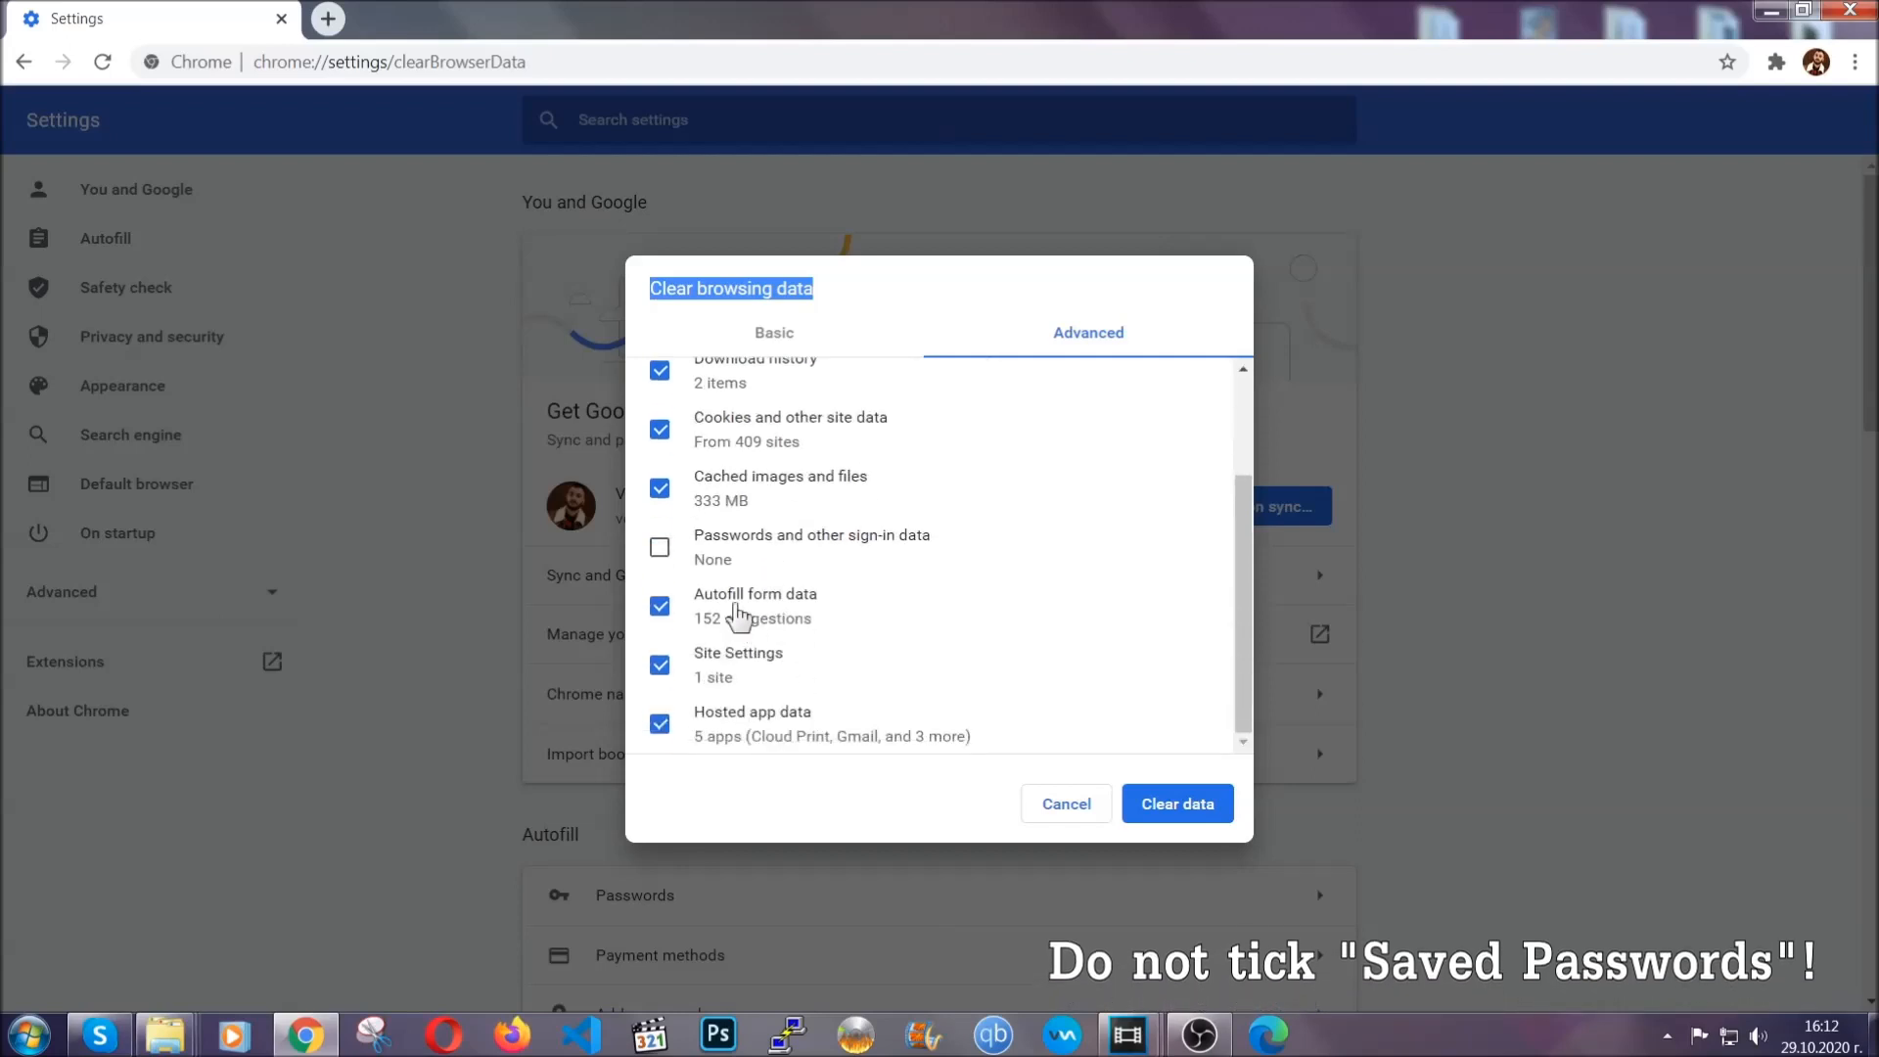
mouse_move(1064, 704)
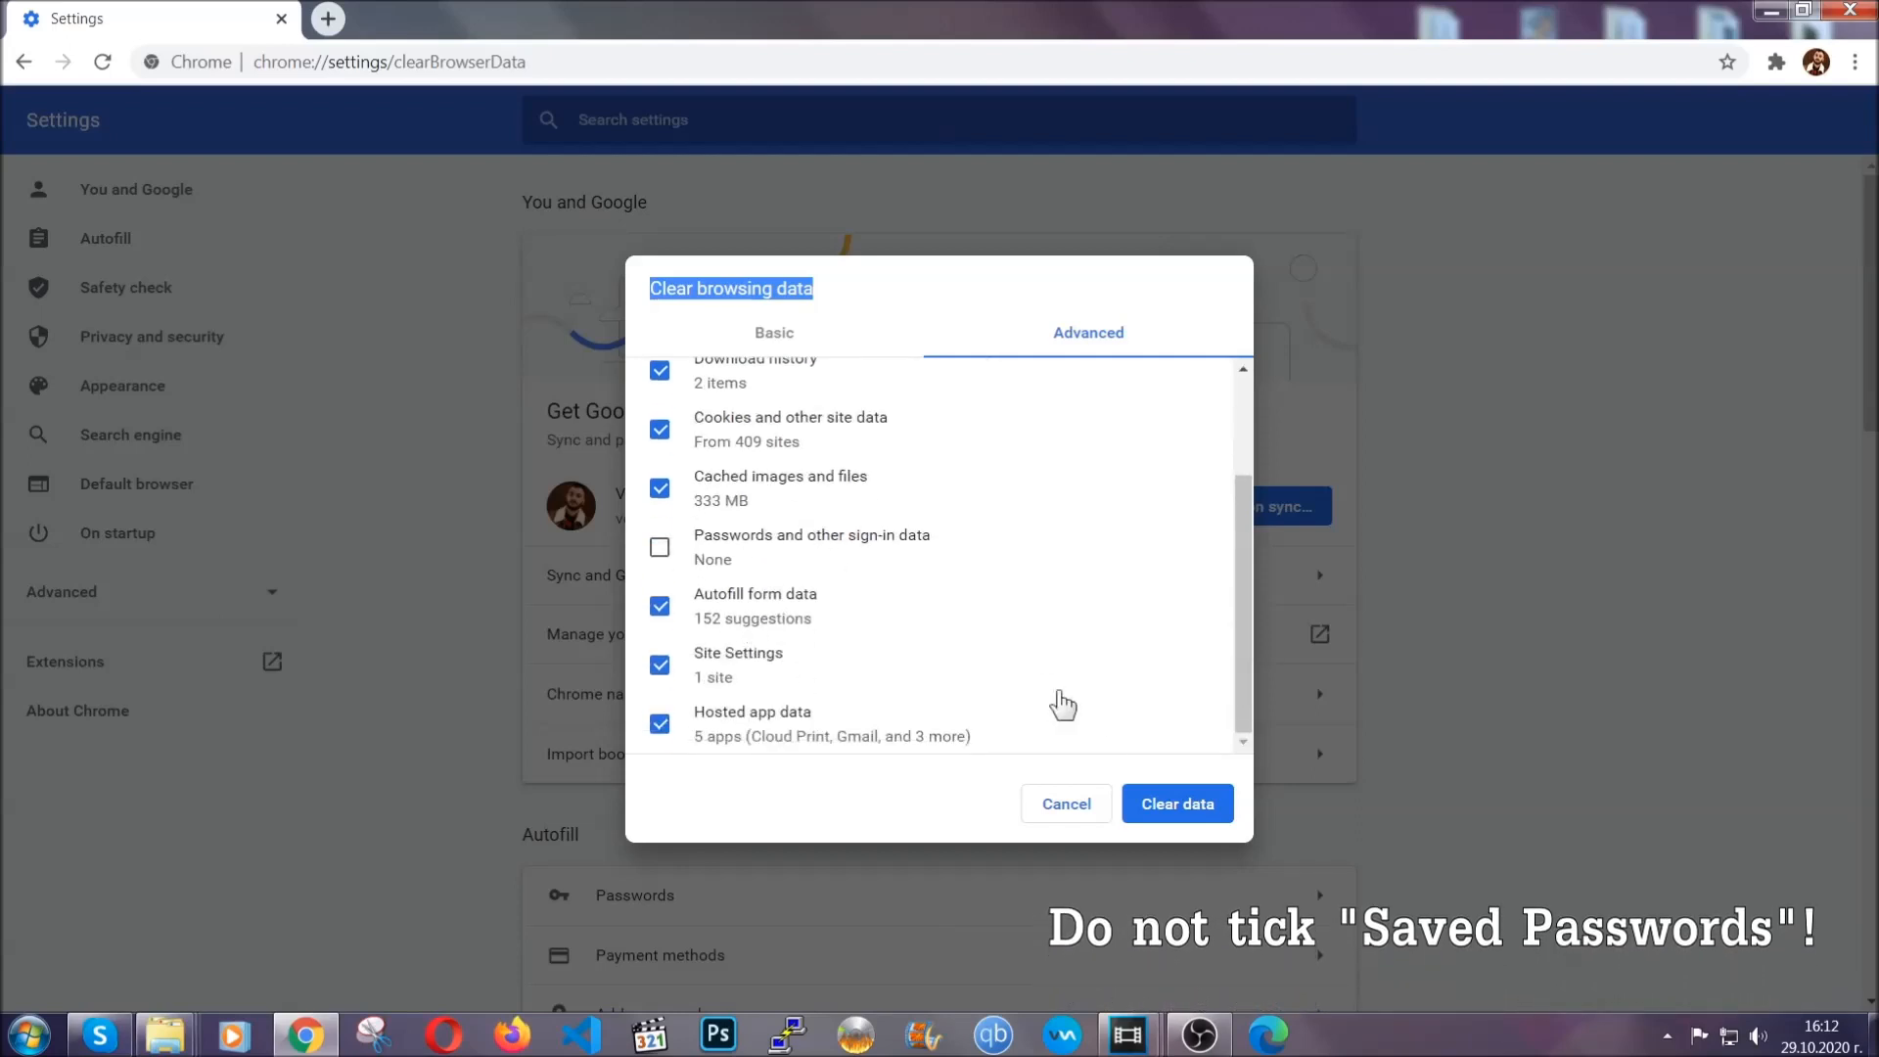
left_click(1177, 802)
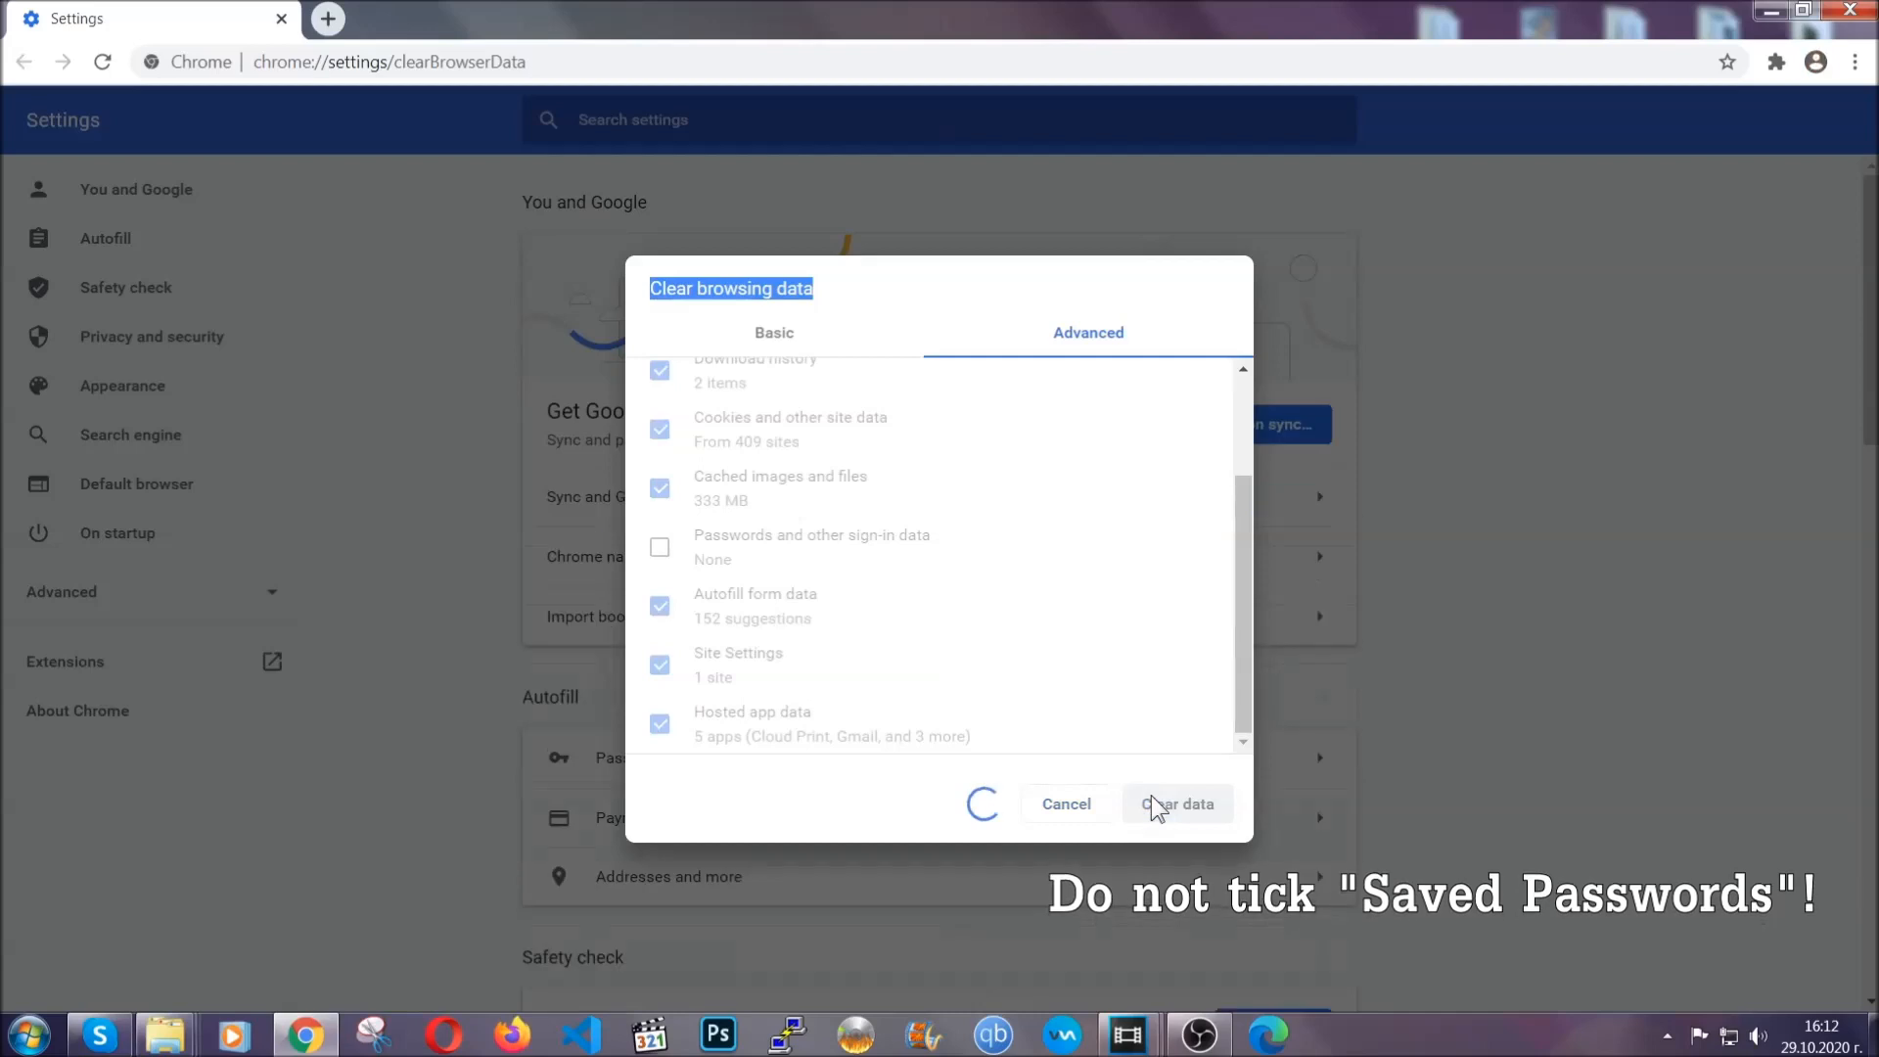
mouse_move(914, 517)
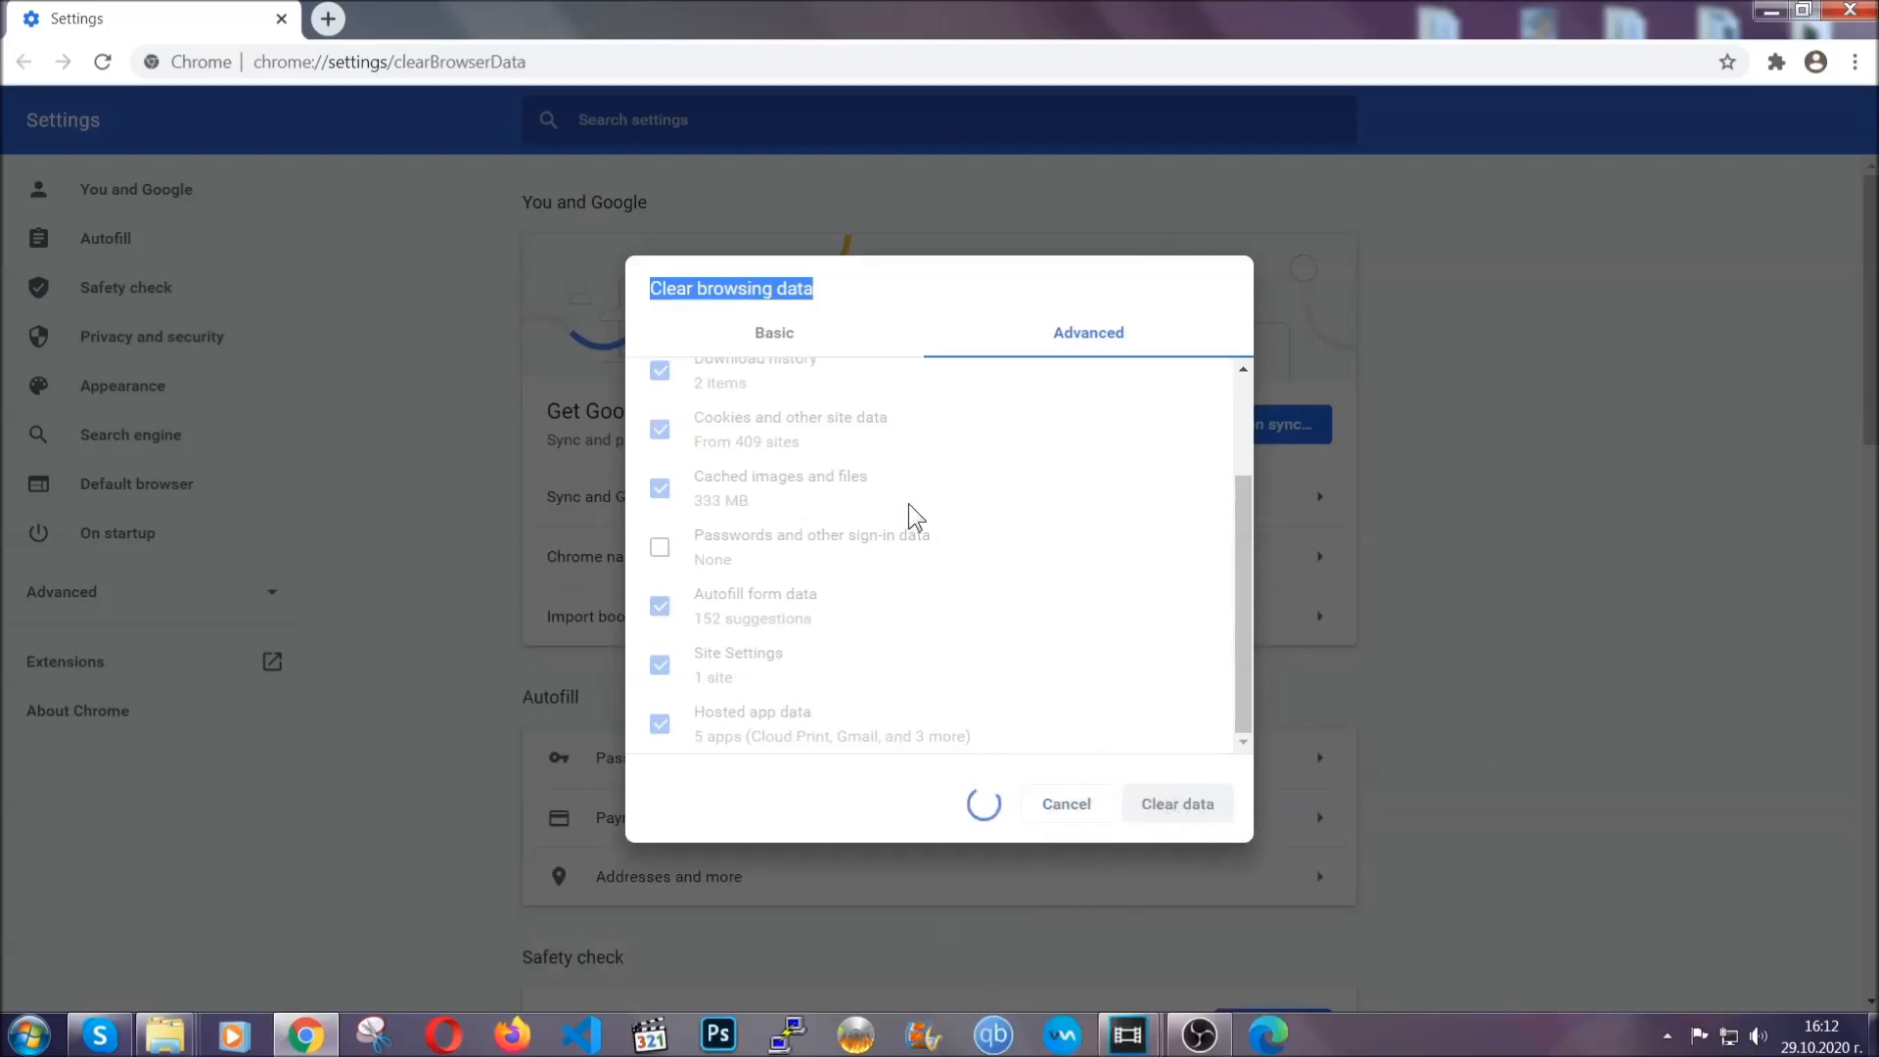
left_click(1177, 803)
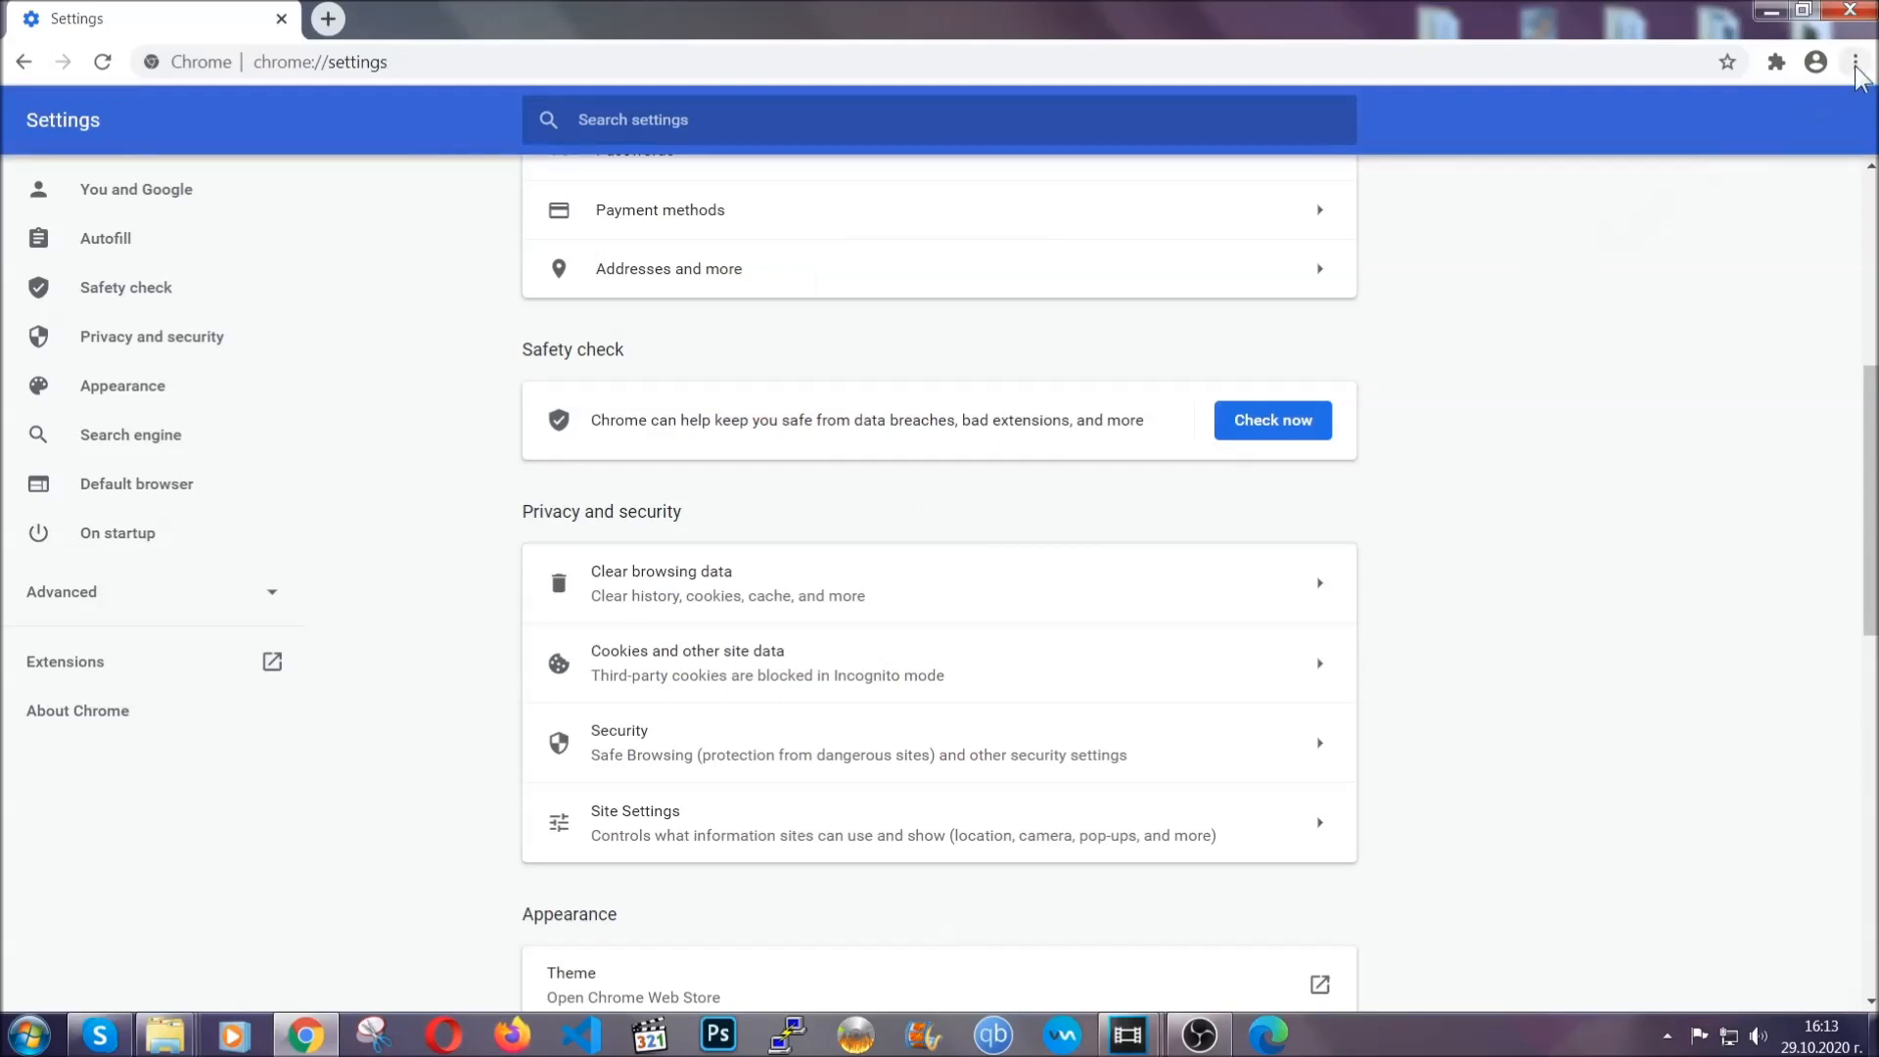
left_click(1856, 61)
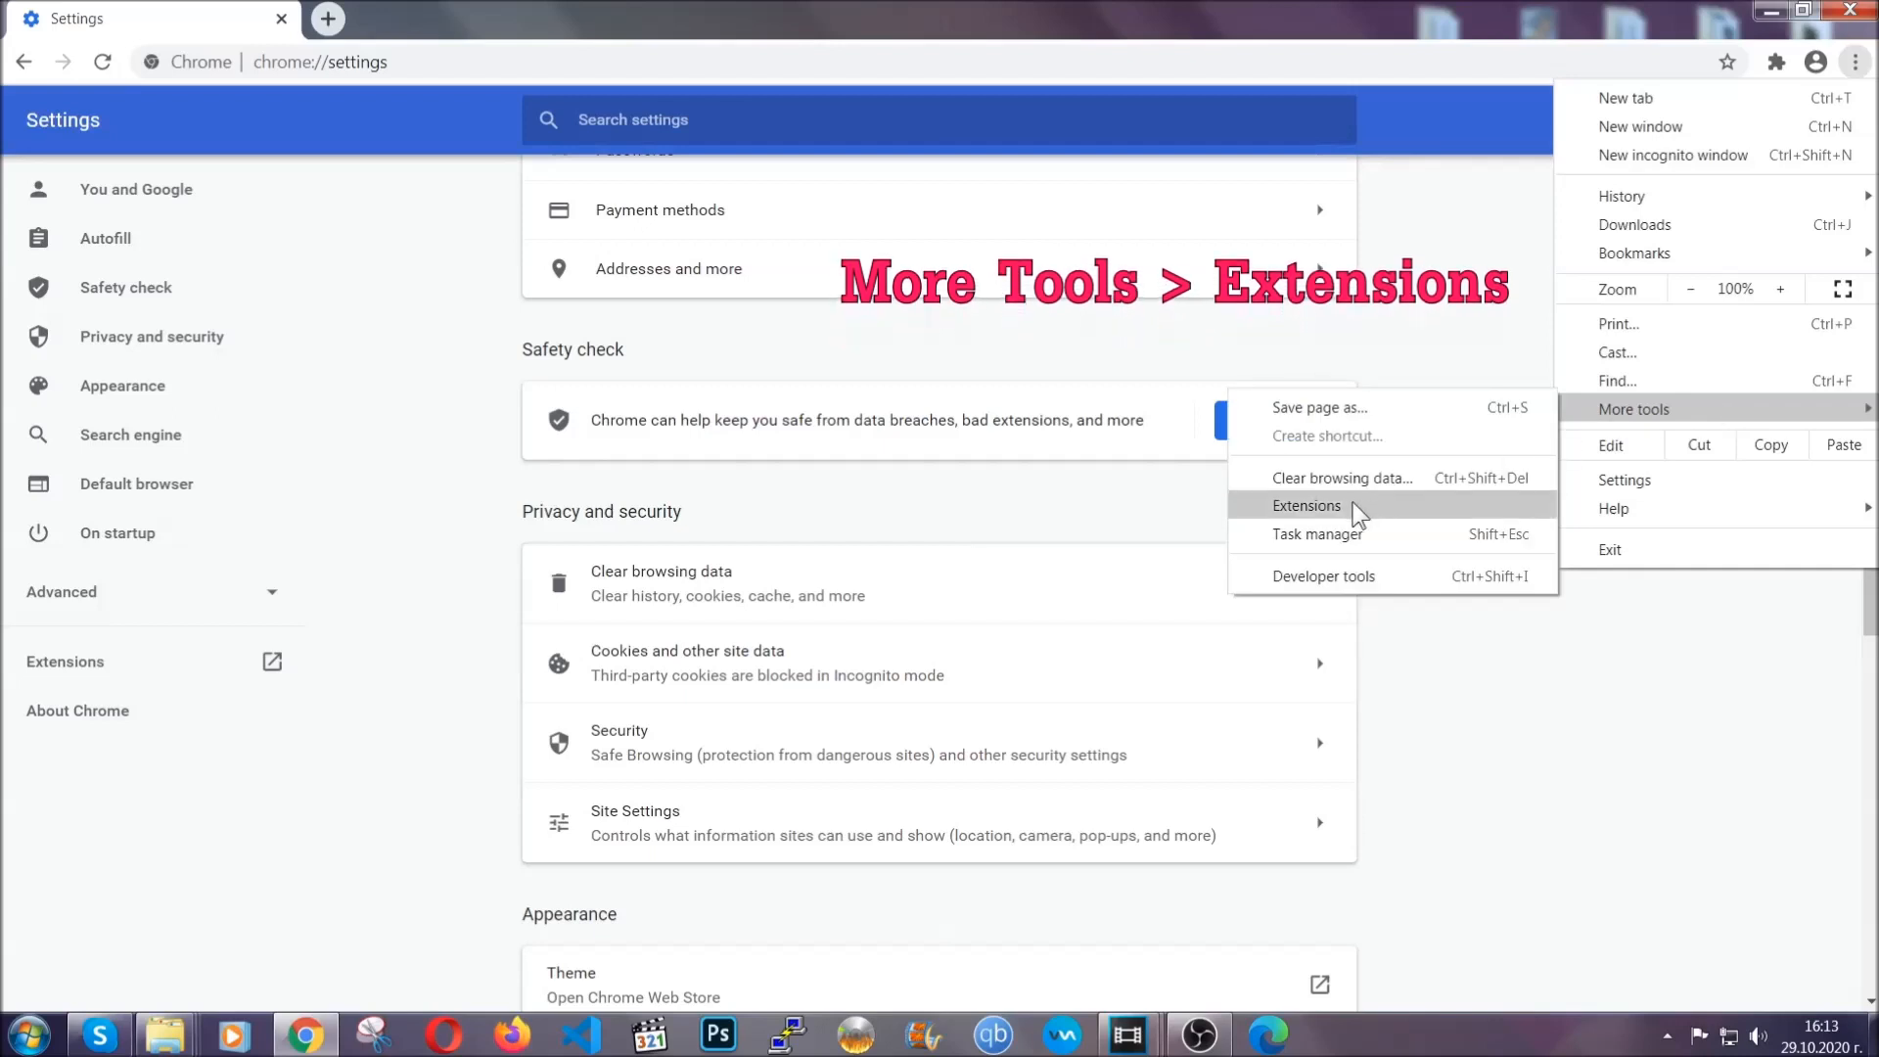
- Remove the corrupted Bulk Media Downloader extension from Chrome's Extensions page and confirm
left_click(1310, 505)
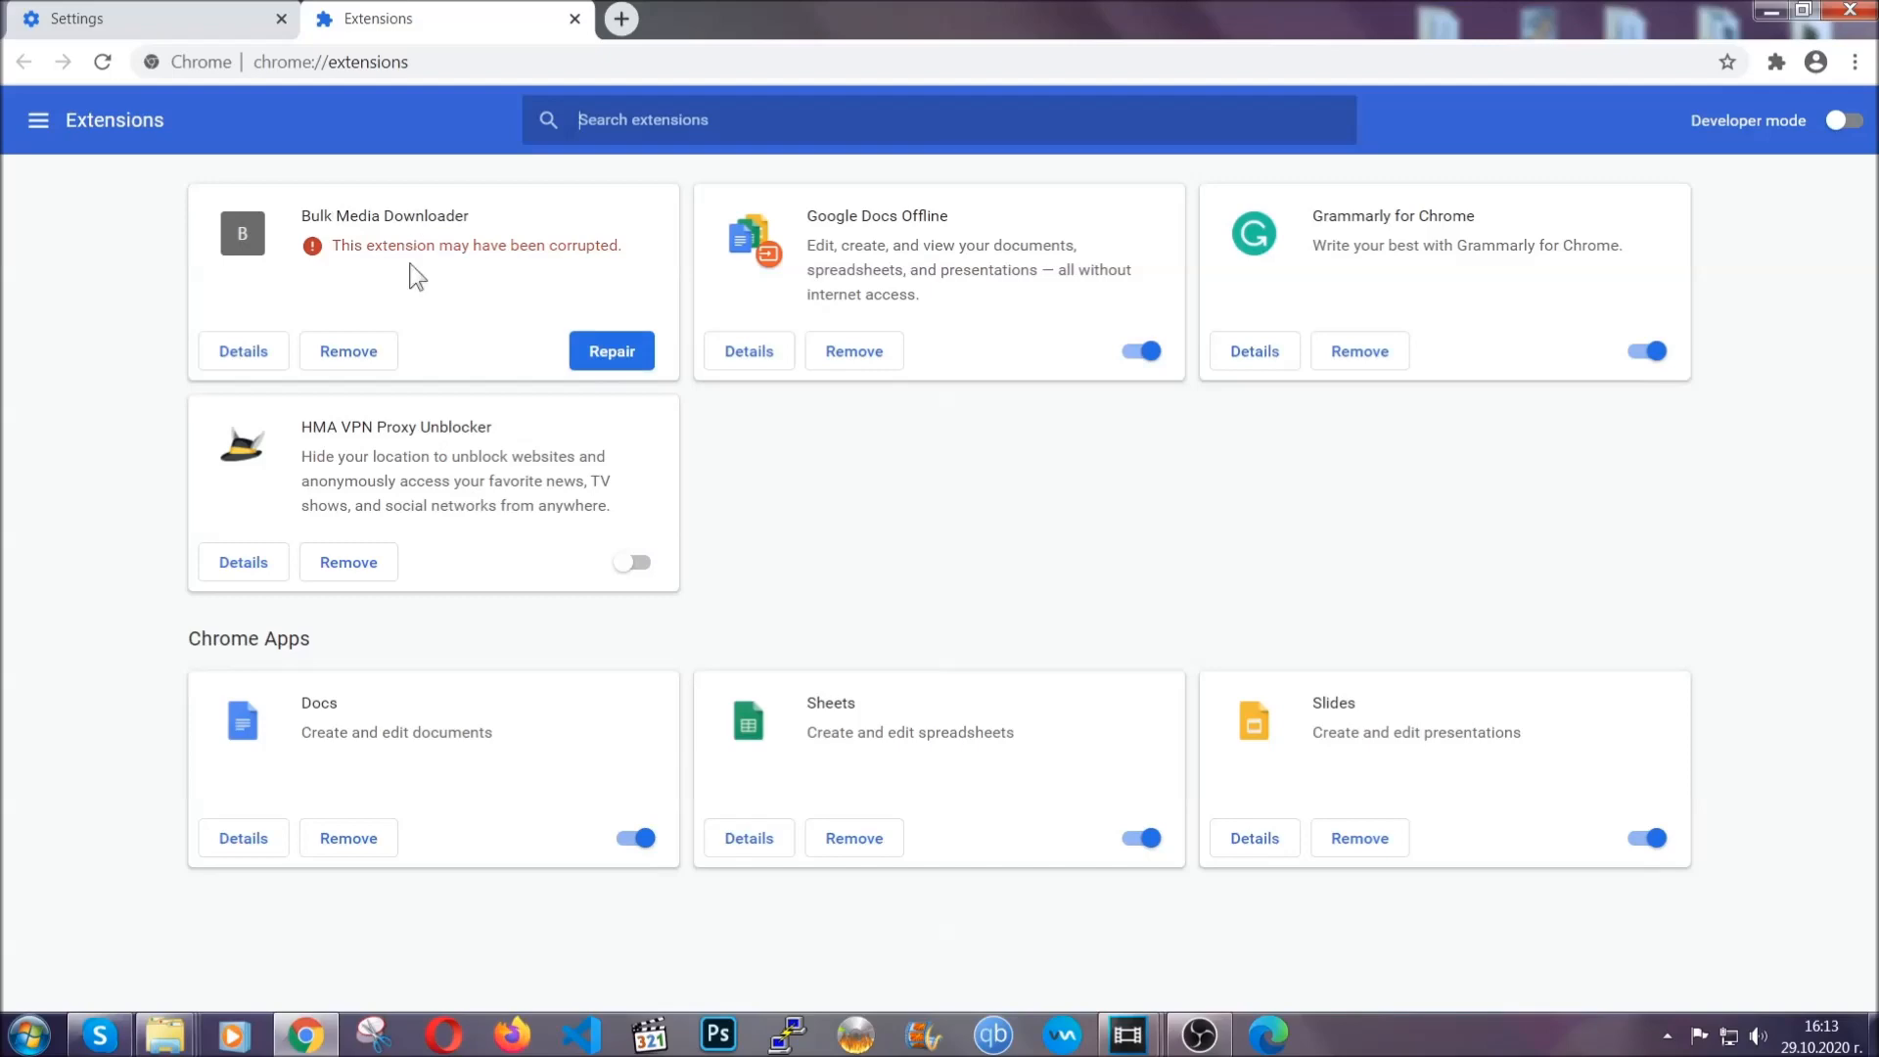
left_click(349, 351)
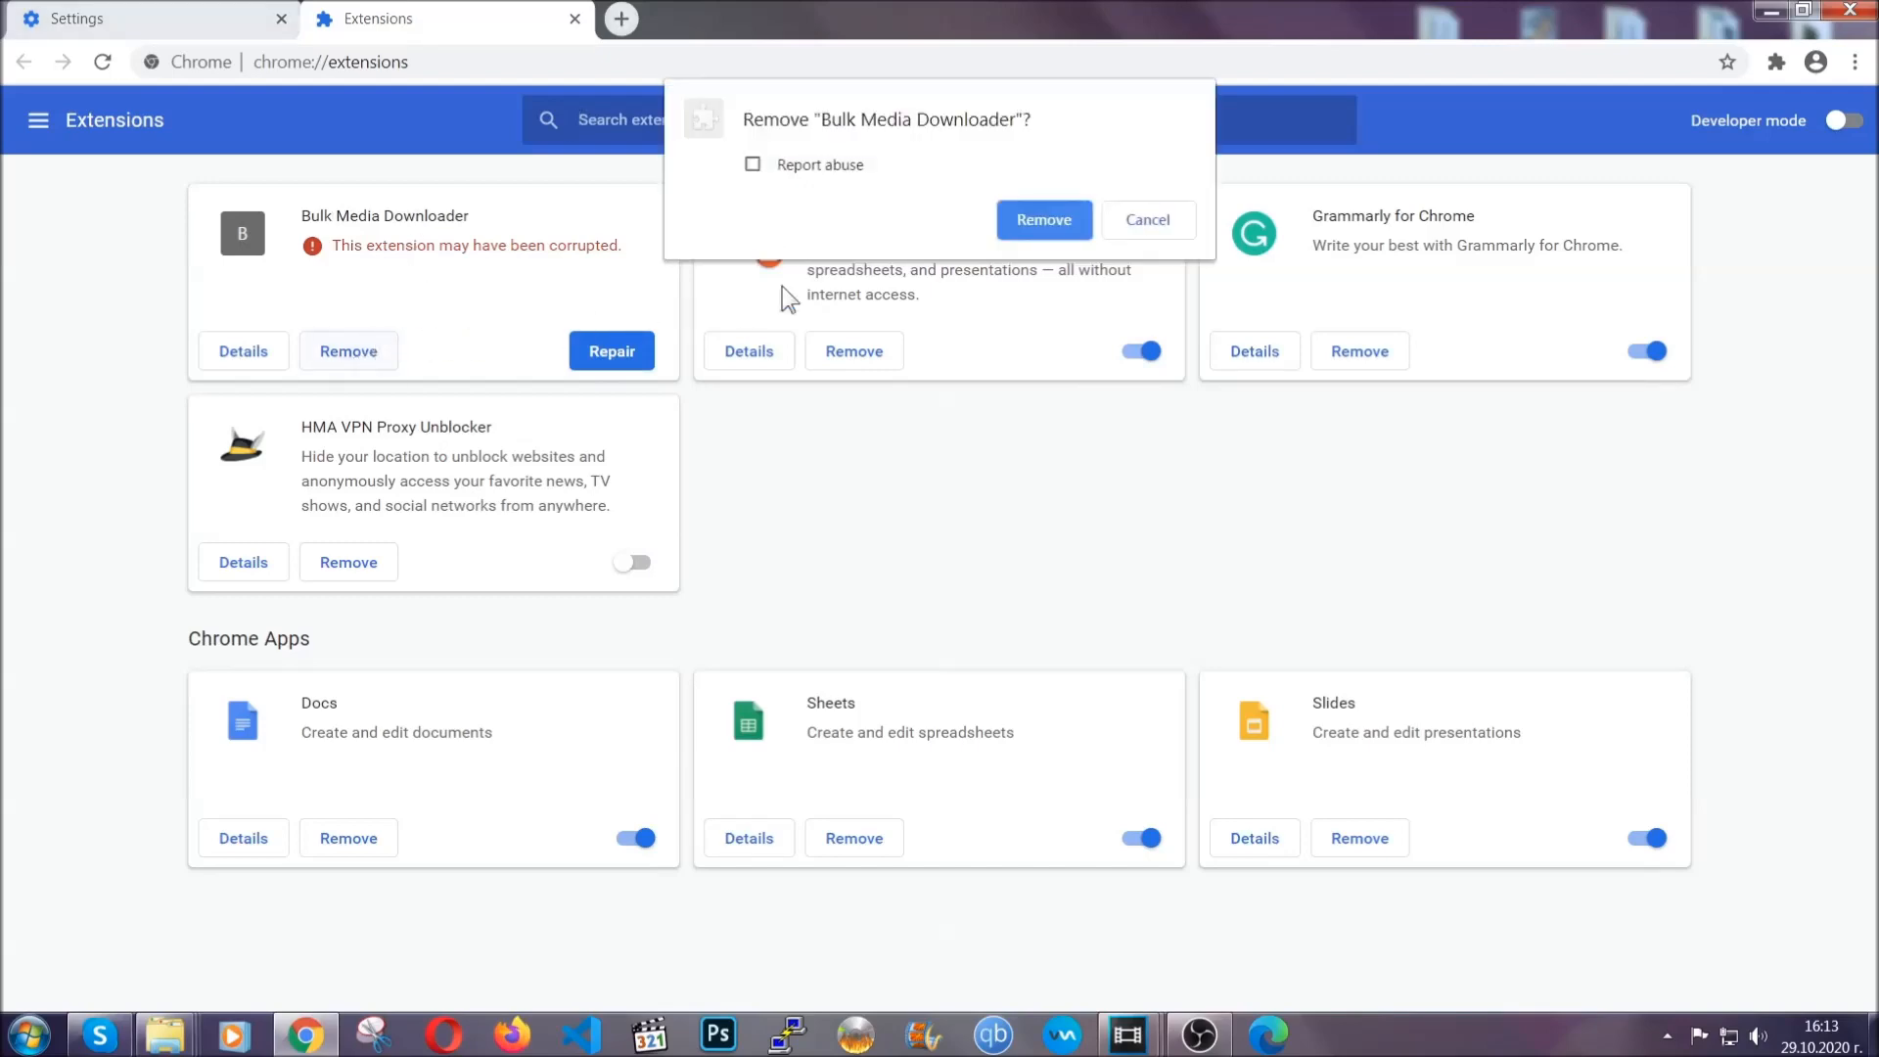
left_click(1042, 219)
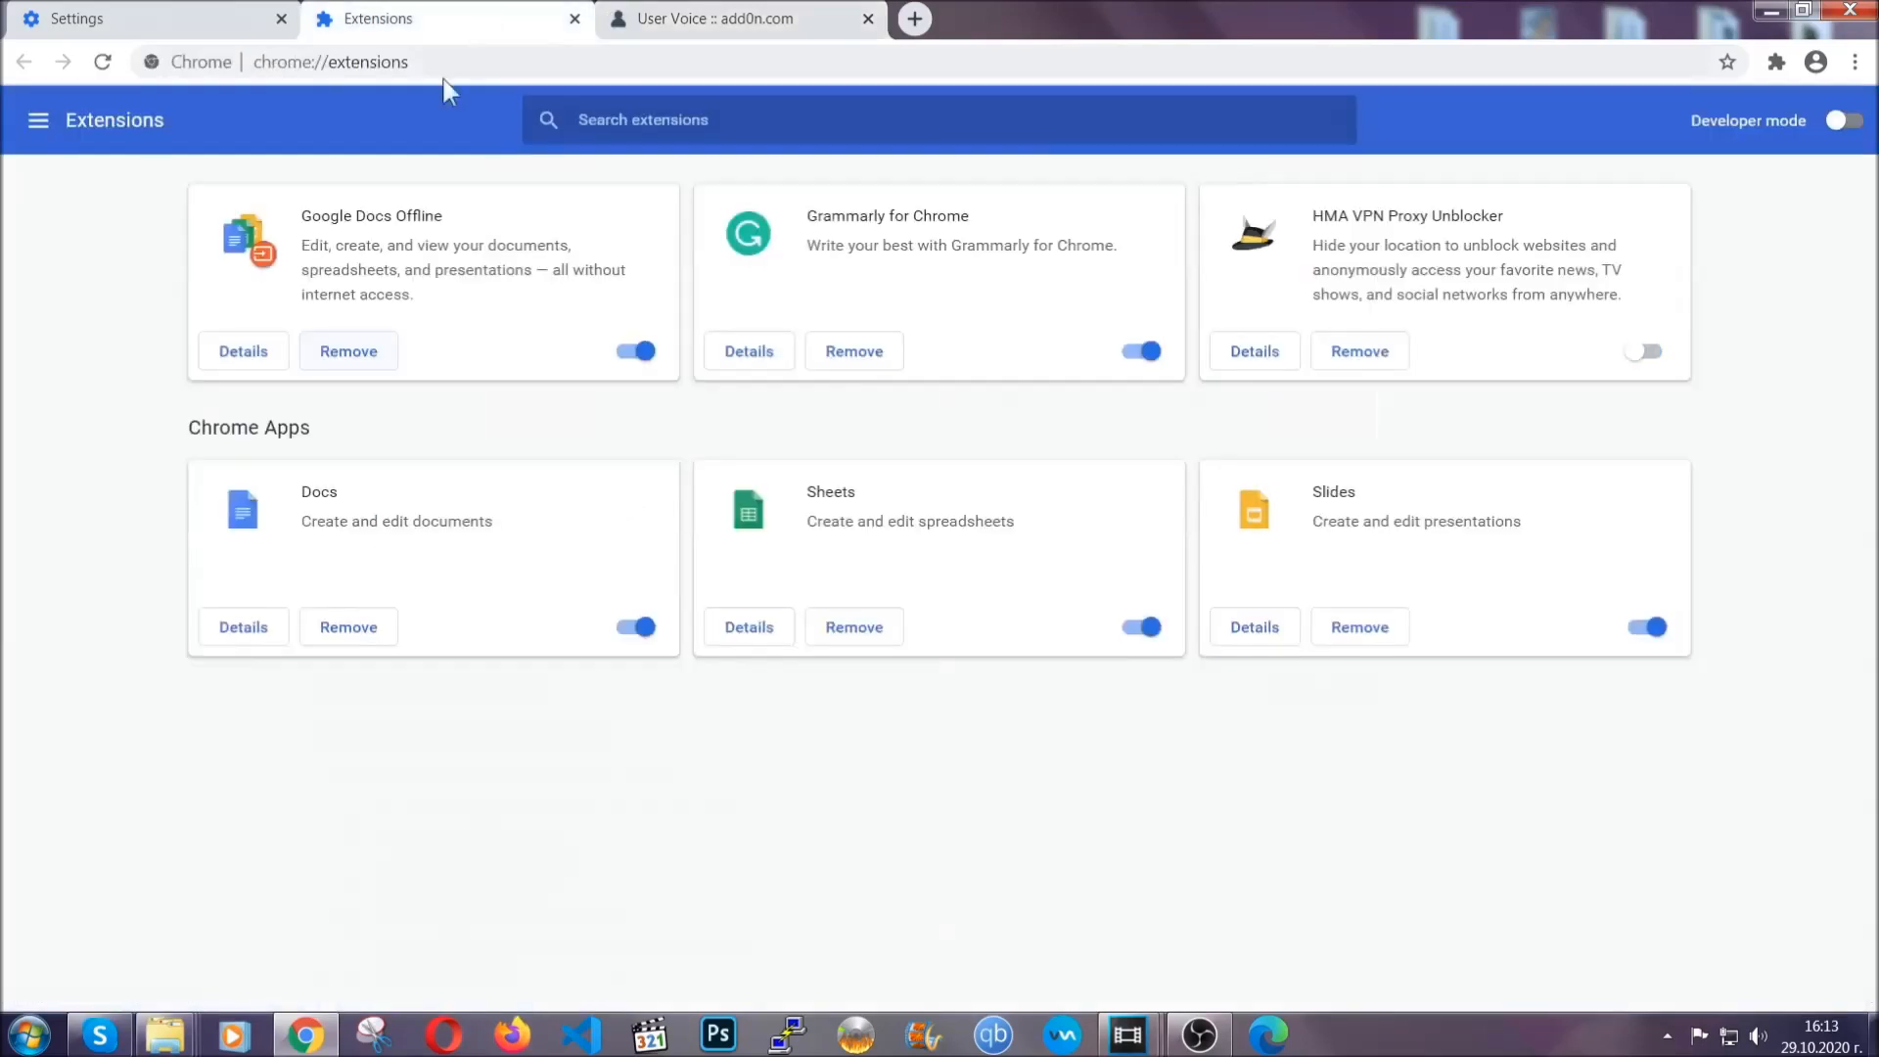
left_click(867, 18)
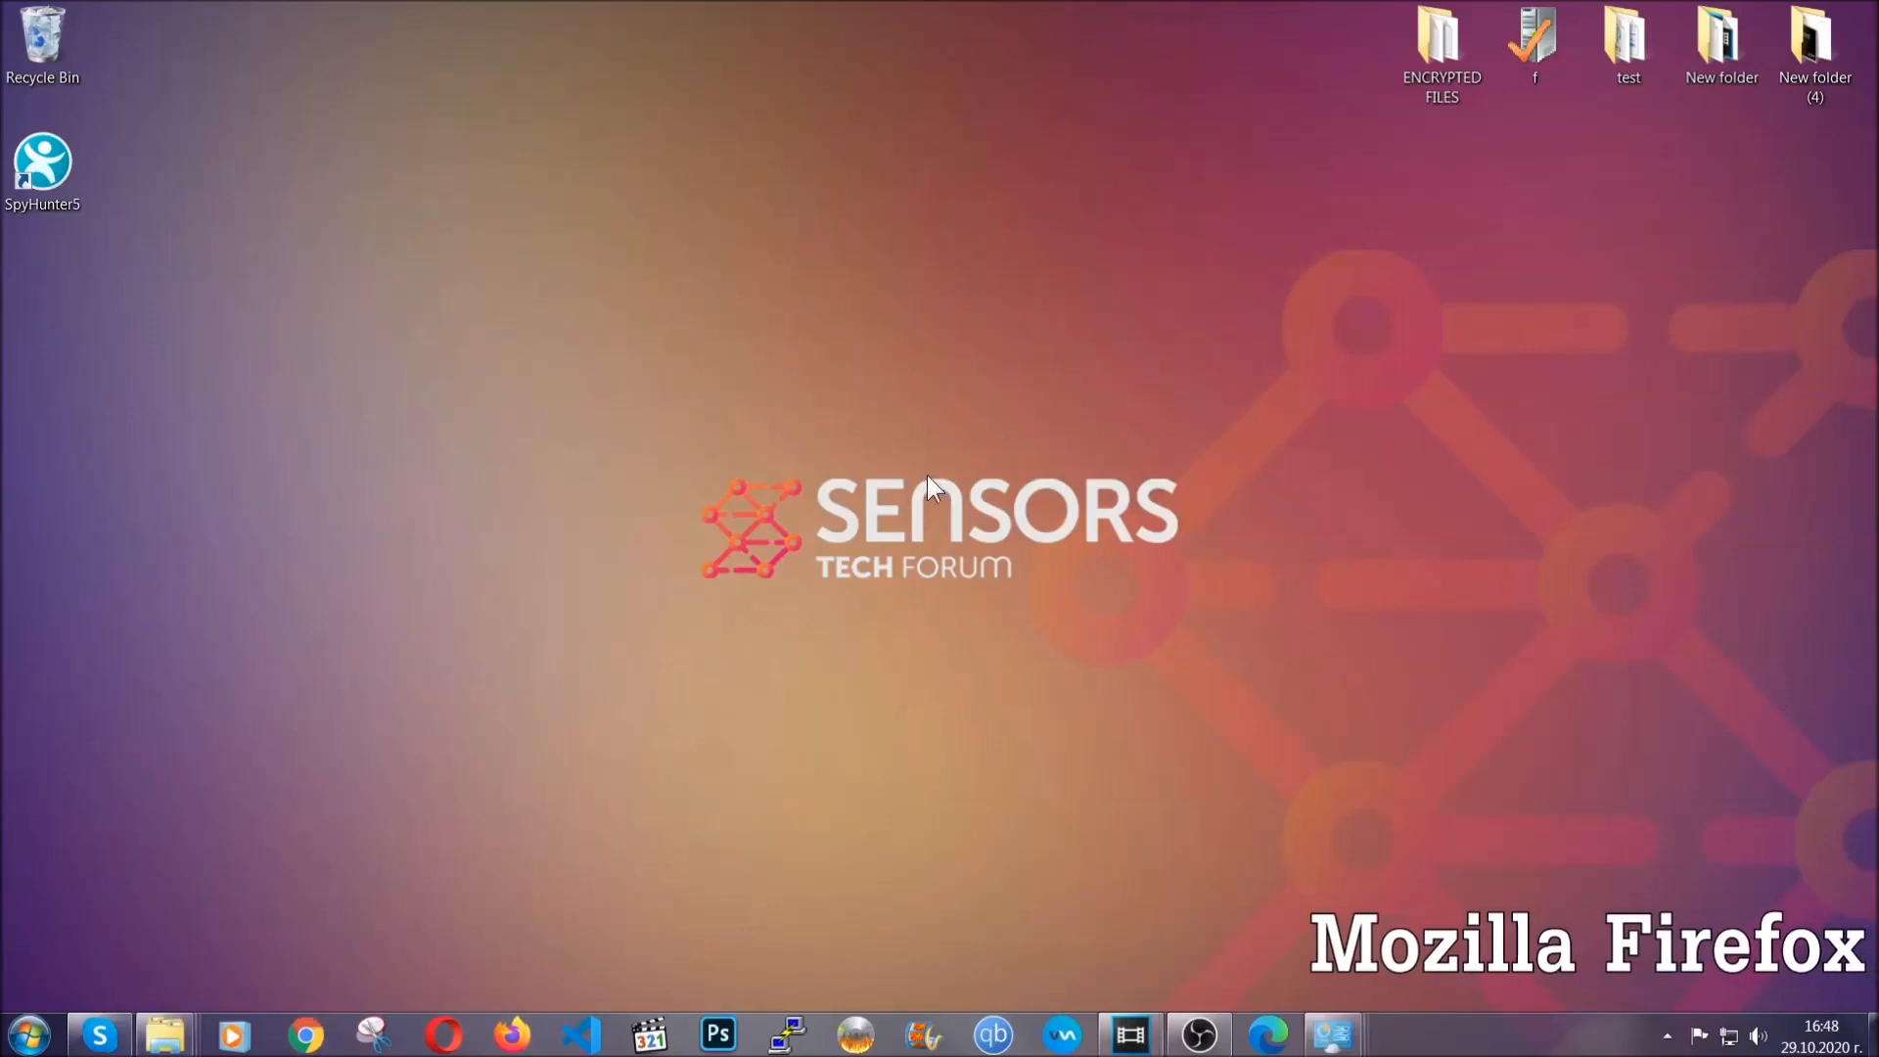
- Launch Firefox, go to about:support and start Refresh Firefox
left_click(511, 1034)
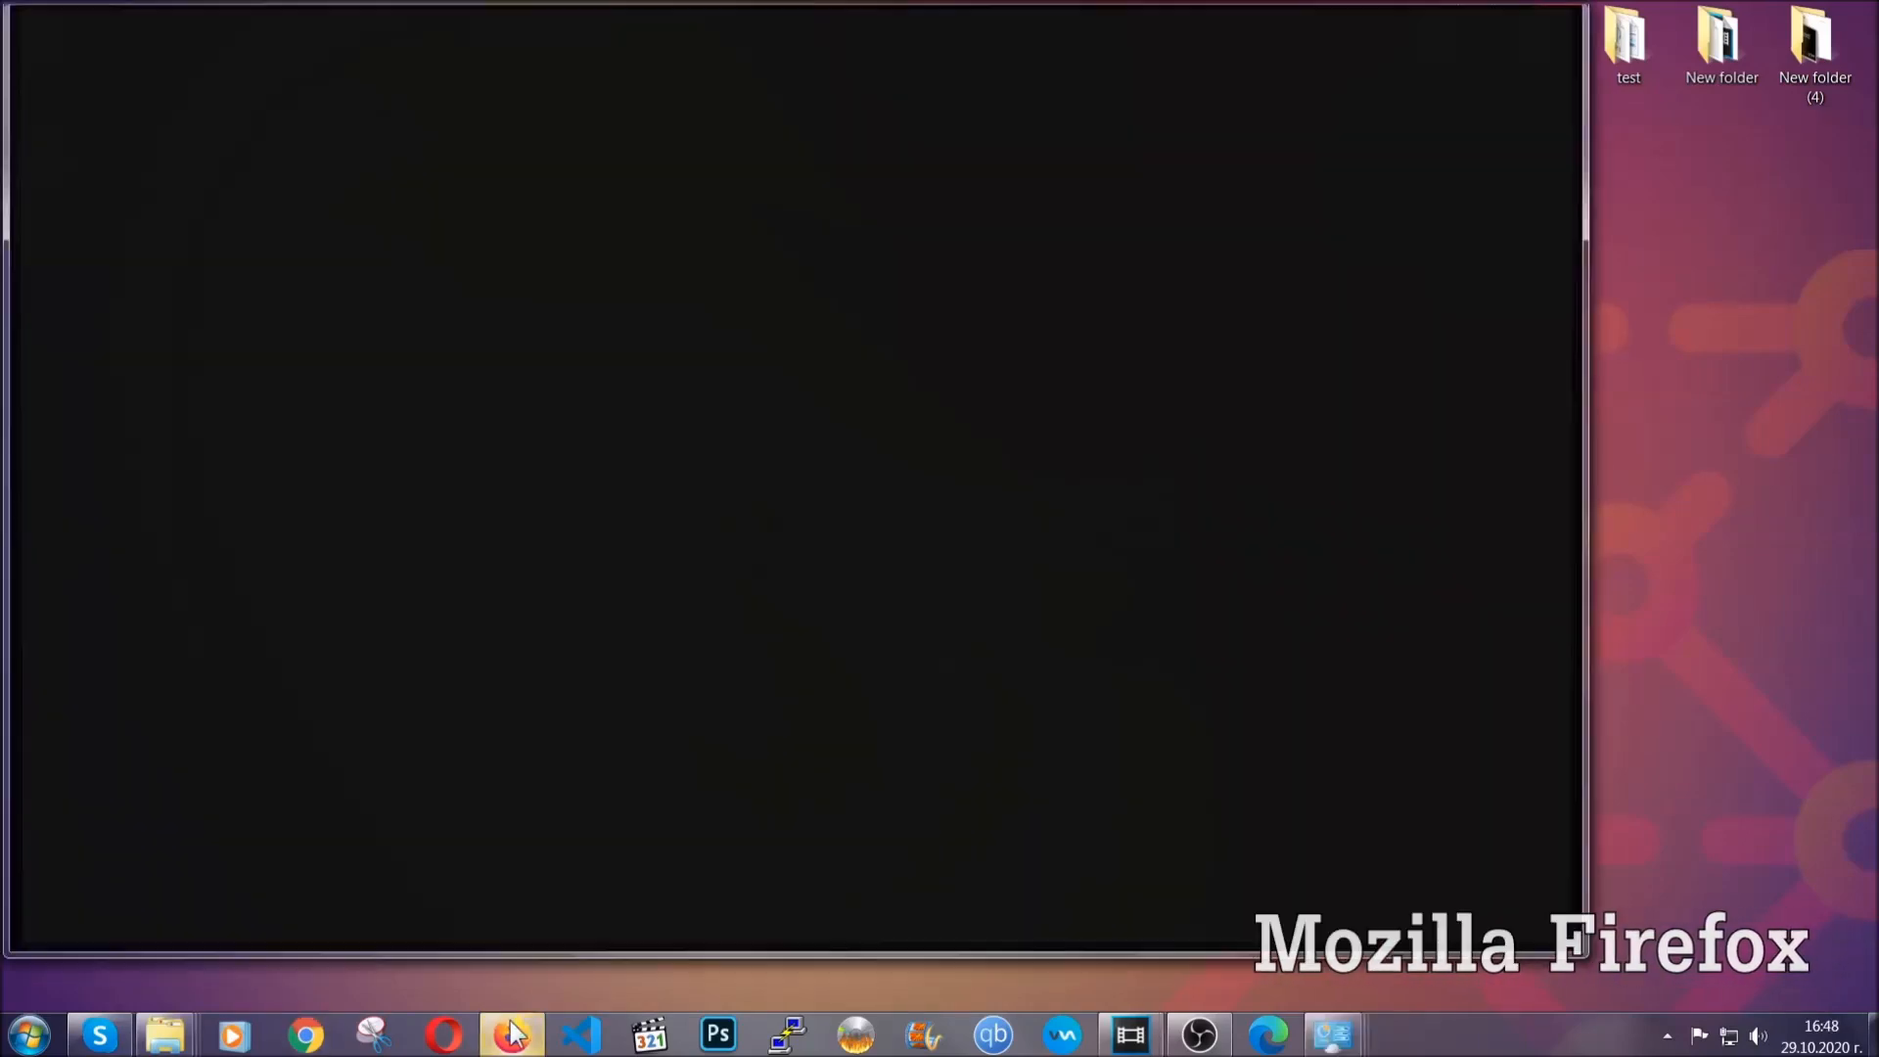
left_click(510, 1033)
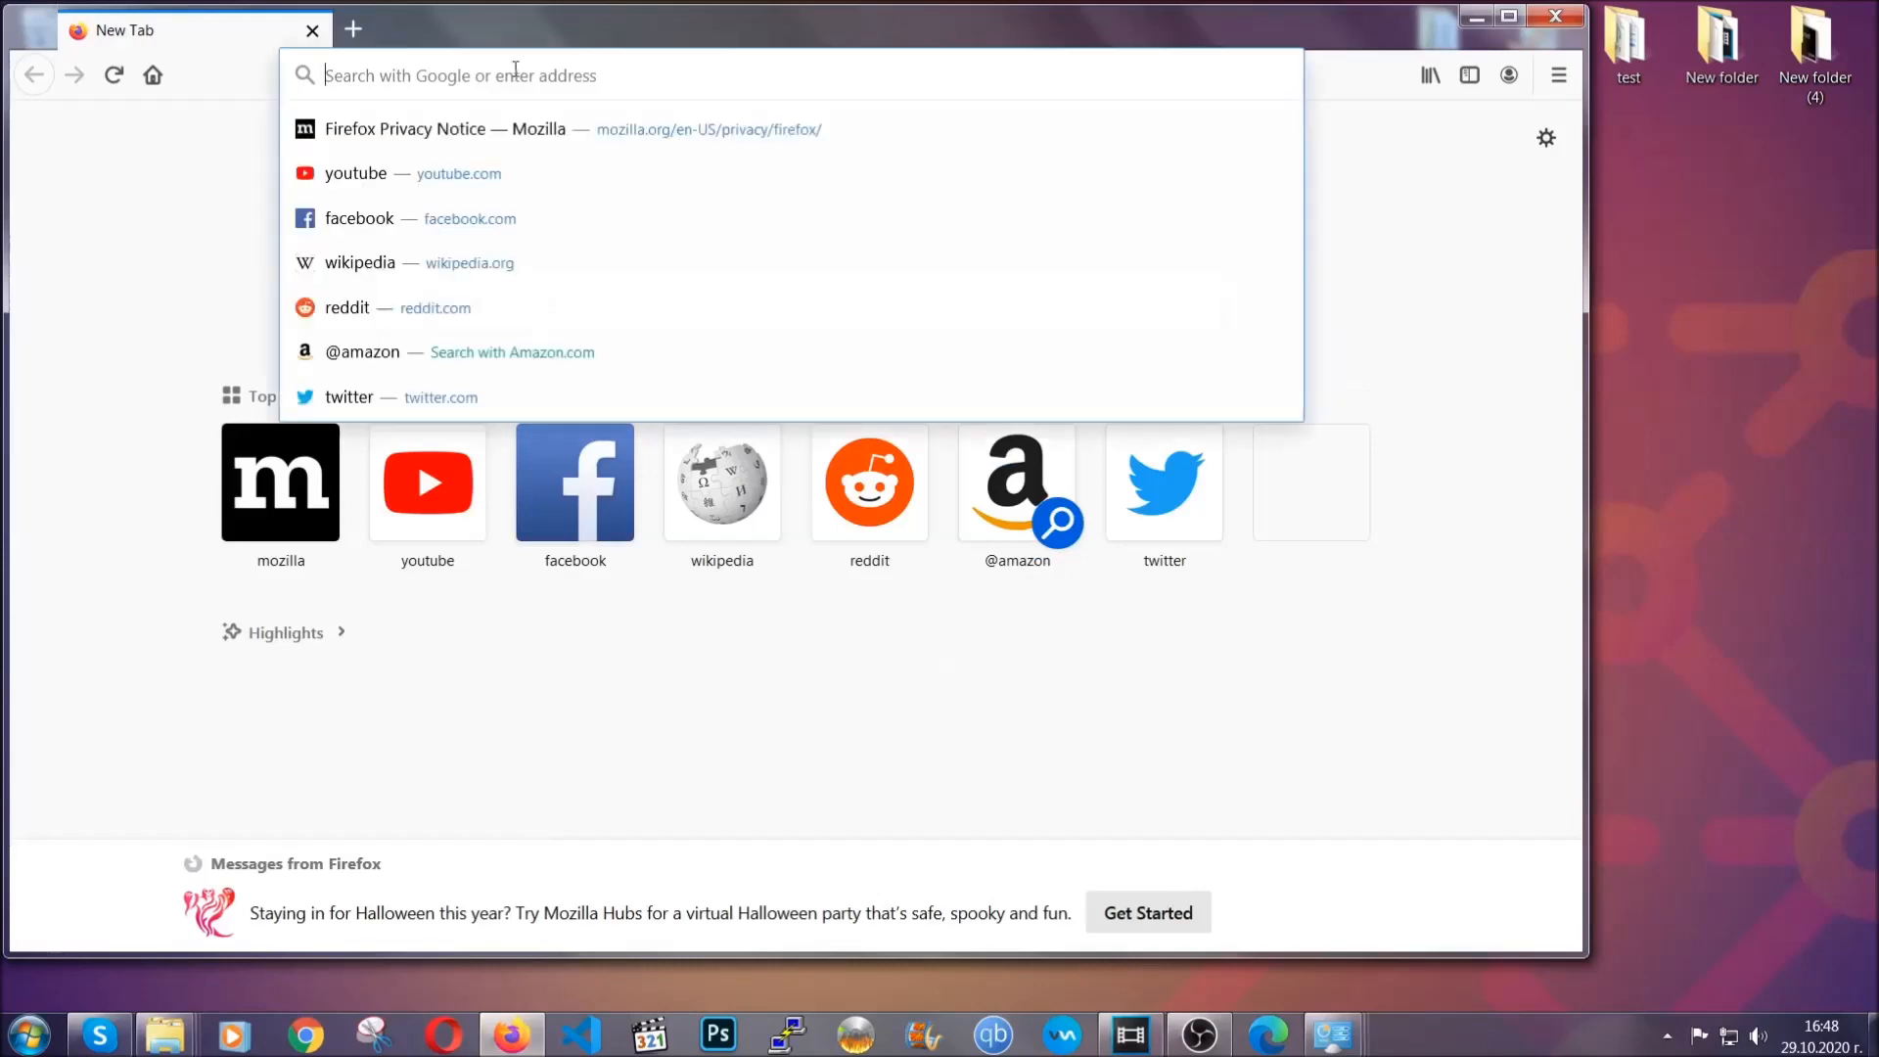
type("about")
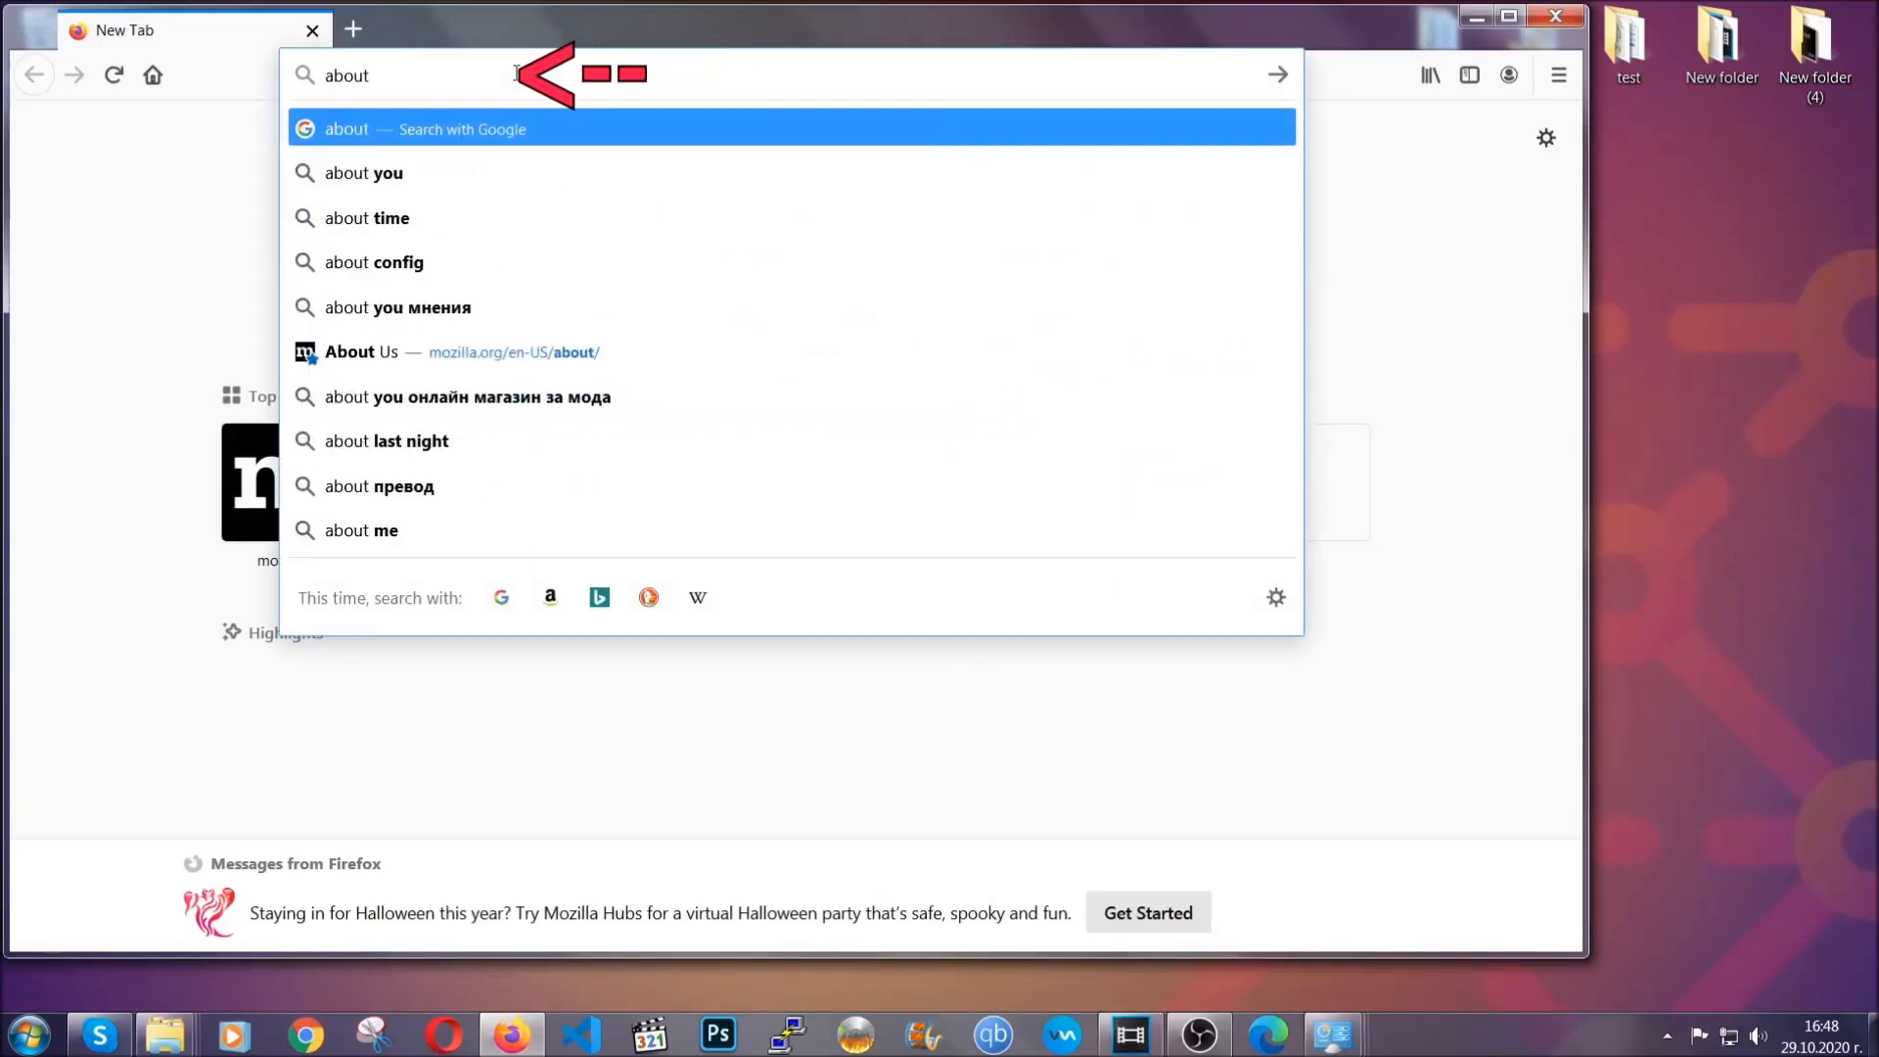
type(":support")
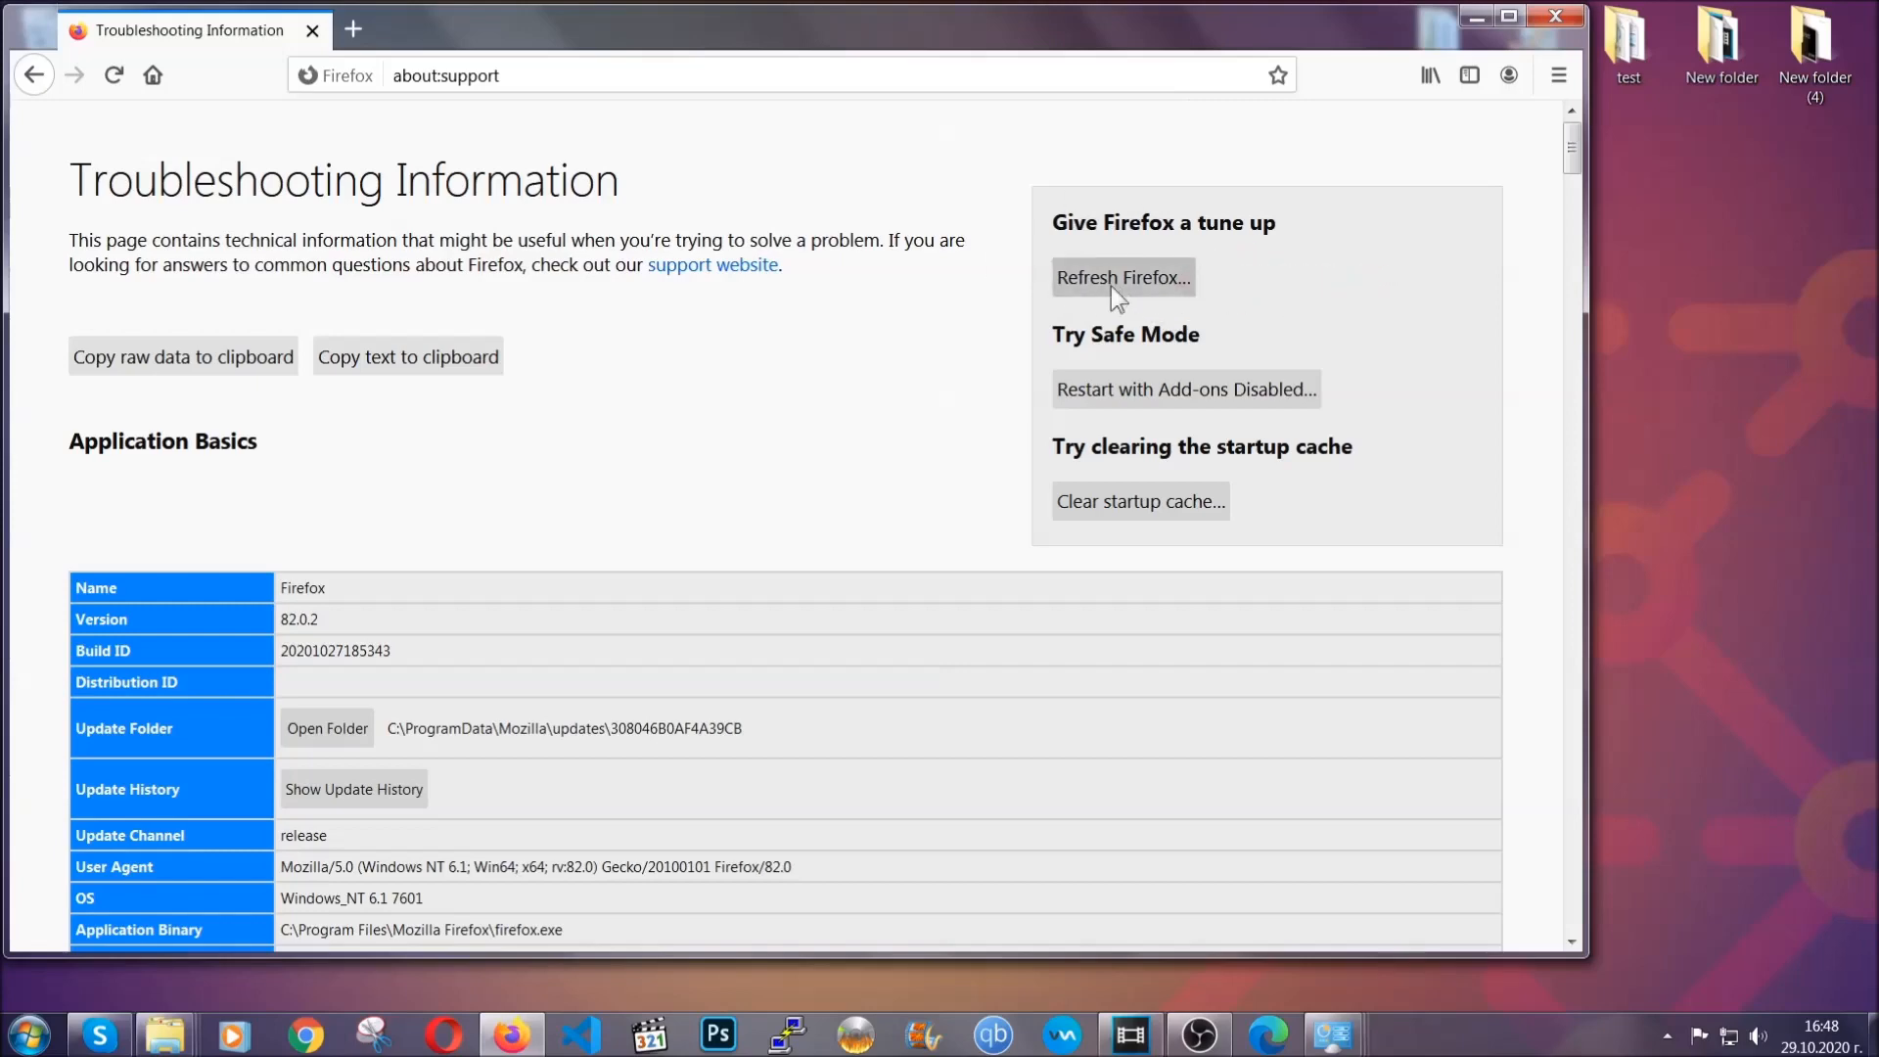
left_click(1123, 276)
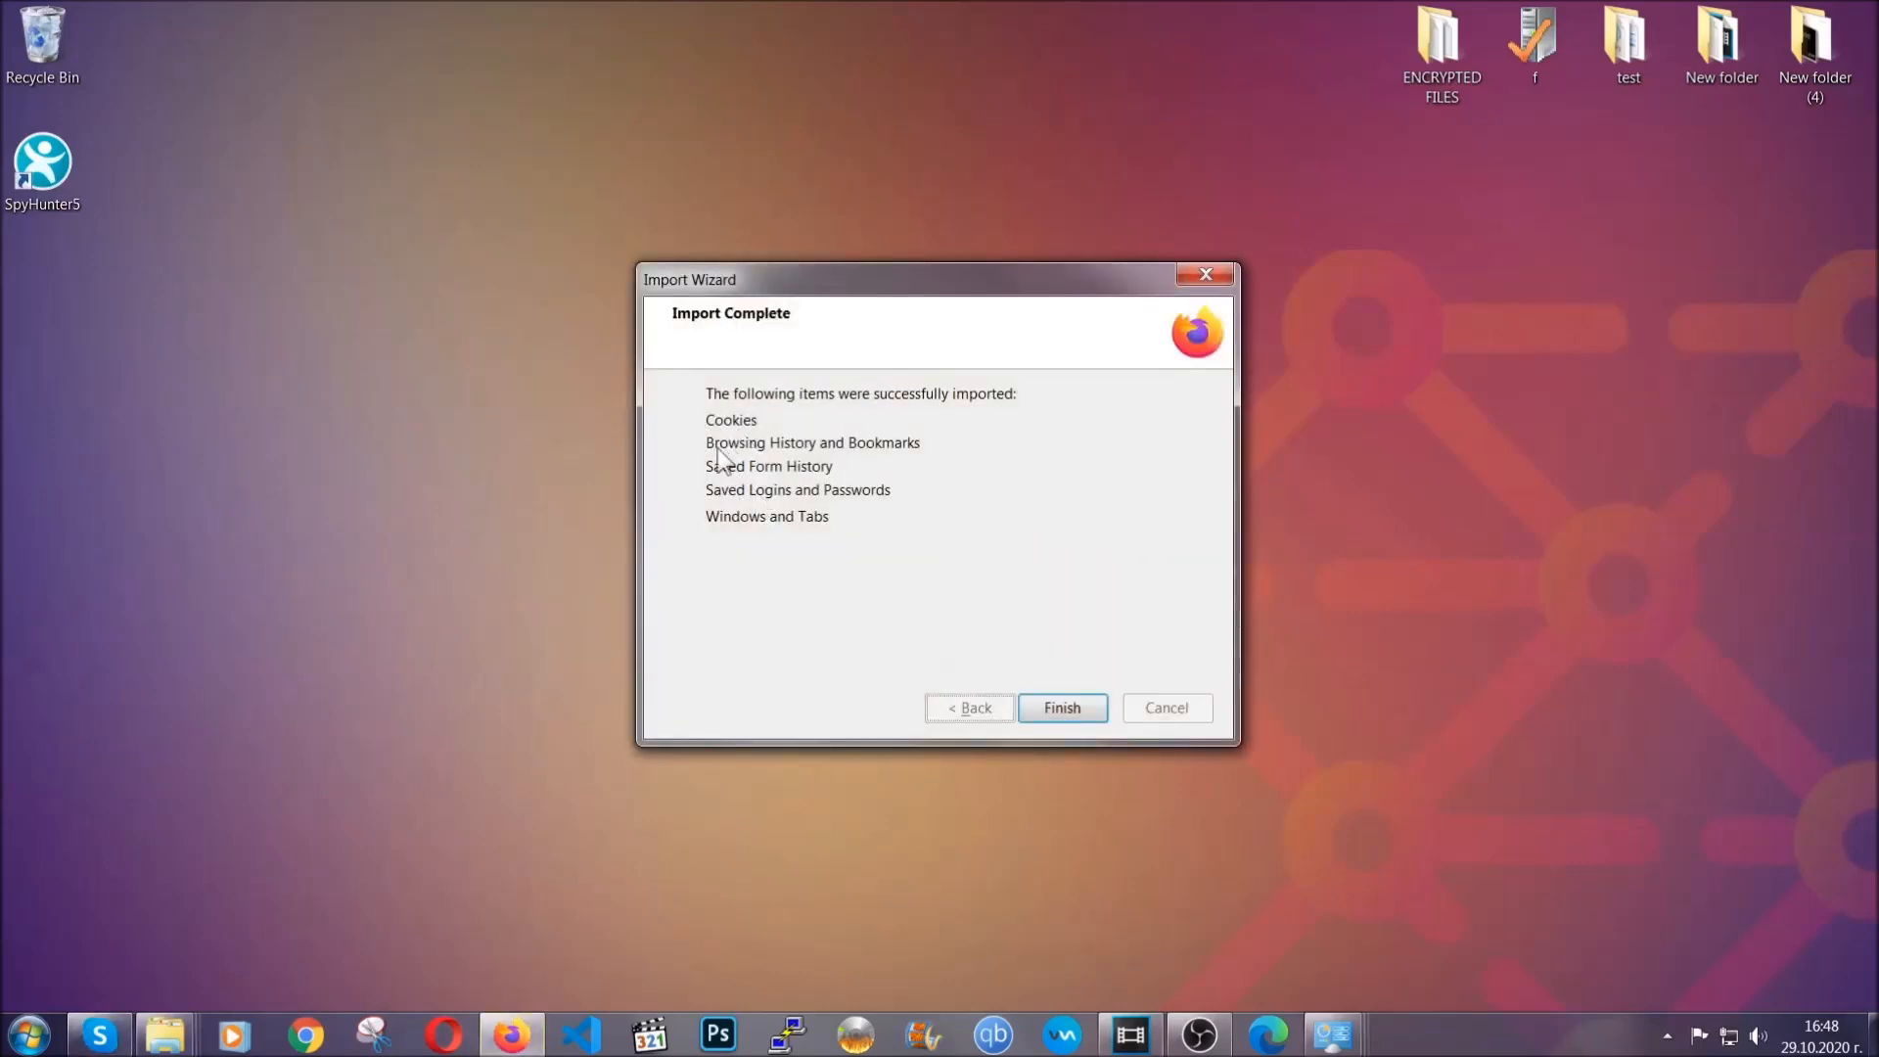
mouse_move(1059, 714)
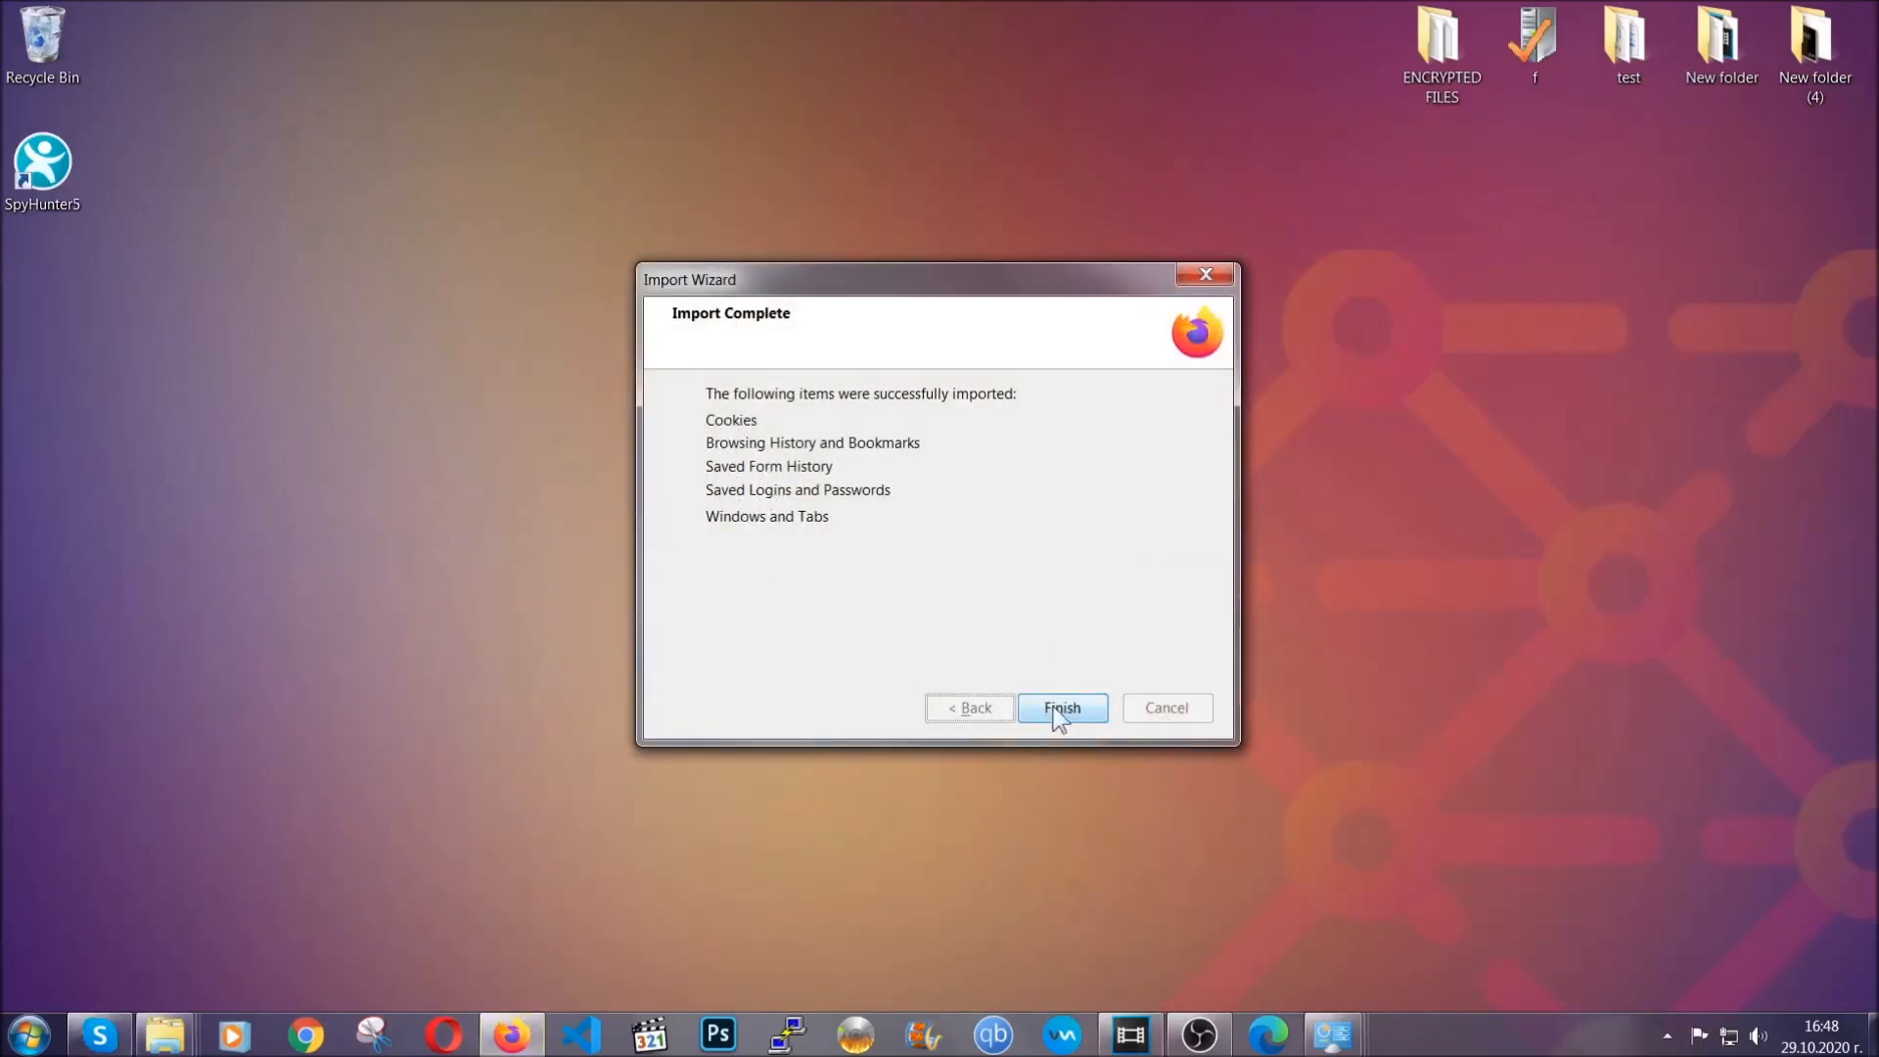
- Finish the Firefox Import Wizard and check the Old Firefox Data folder on the desktop
left_click(1061, 706)
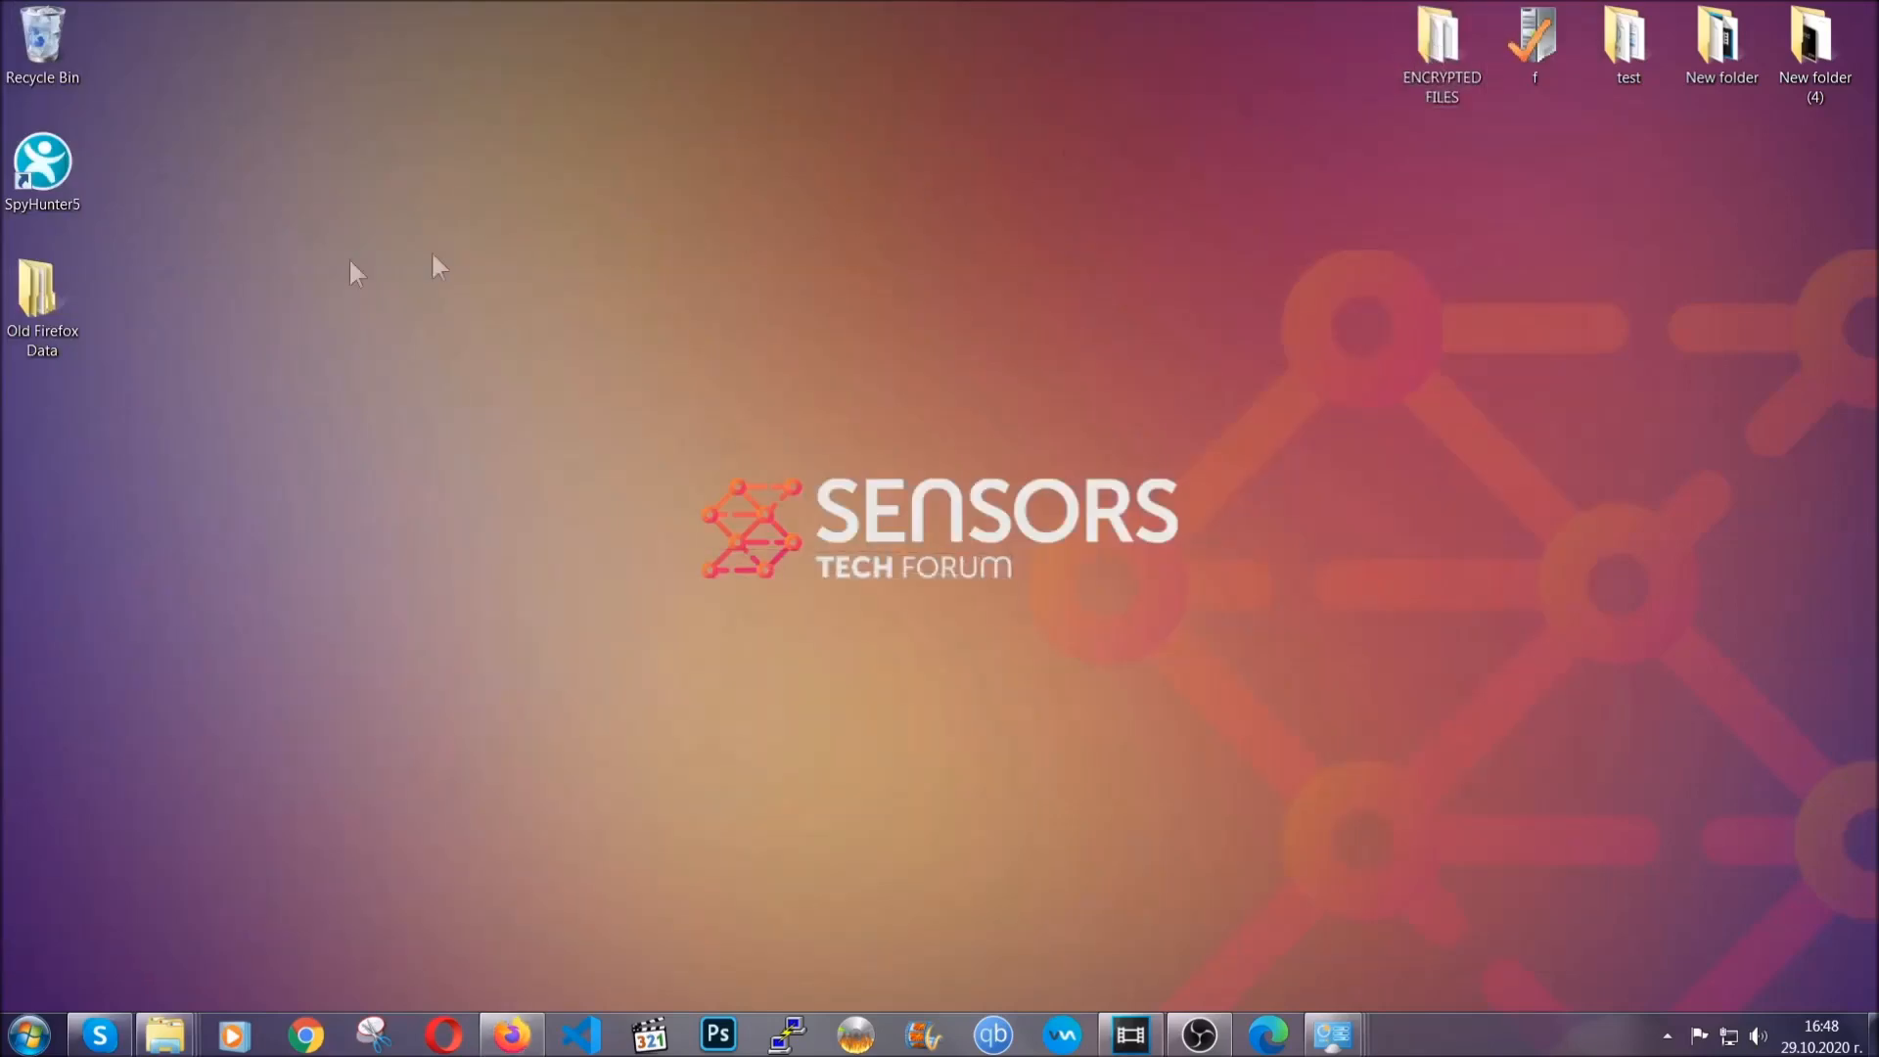
left_click(41, 305)
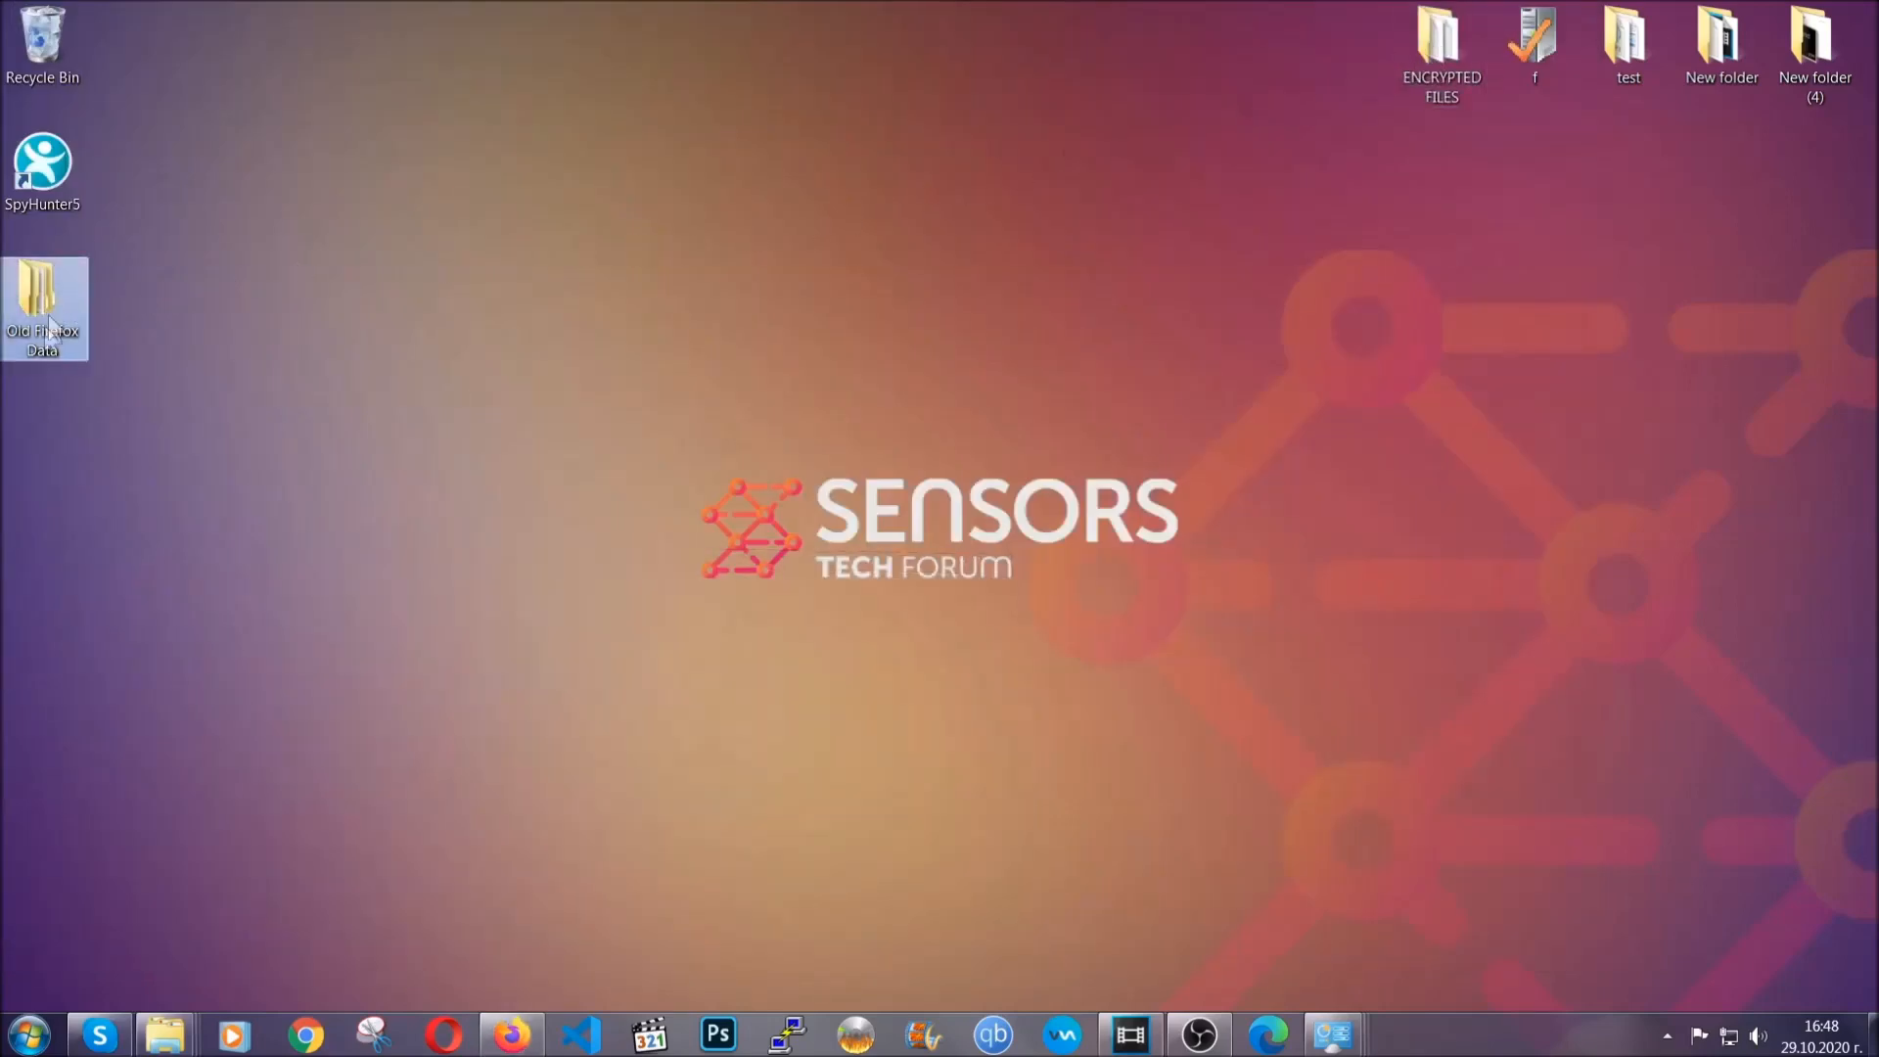
mouse_move(41, 306)
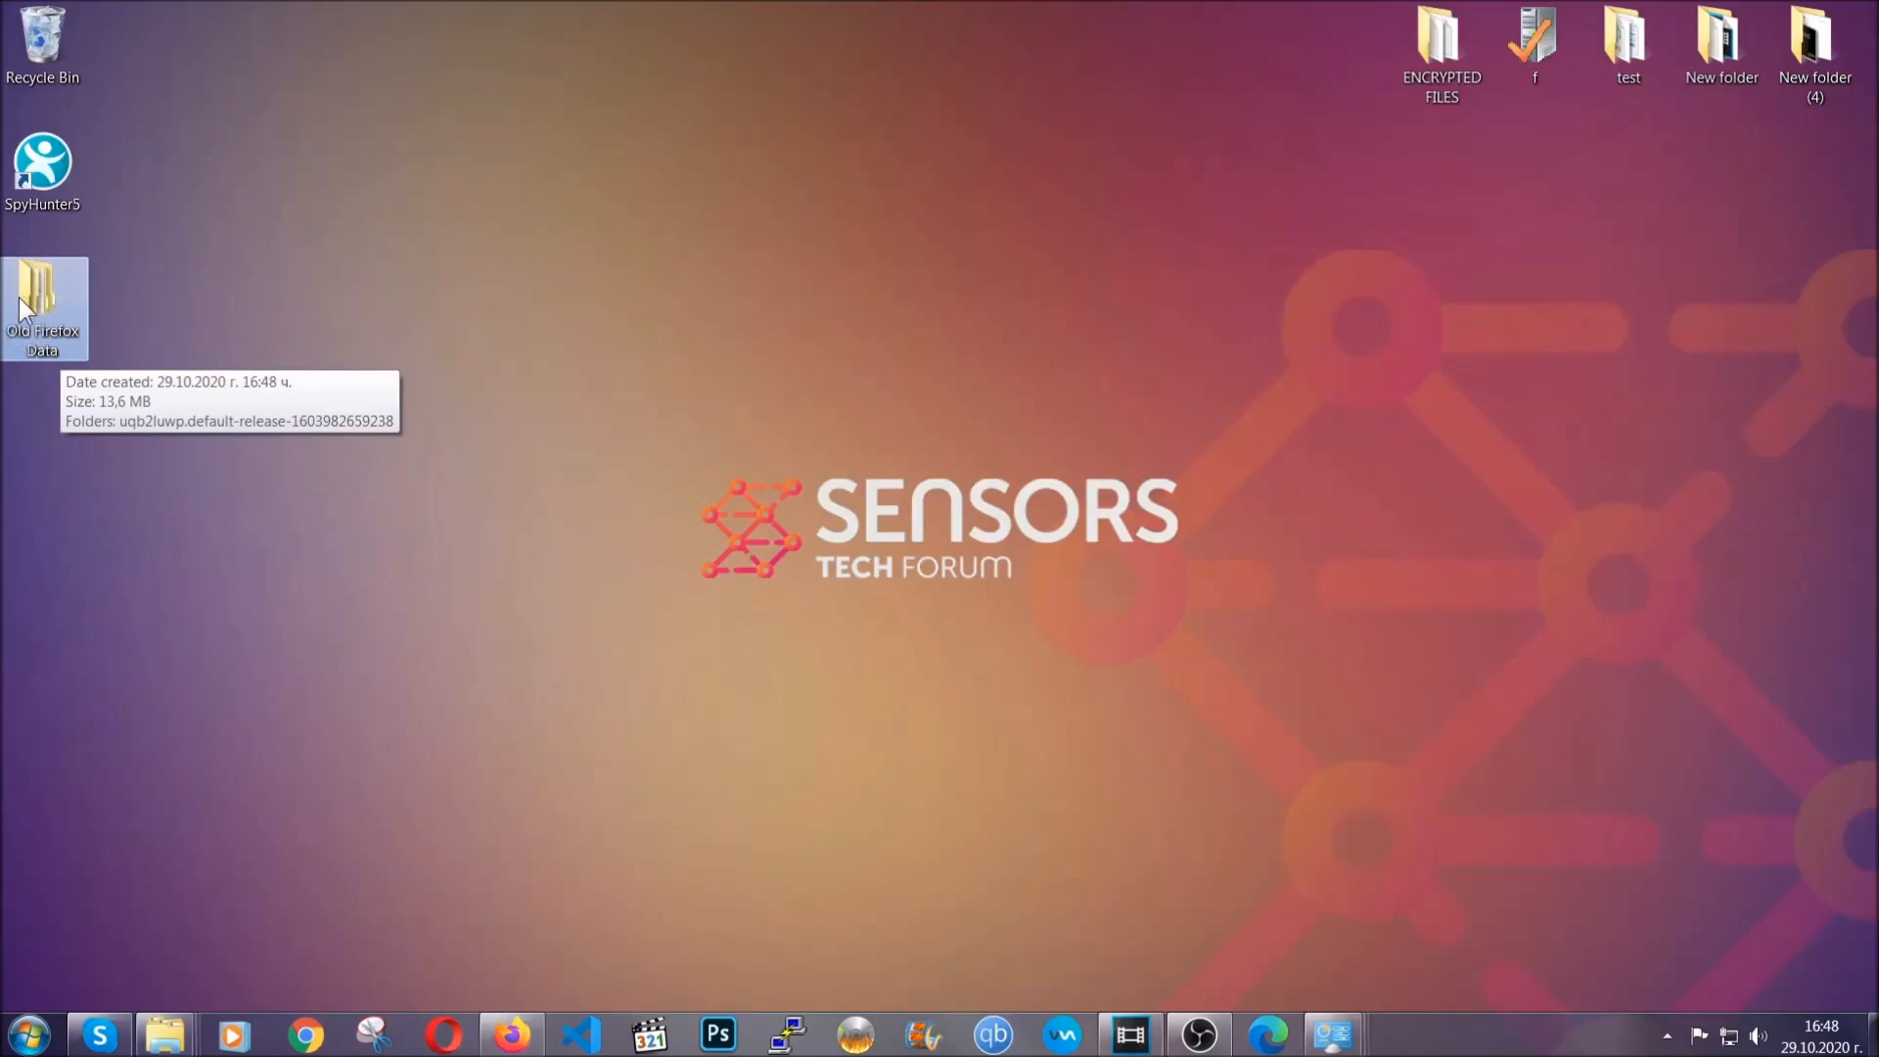
mouse_move(1012, 467)
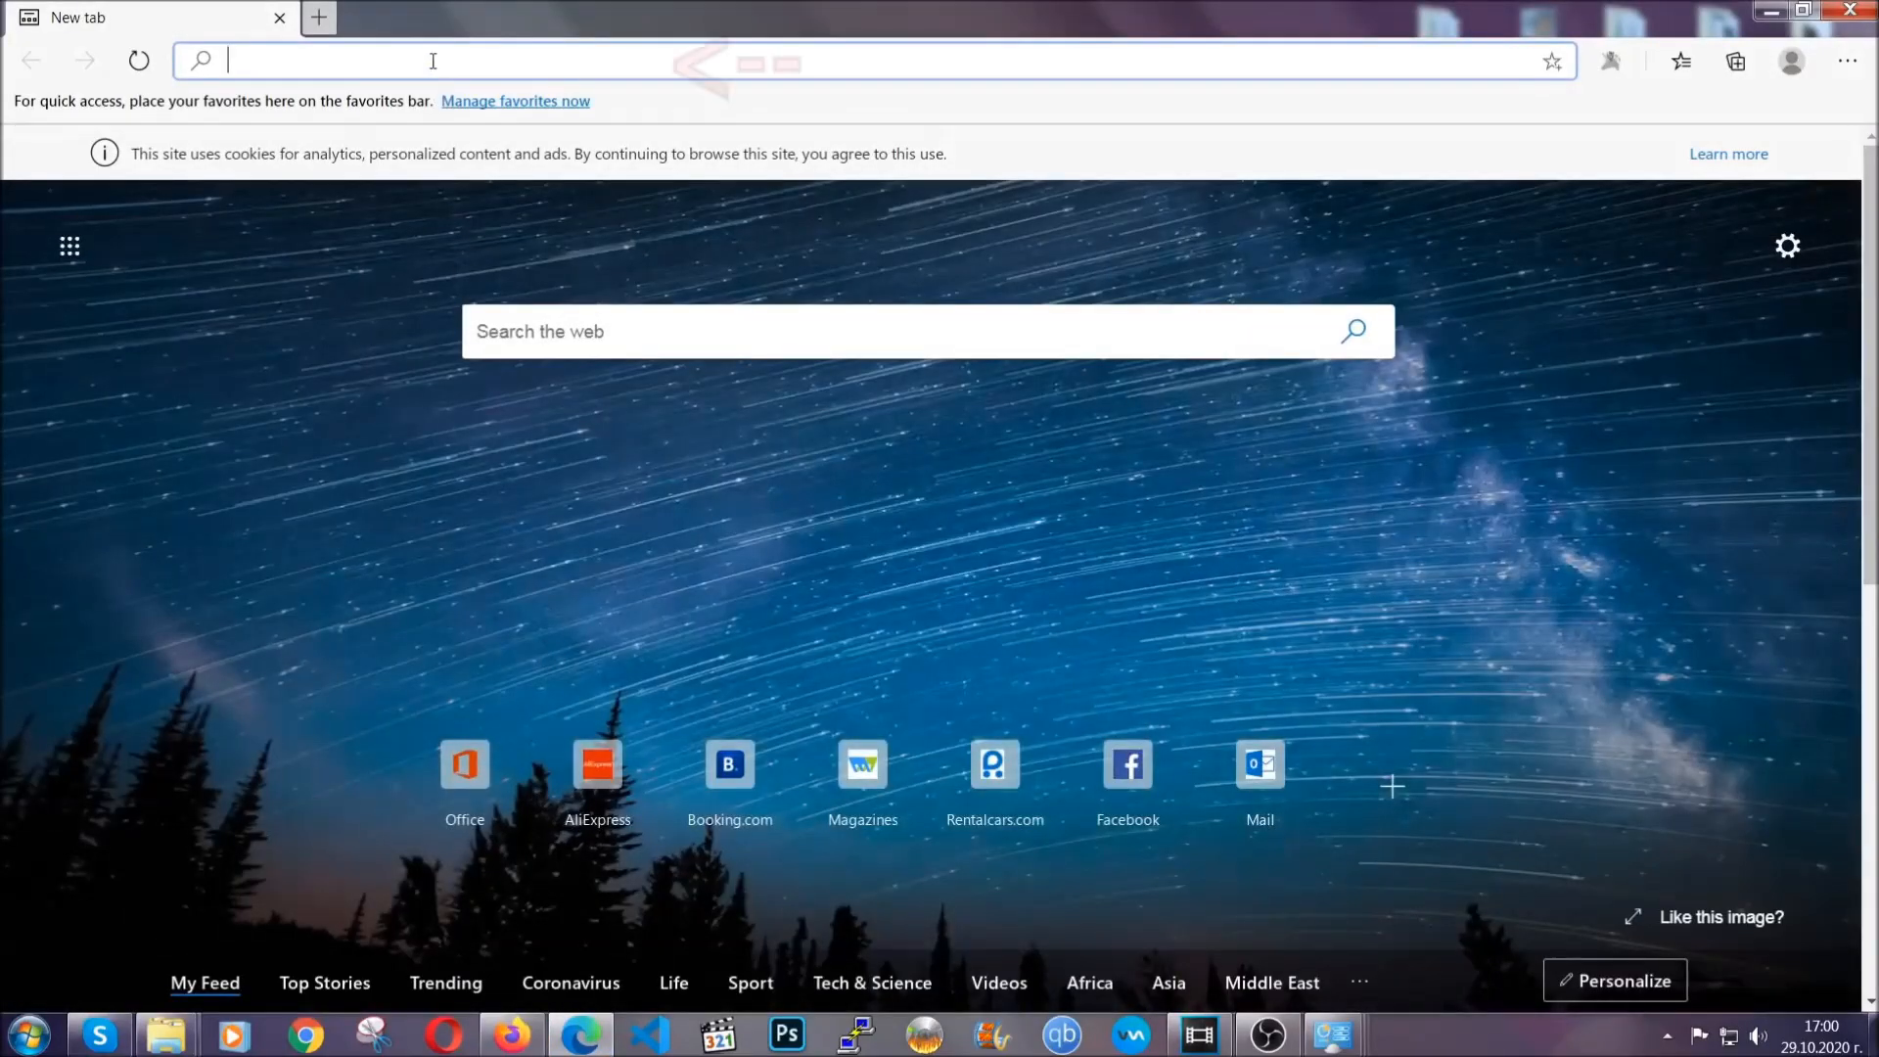
- Go to edge://settings and clear Edge's browsing data for All time, keeping passwords
type("edge://version")
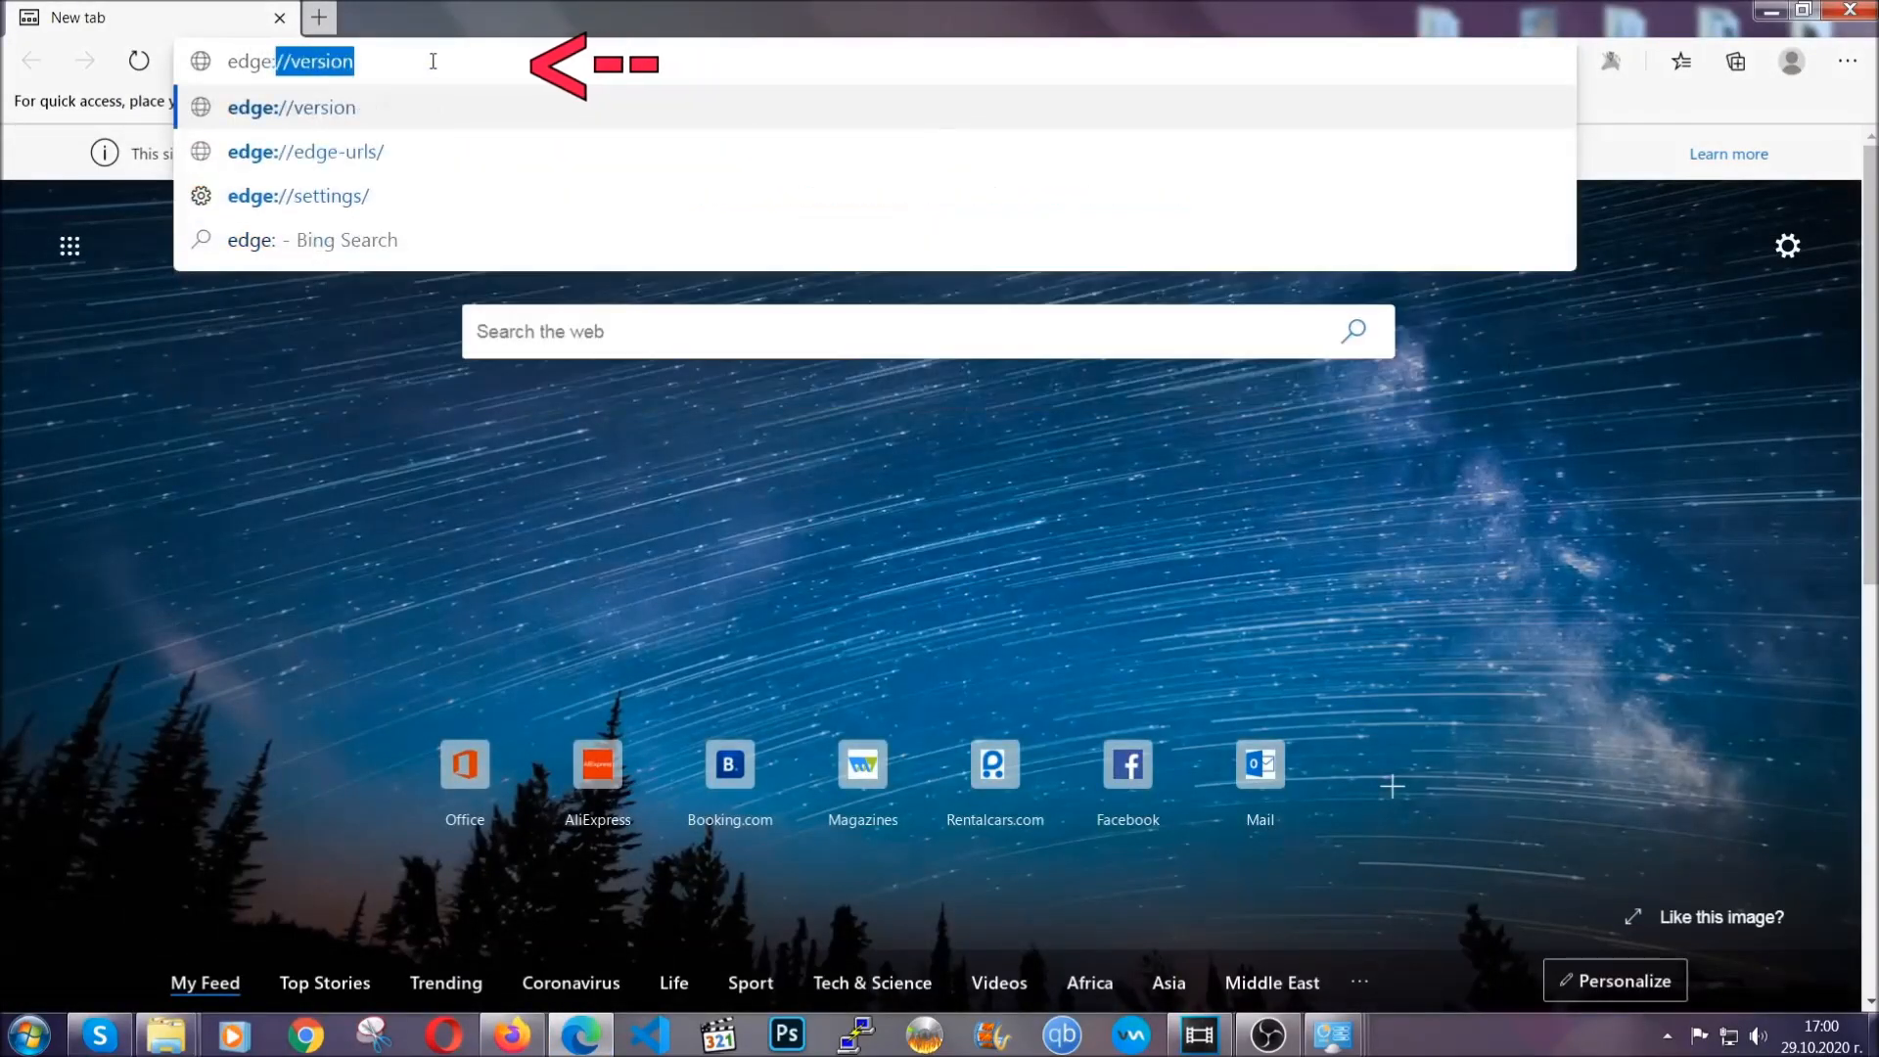
type("edge://settings/clearBrowserData")
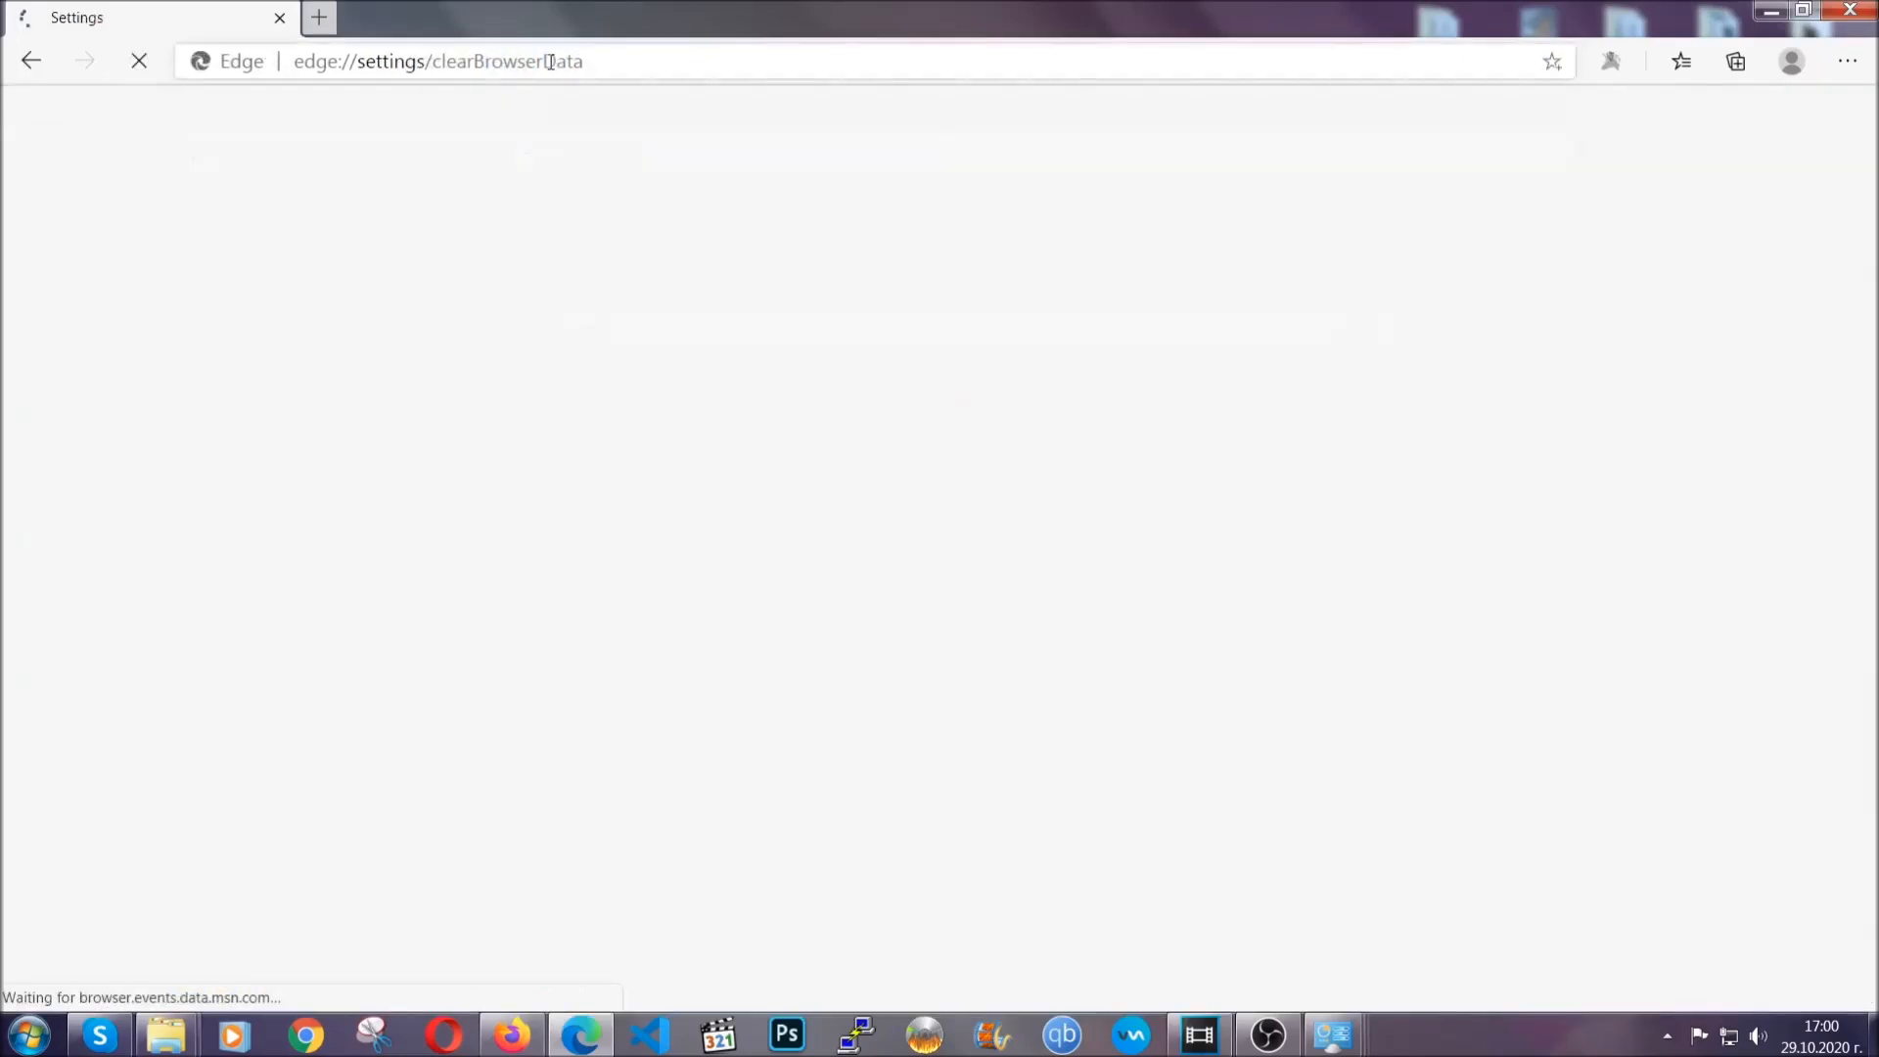
left_click(937, 425)
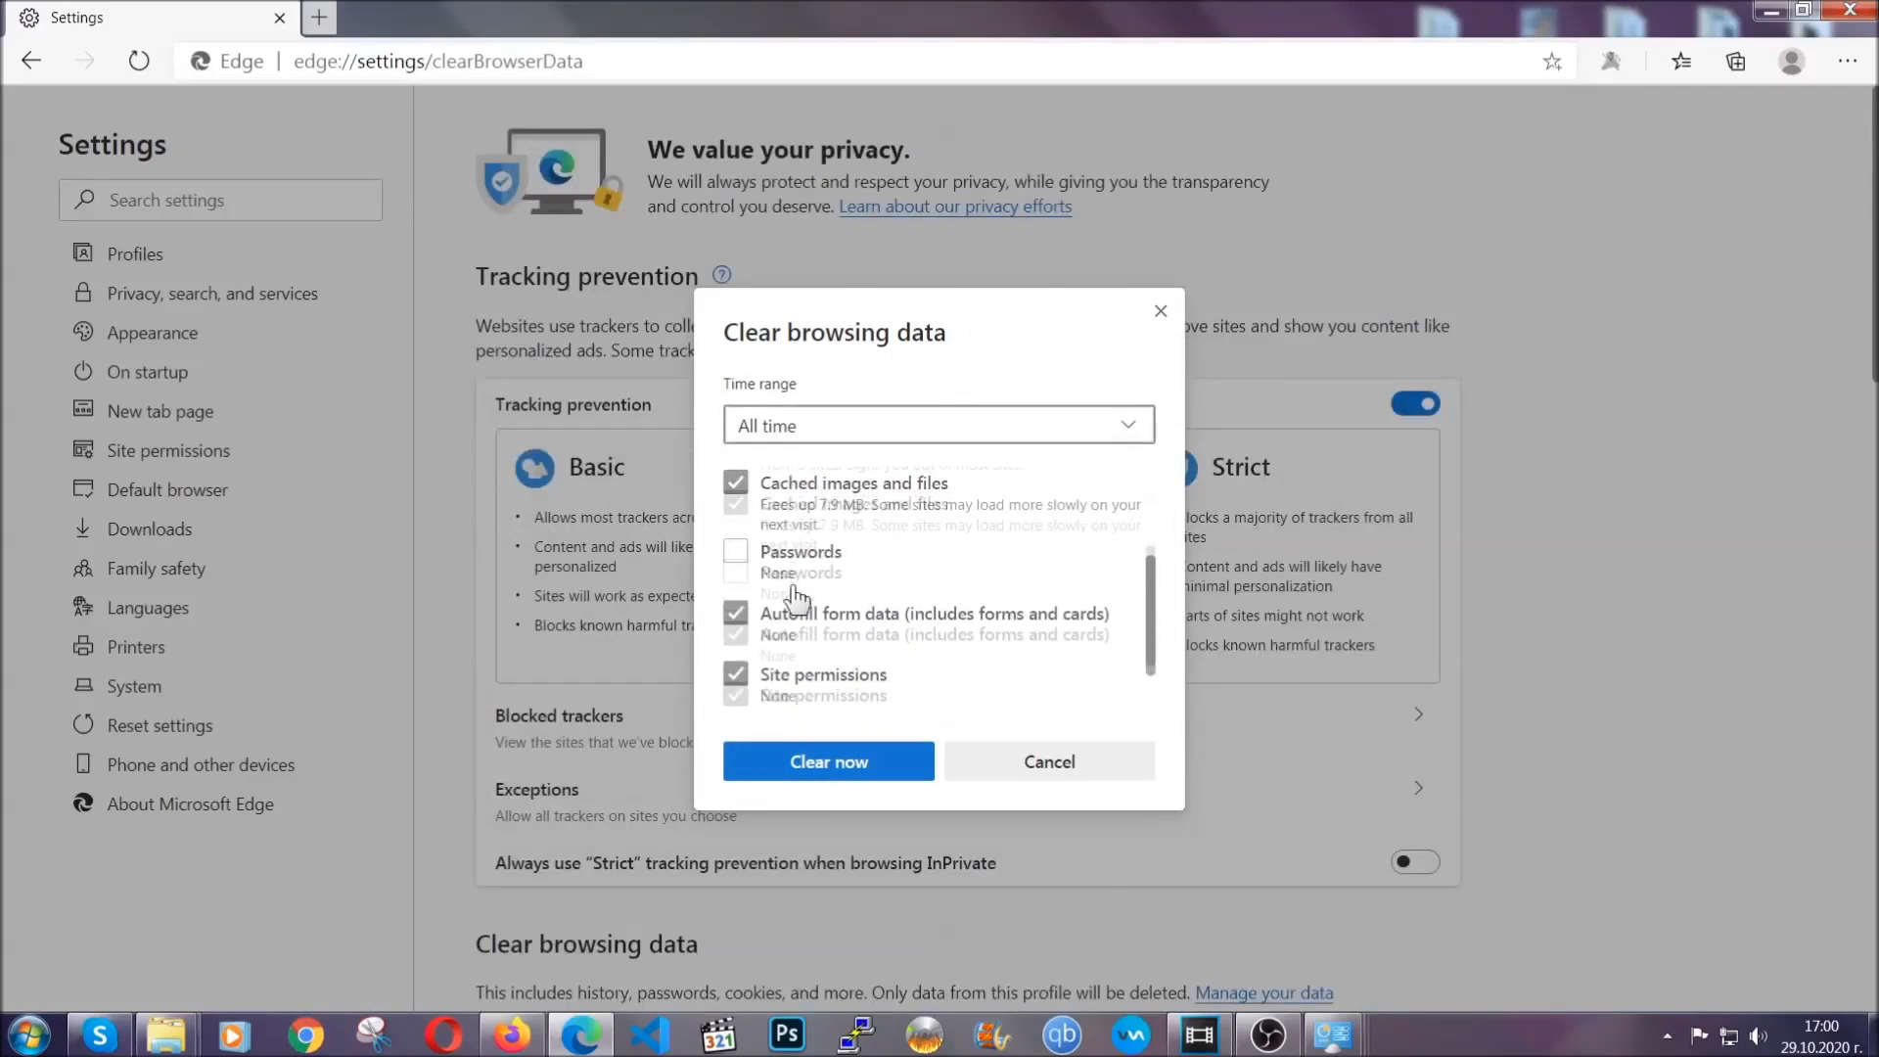
scroll("down", 3)
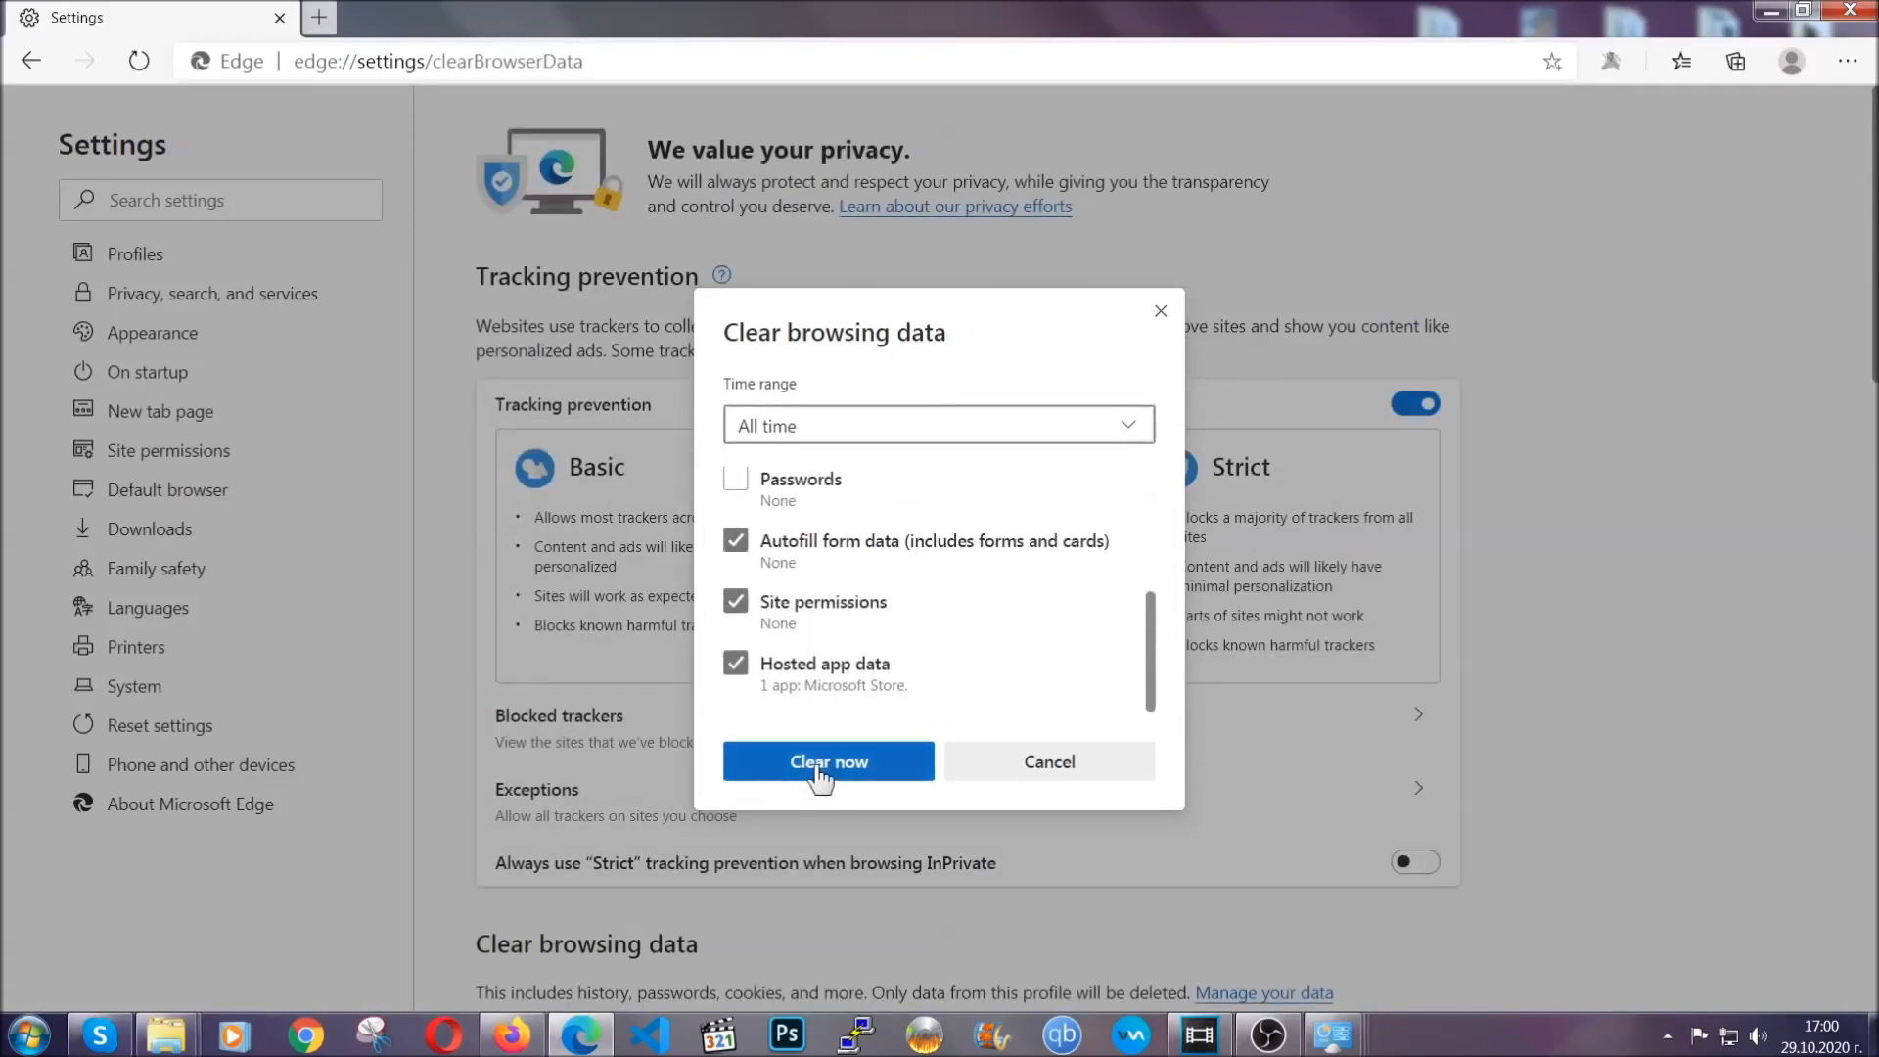
left_click(826, 762)
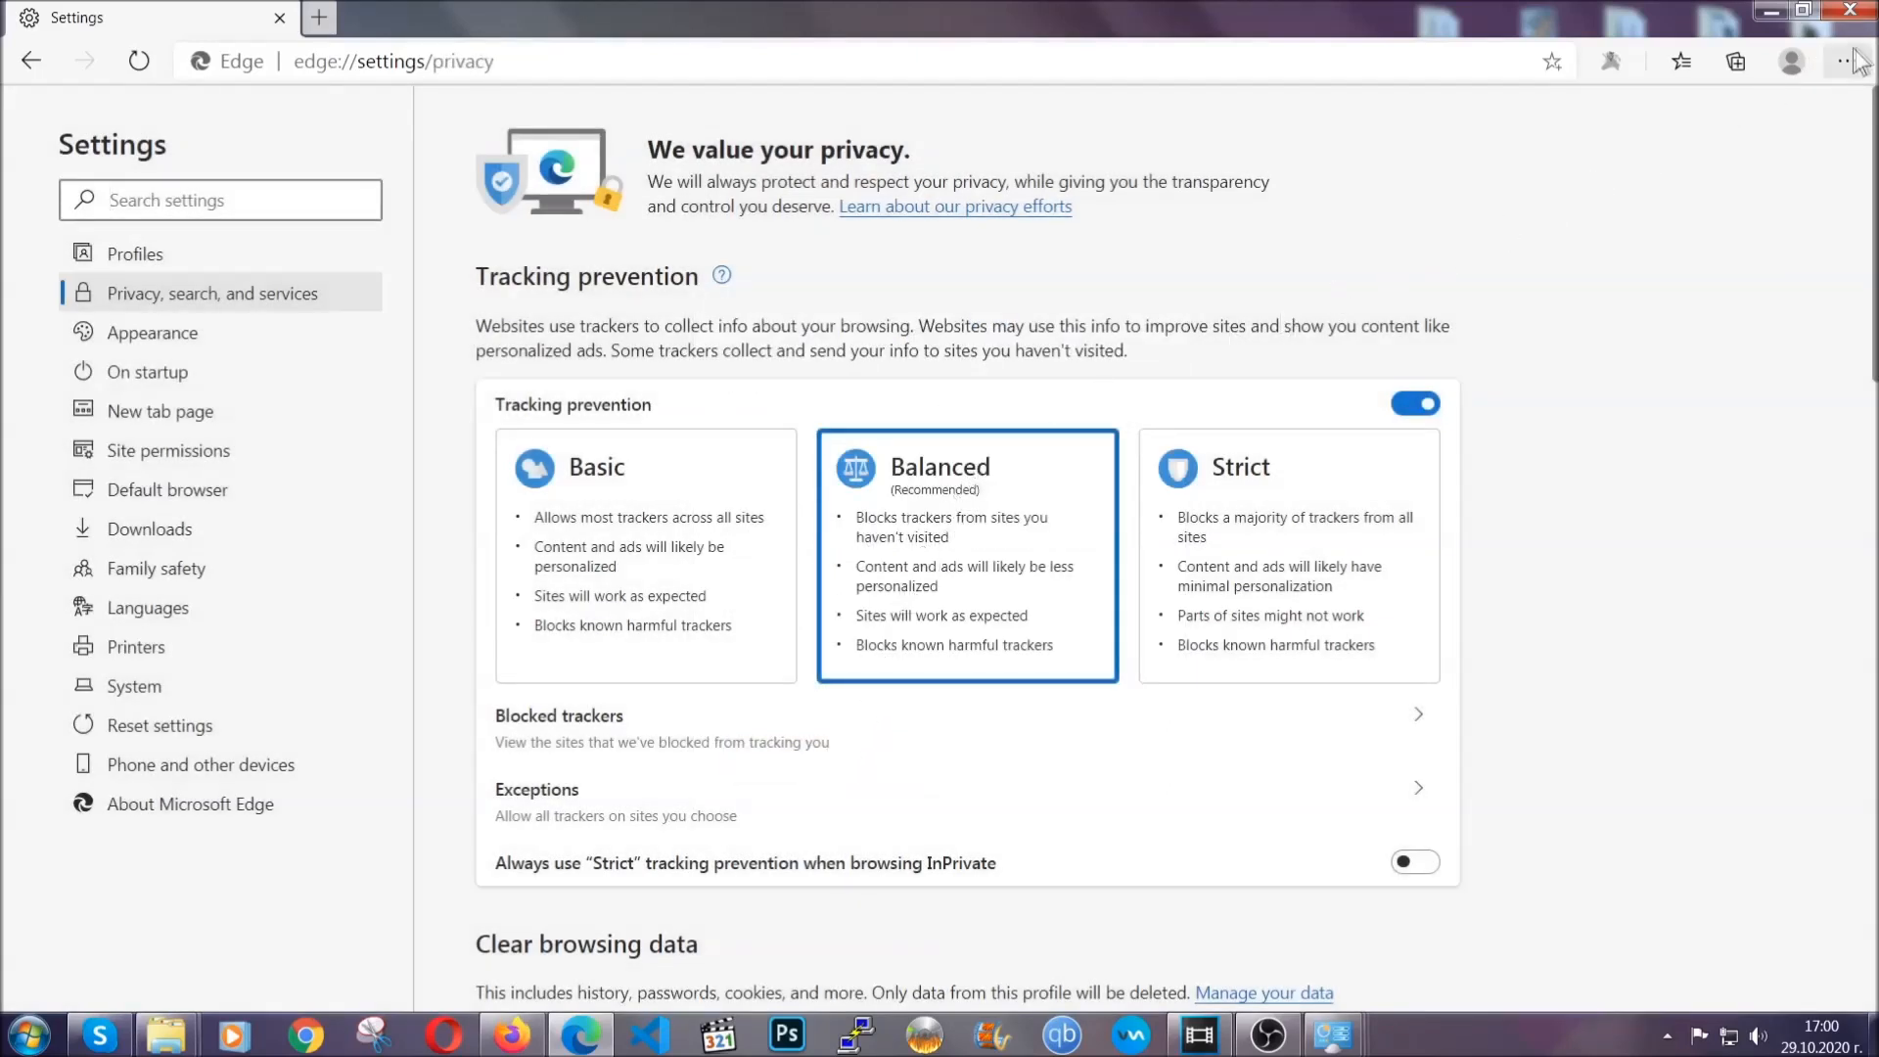
- Remove Edge's only installed Chinese-named extension via the Extensions page and confirm, then close Edge
left_click(1846, 61)
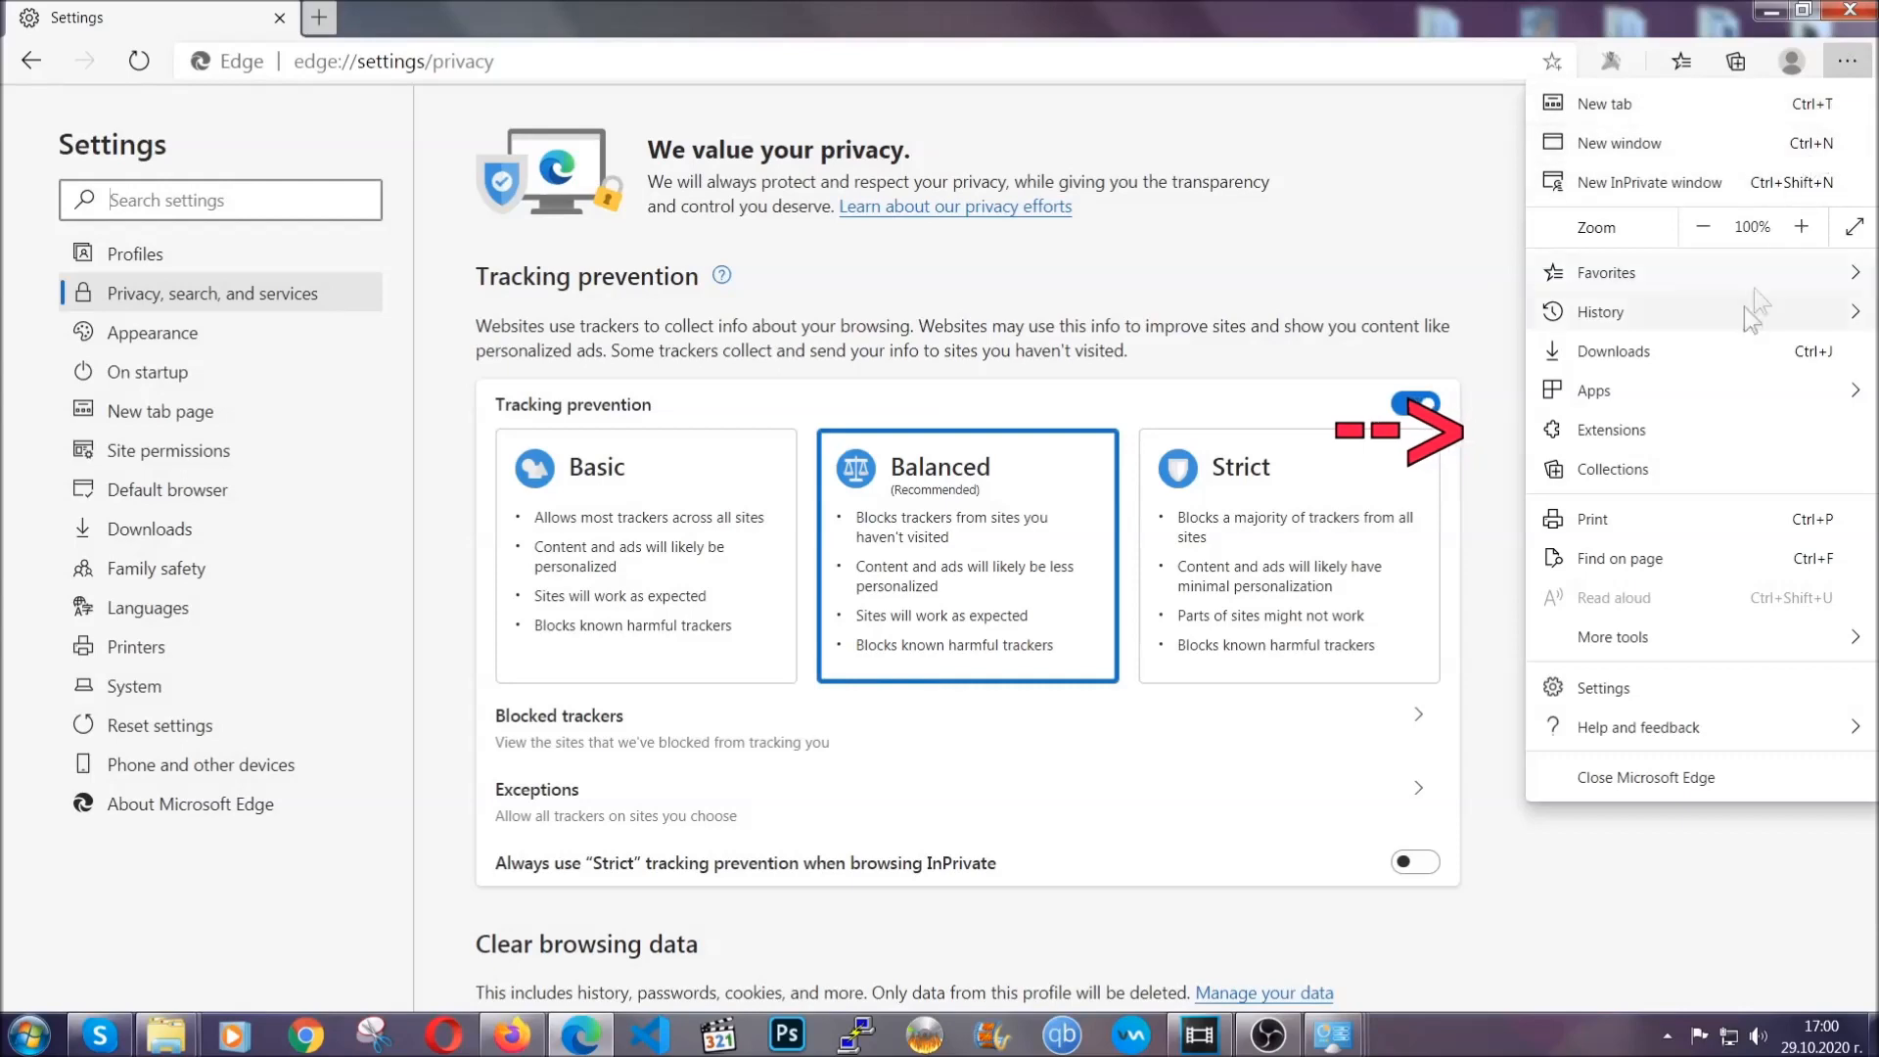
left_click(1608, 429)
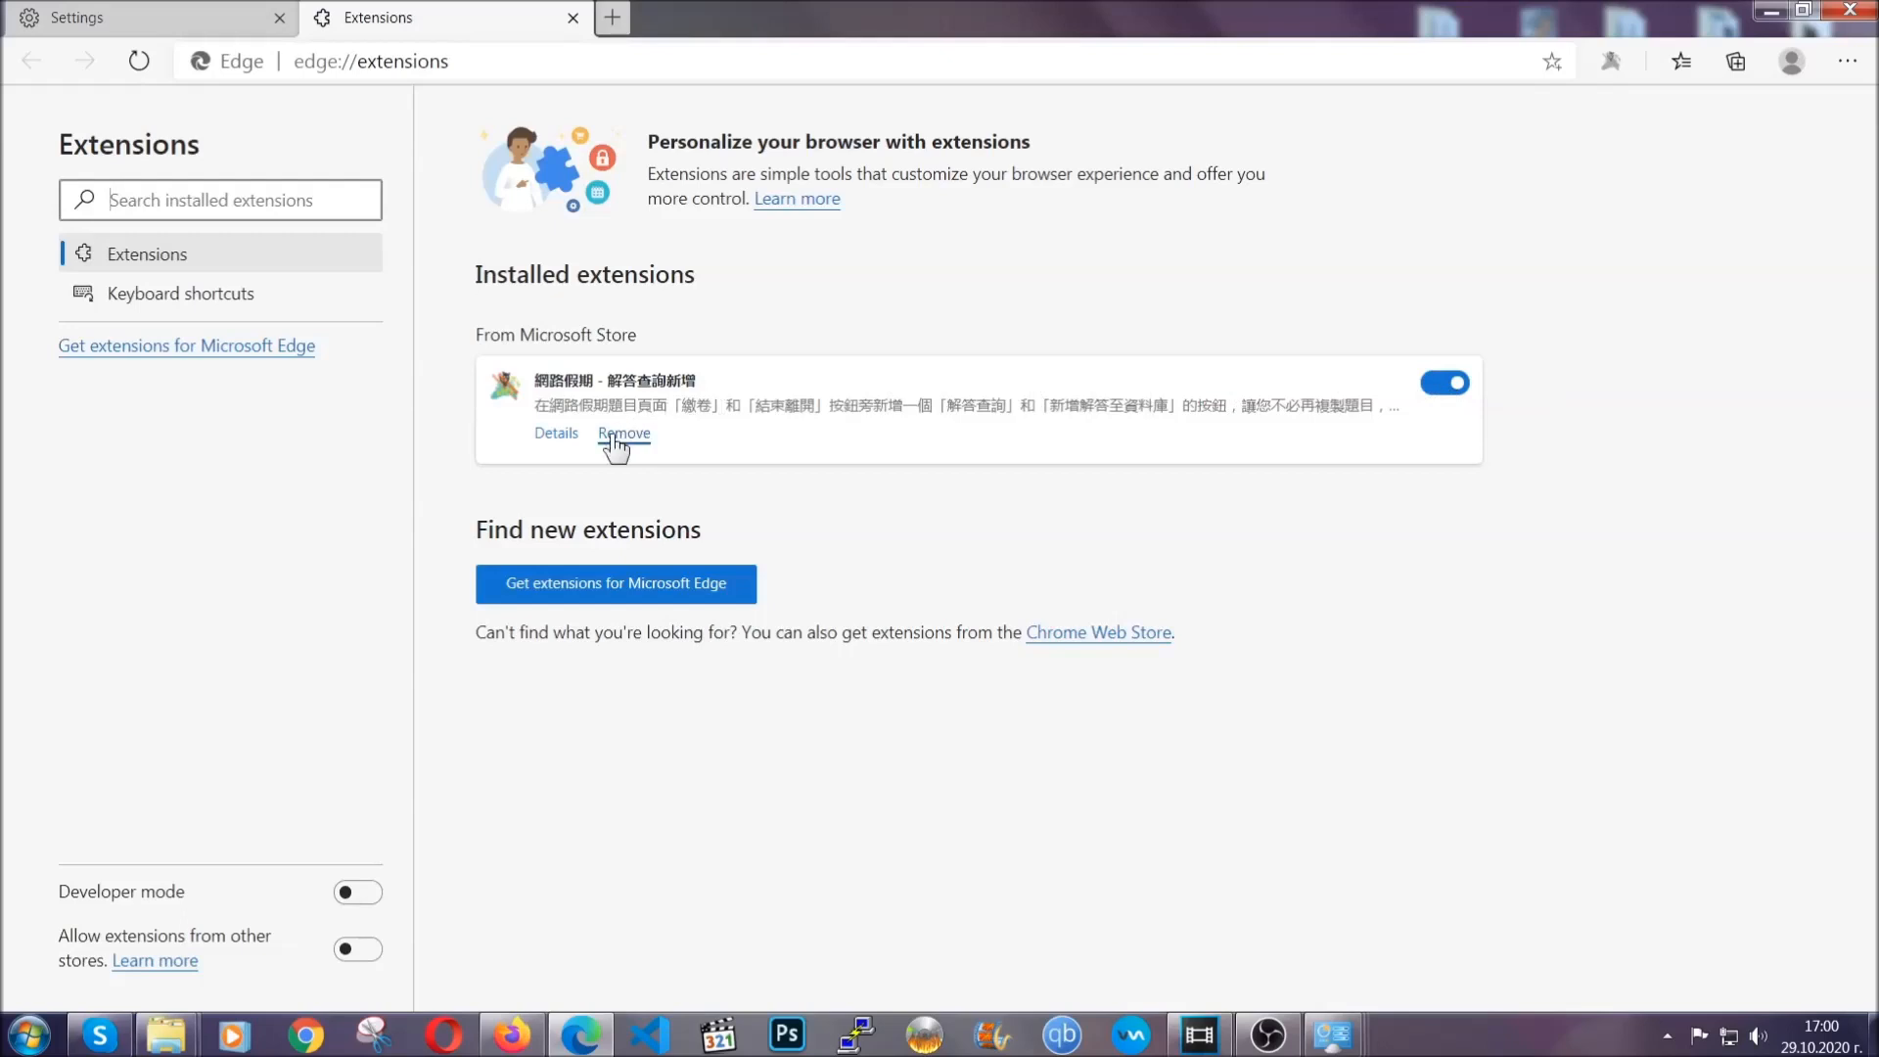
left_click(622, 432)
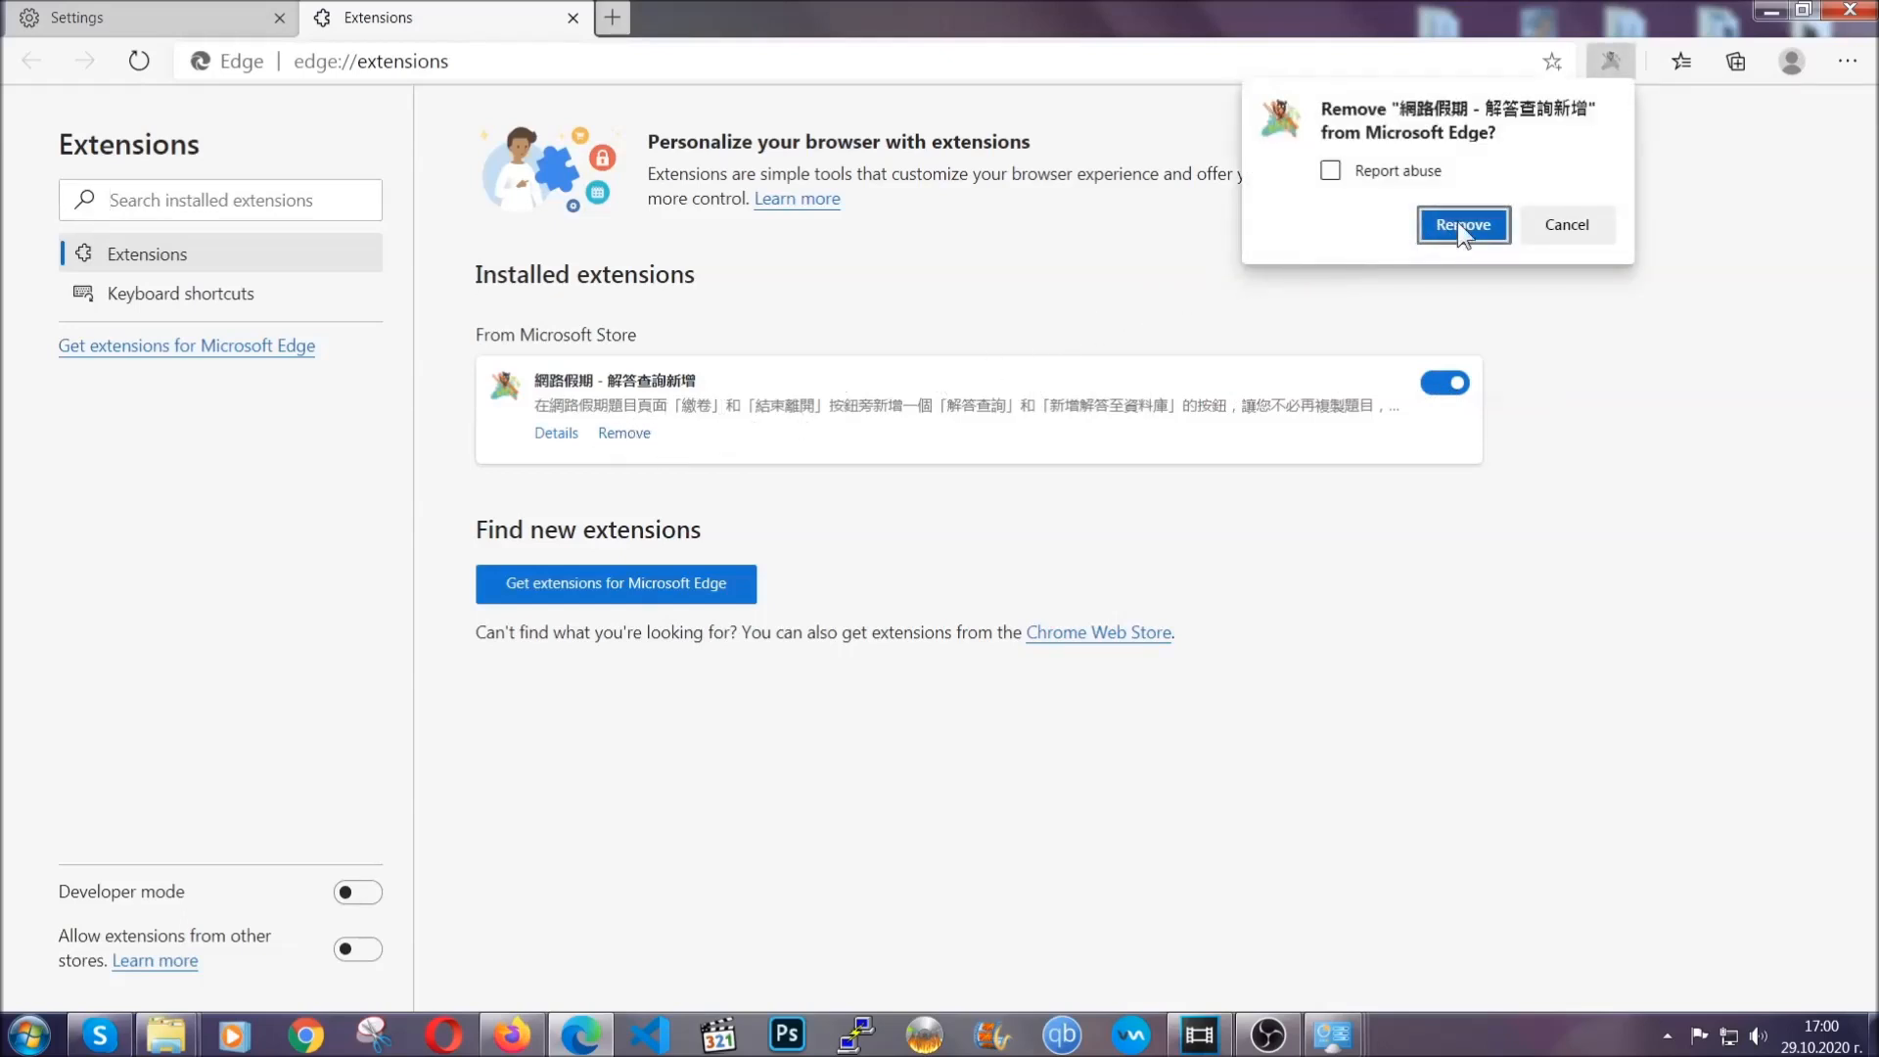
left_click(1460, 225)
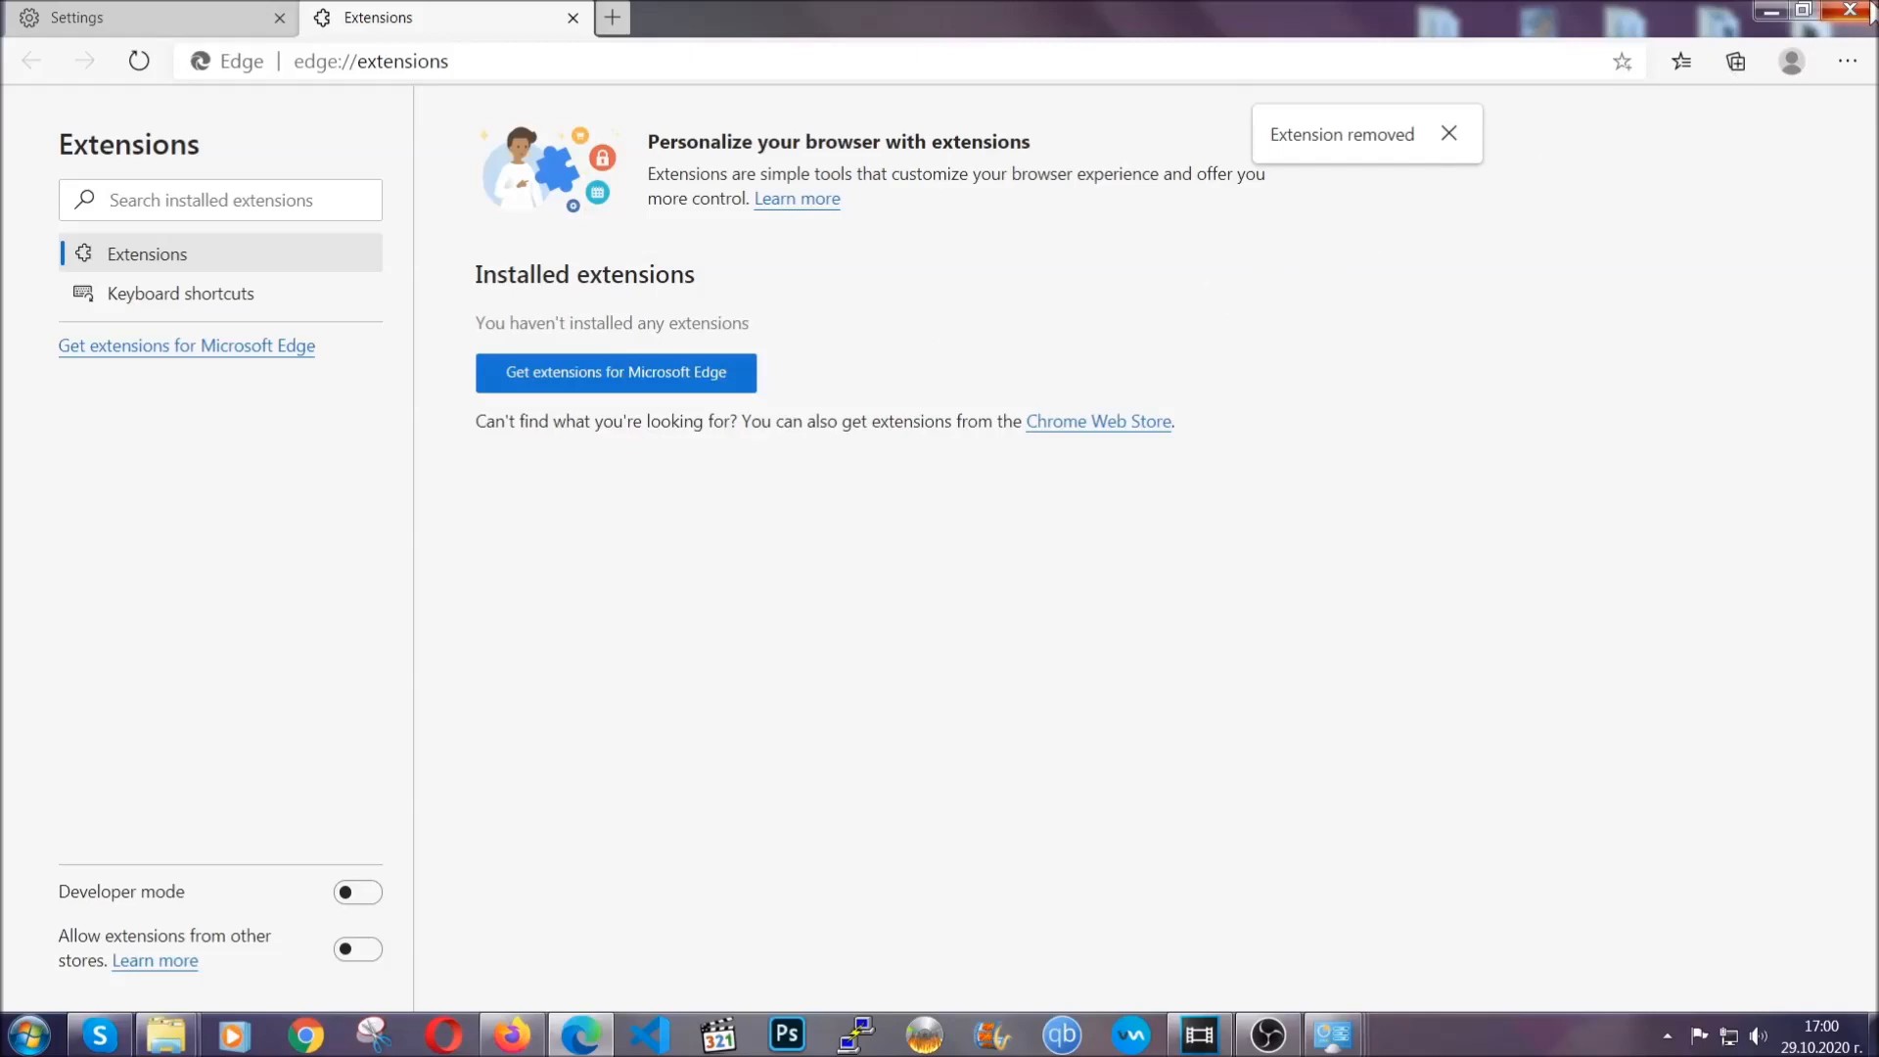
left_click(1860, 12)
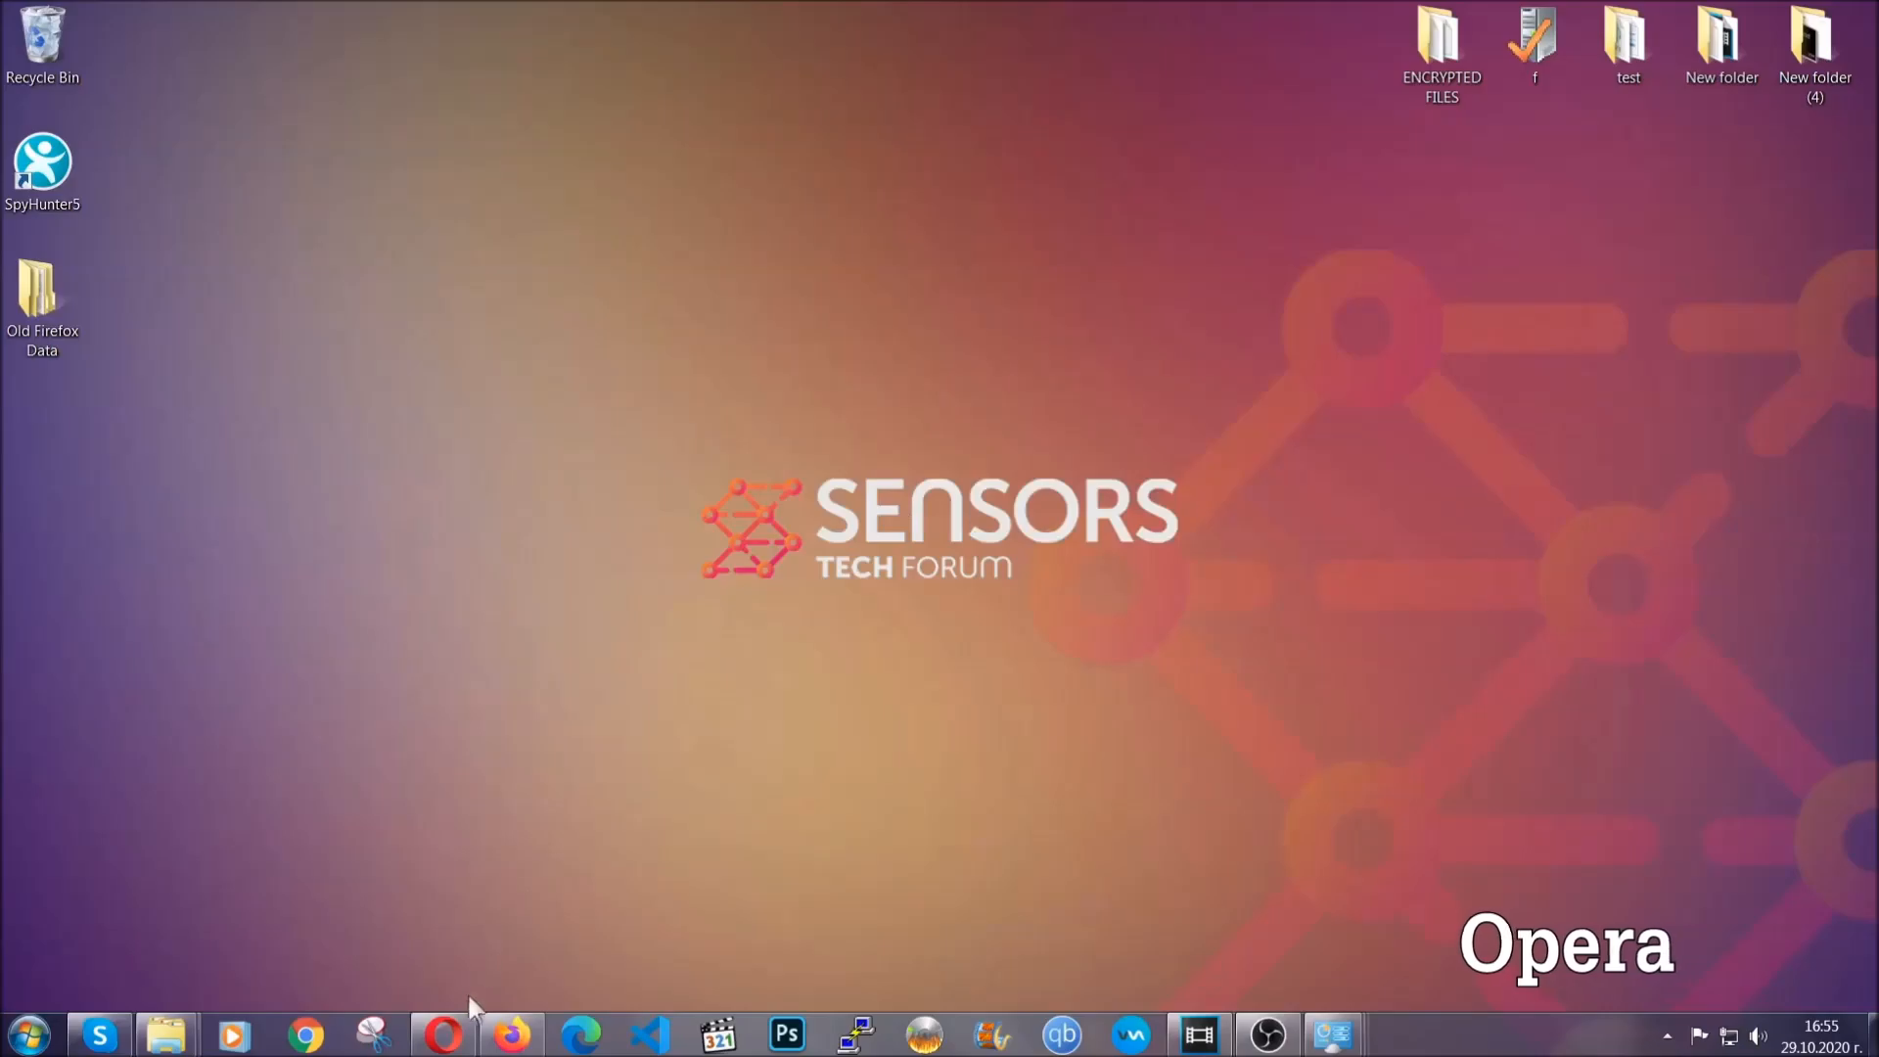
- Launch Opera and go to opera://settings/clearBrowserData to reach the Clear browsing data dialog
left_click(442, 1033)
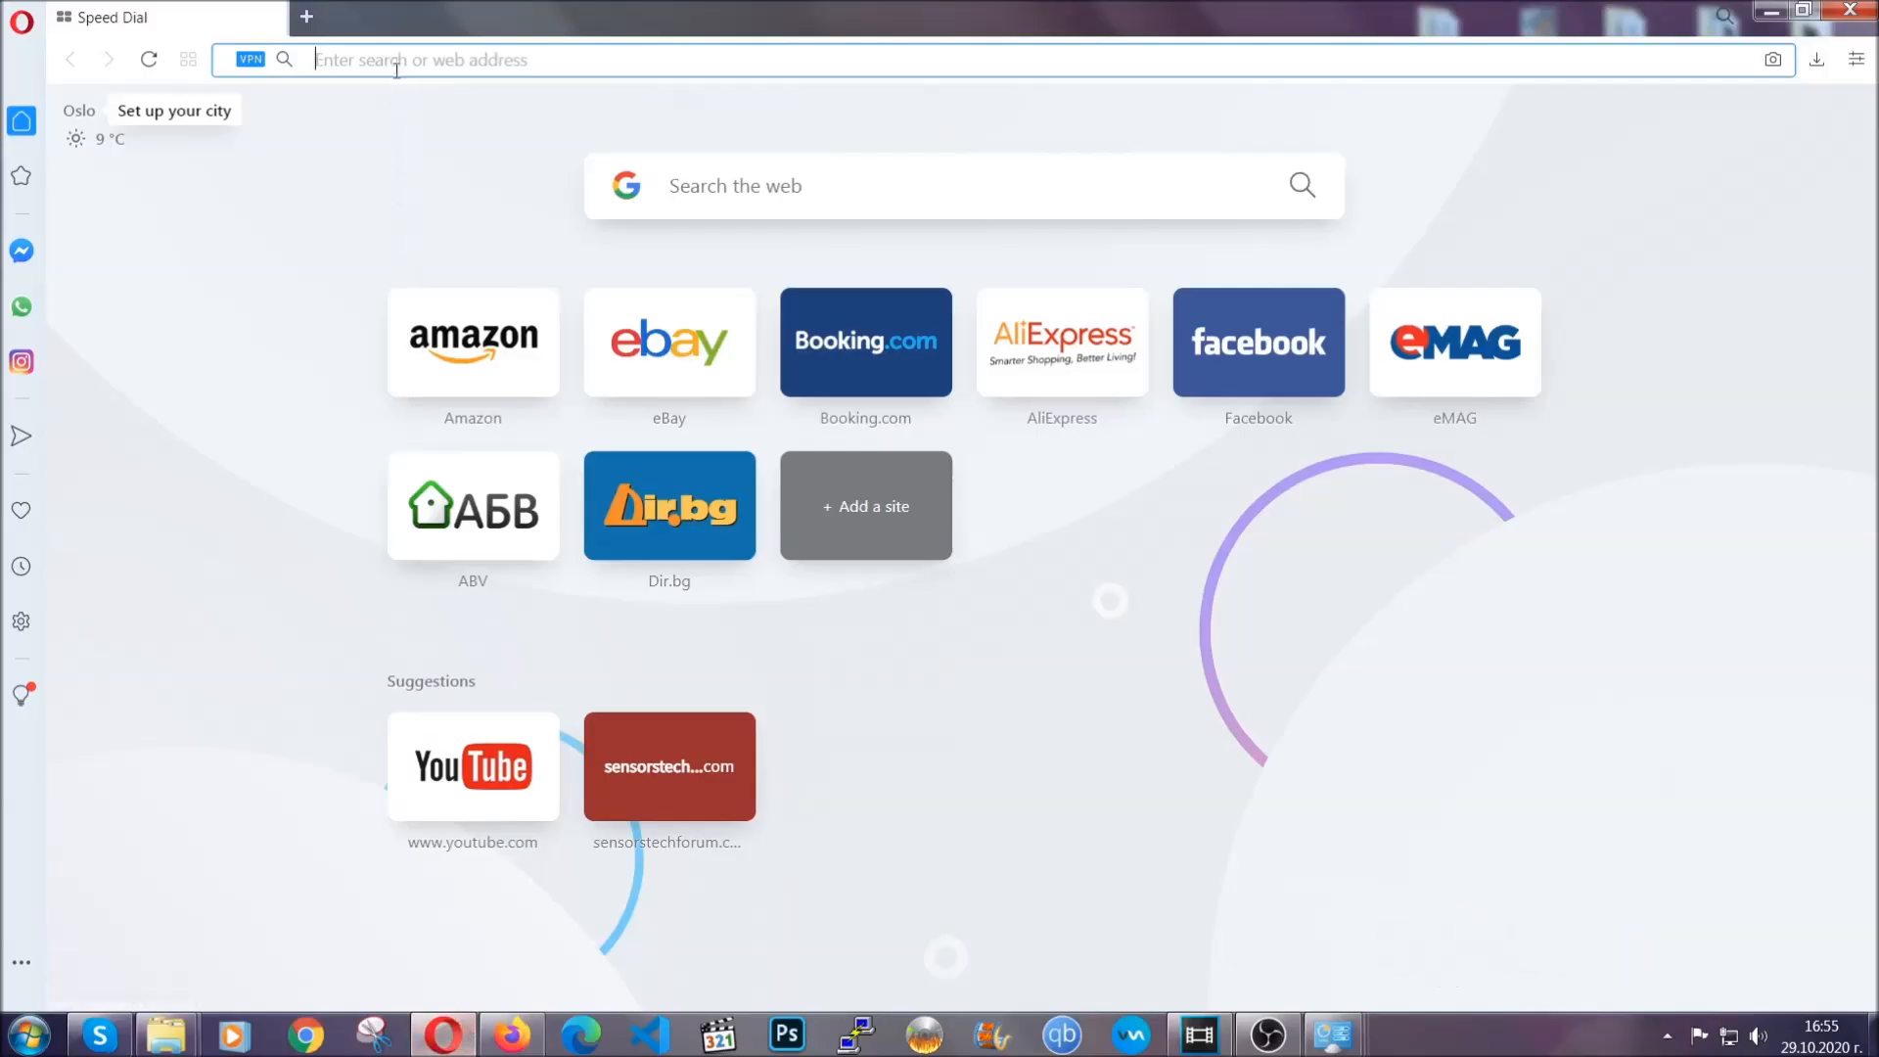
type("opera://settings/c")
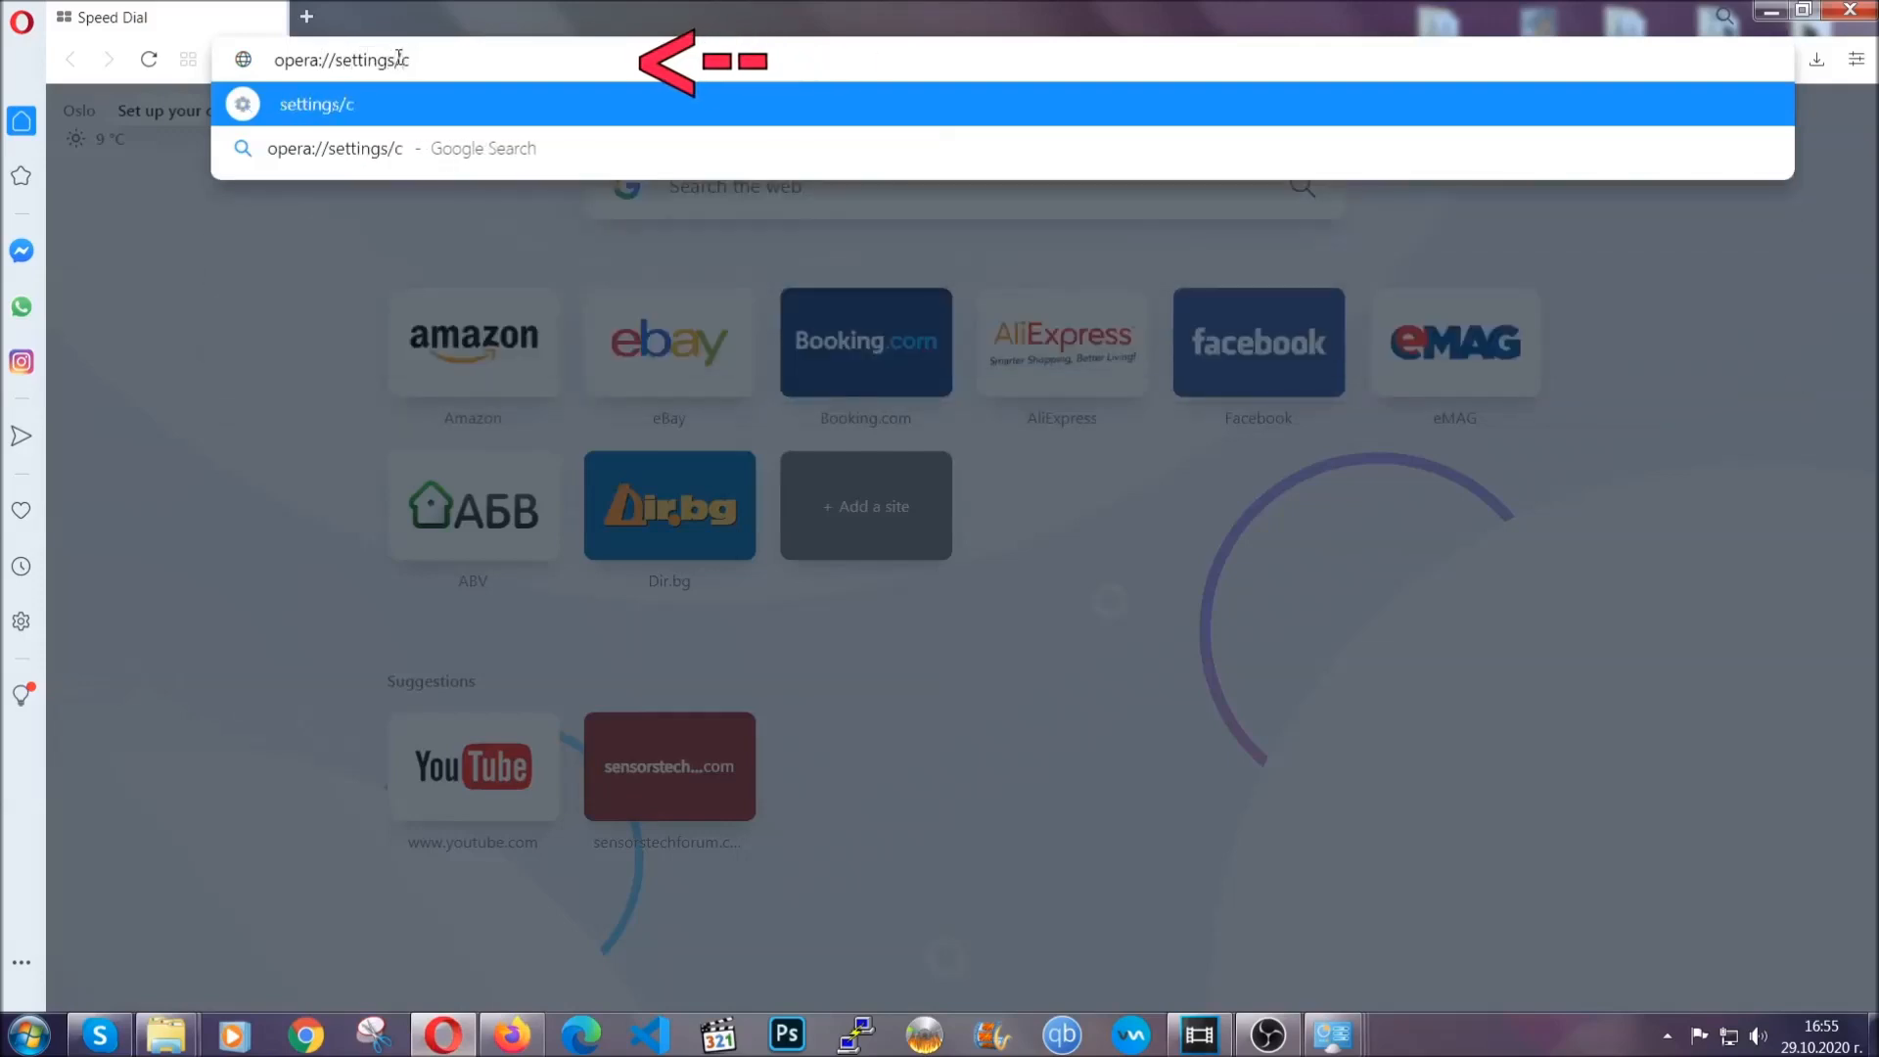
type("learBr")
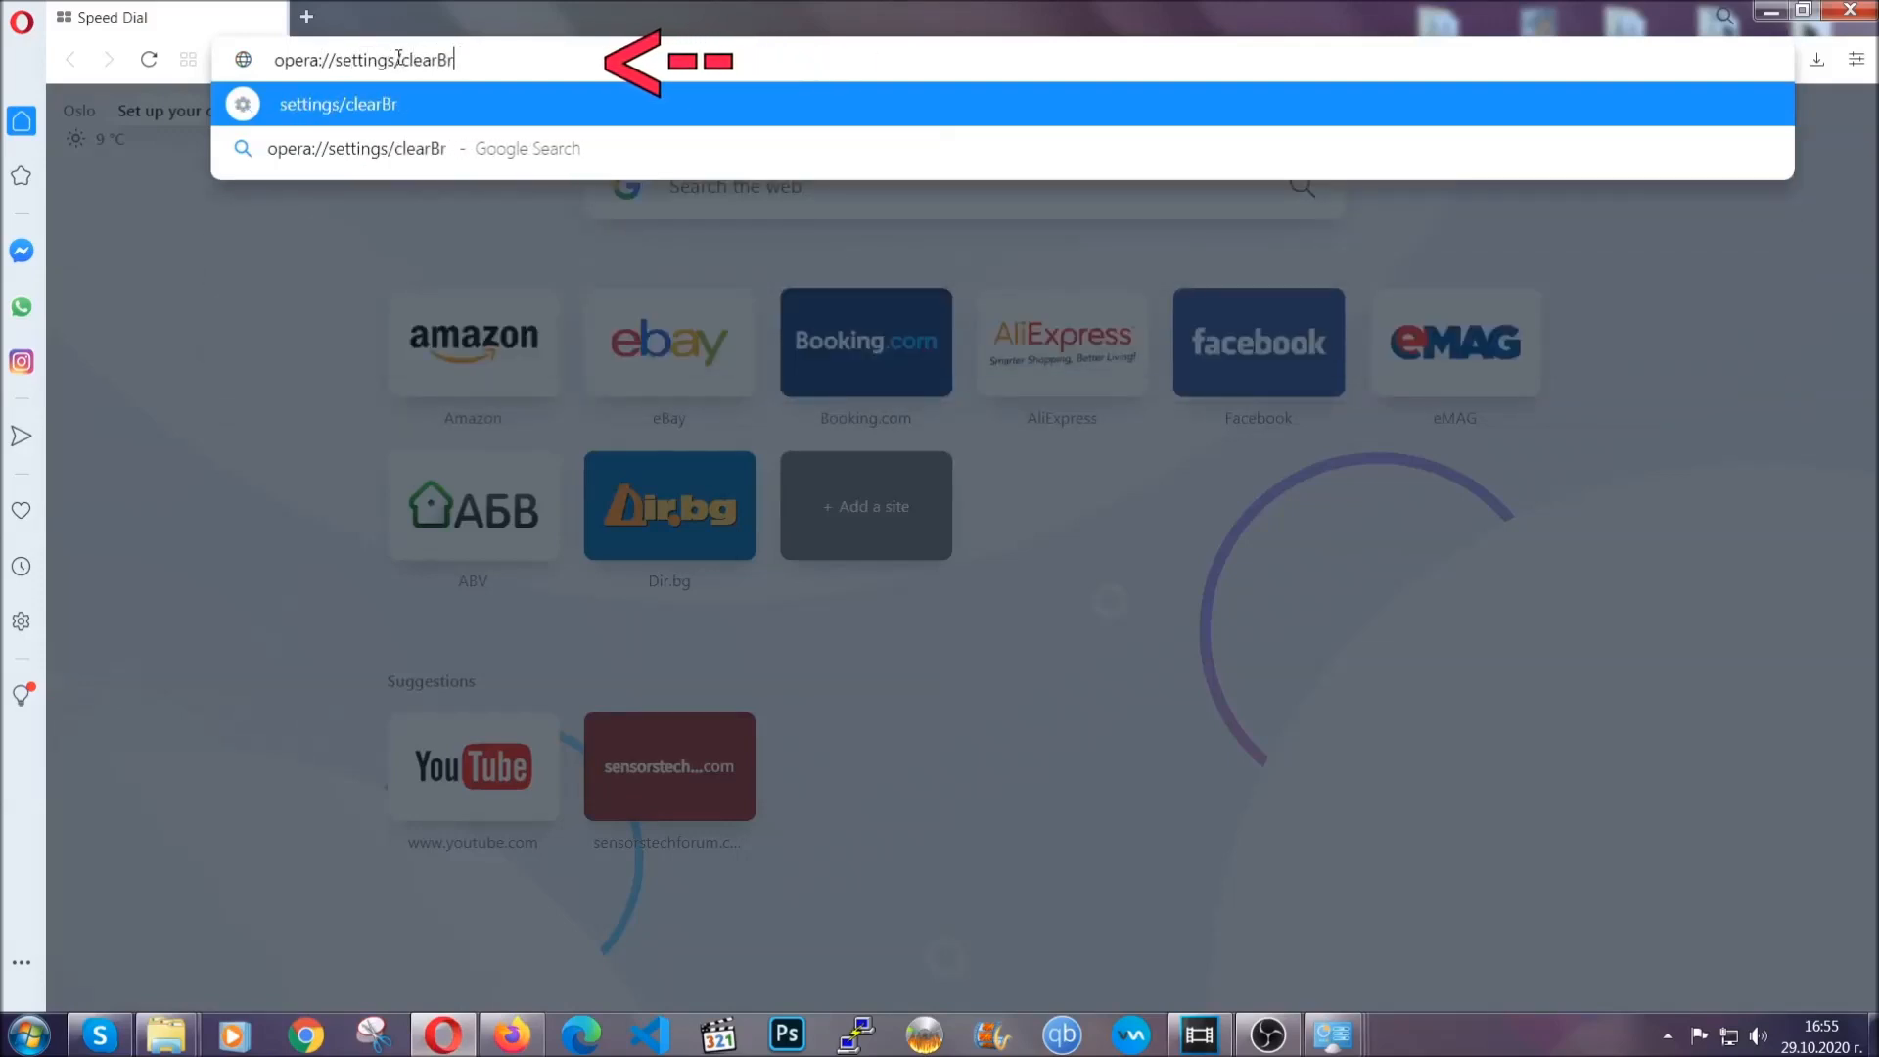
type("owserData")
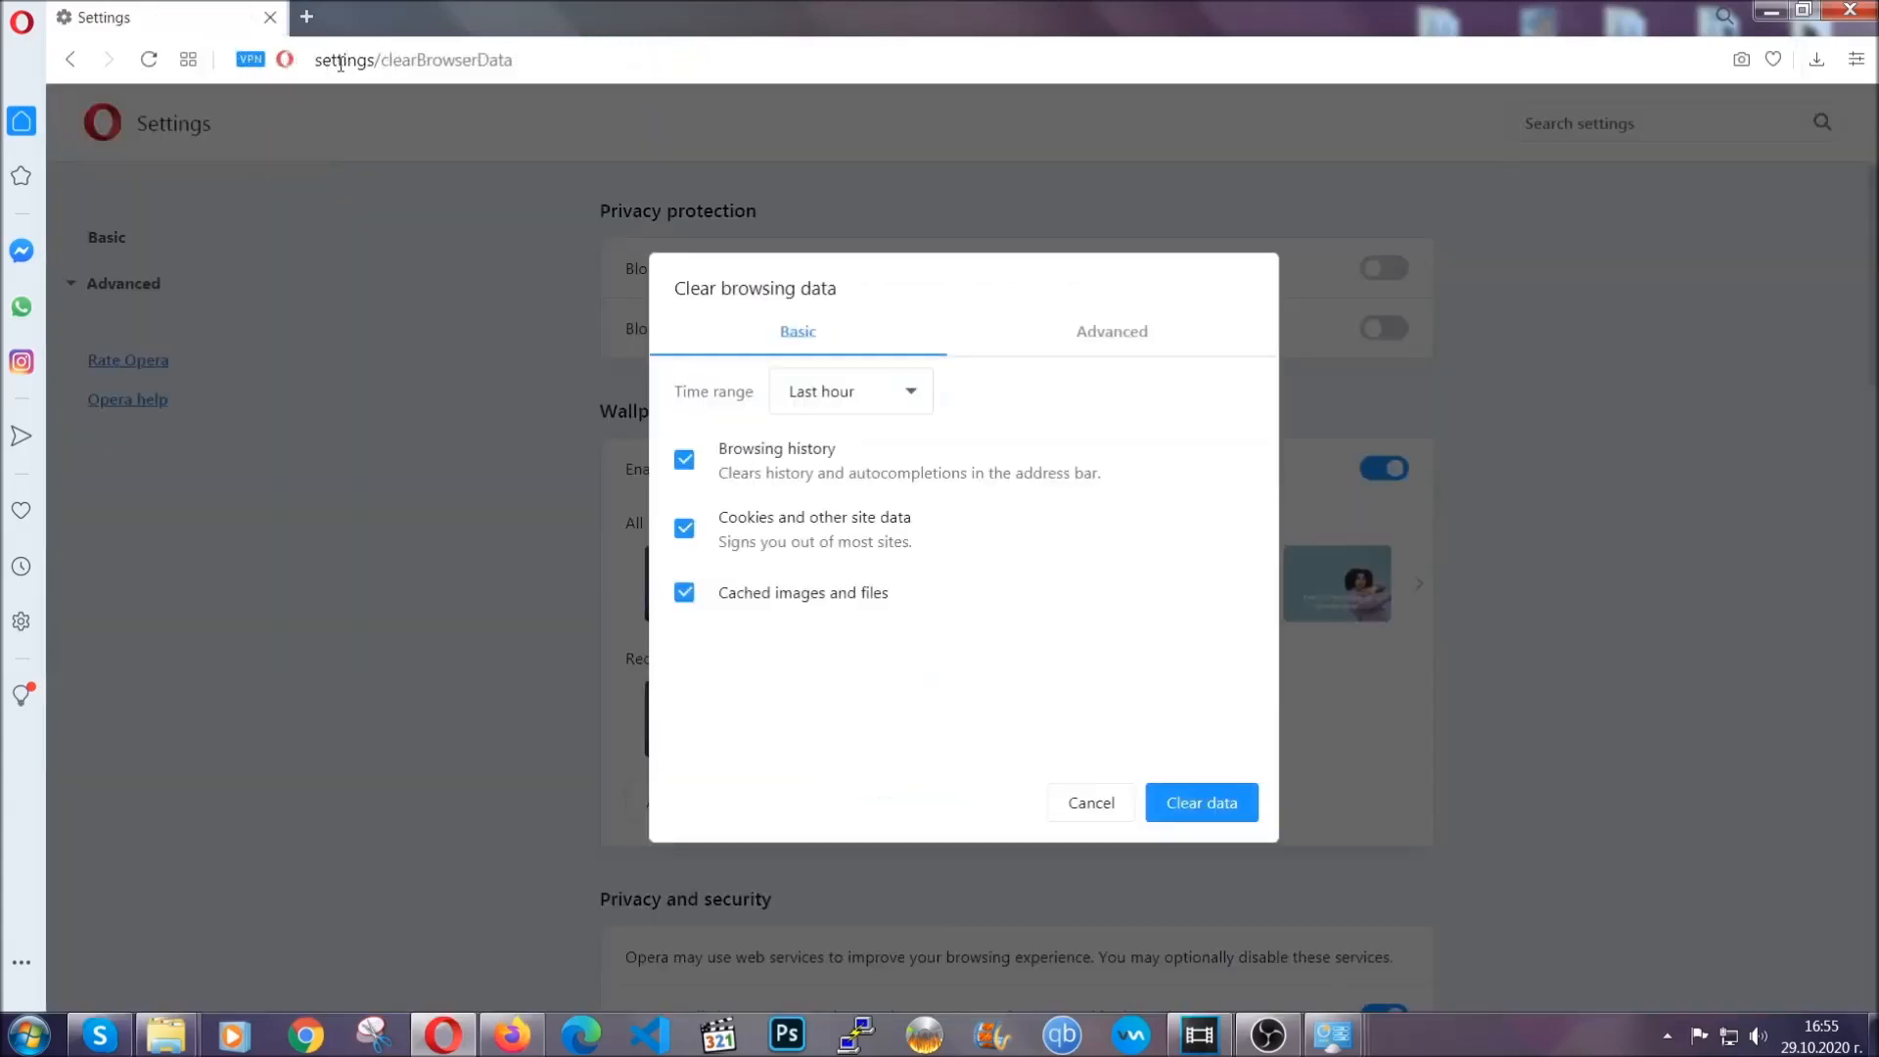
mouse_move(1108, 339)
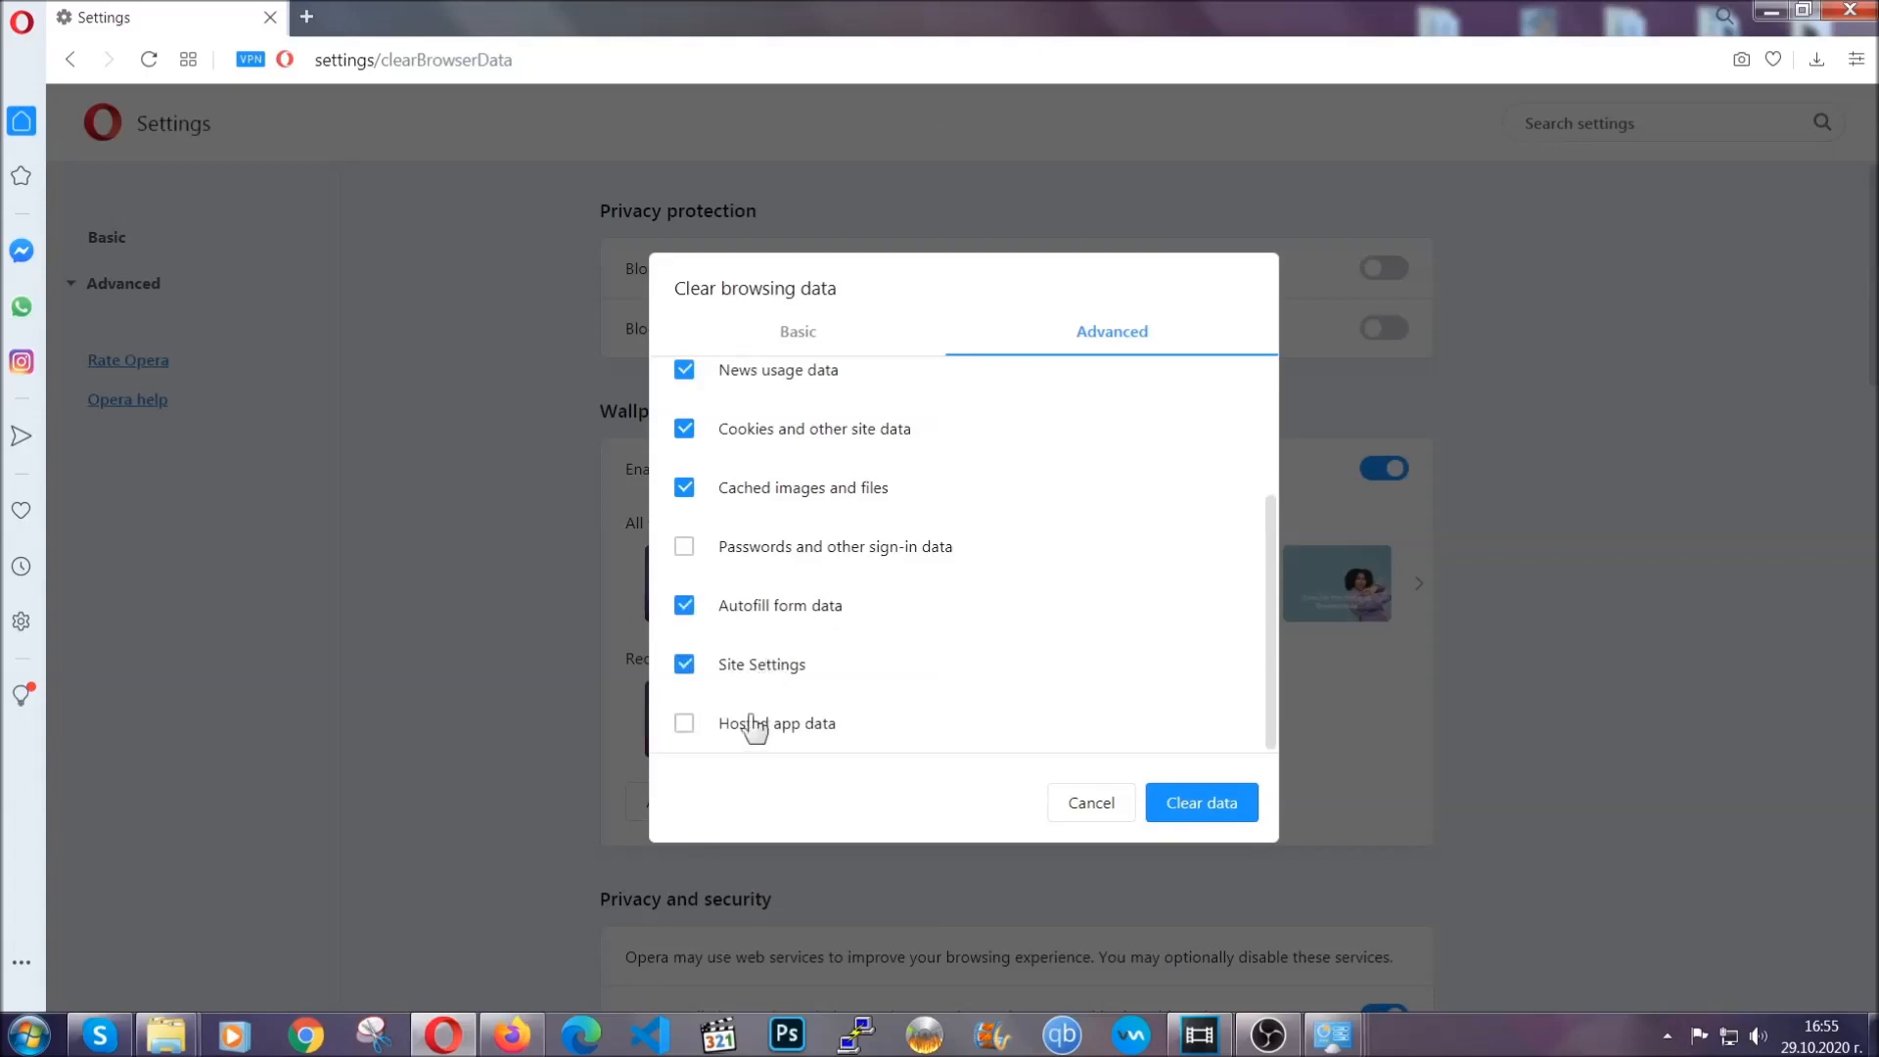
- Tick Hosted app data in the Advanced tab and clear the data, leaving passwords unchecked
left_click(685, 723)
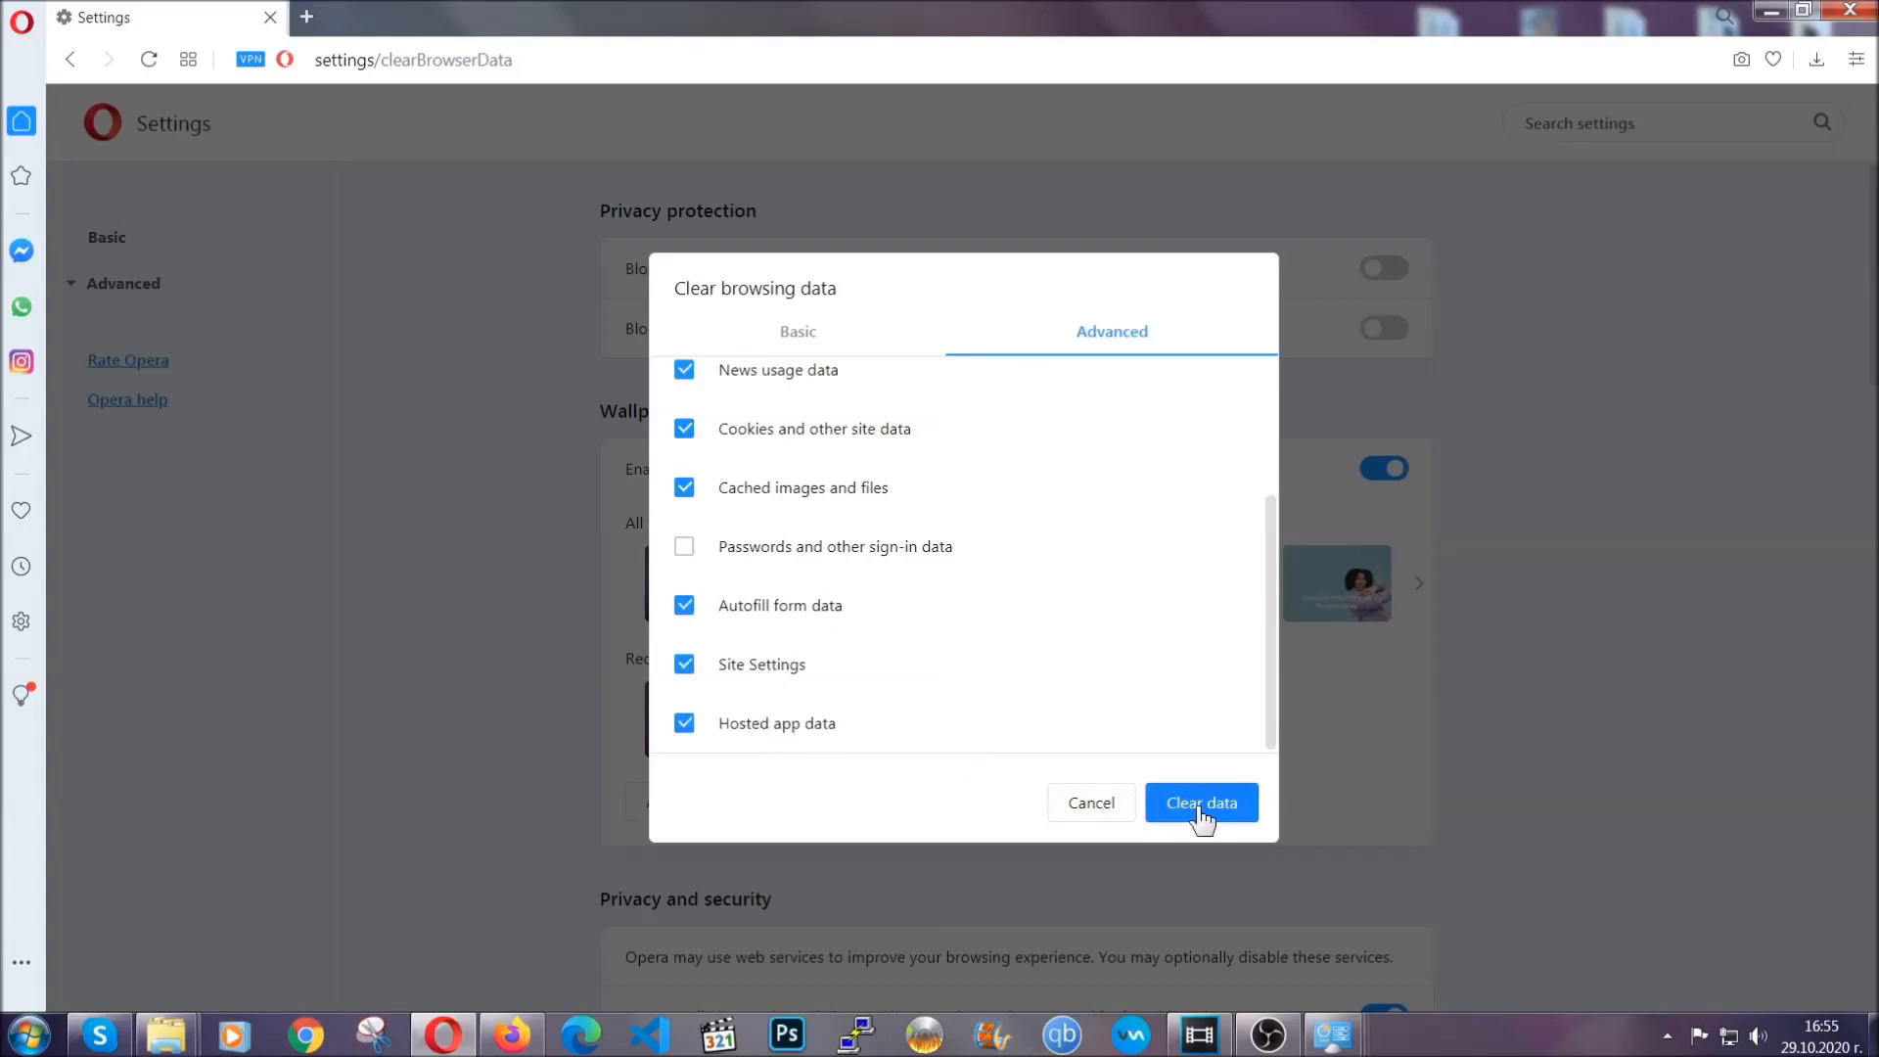
left_click(1200, 803)
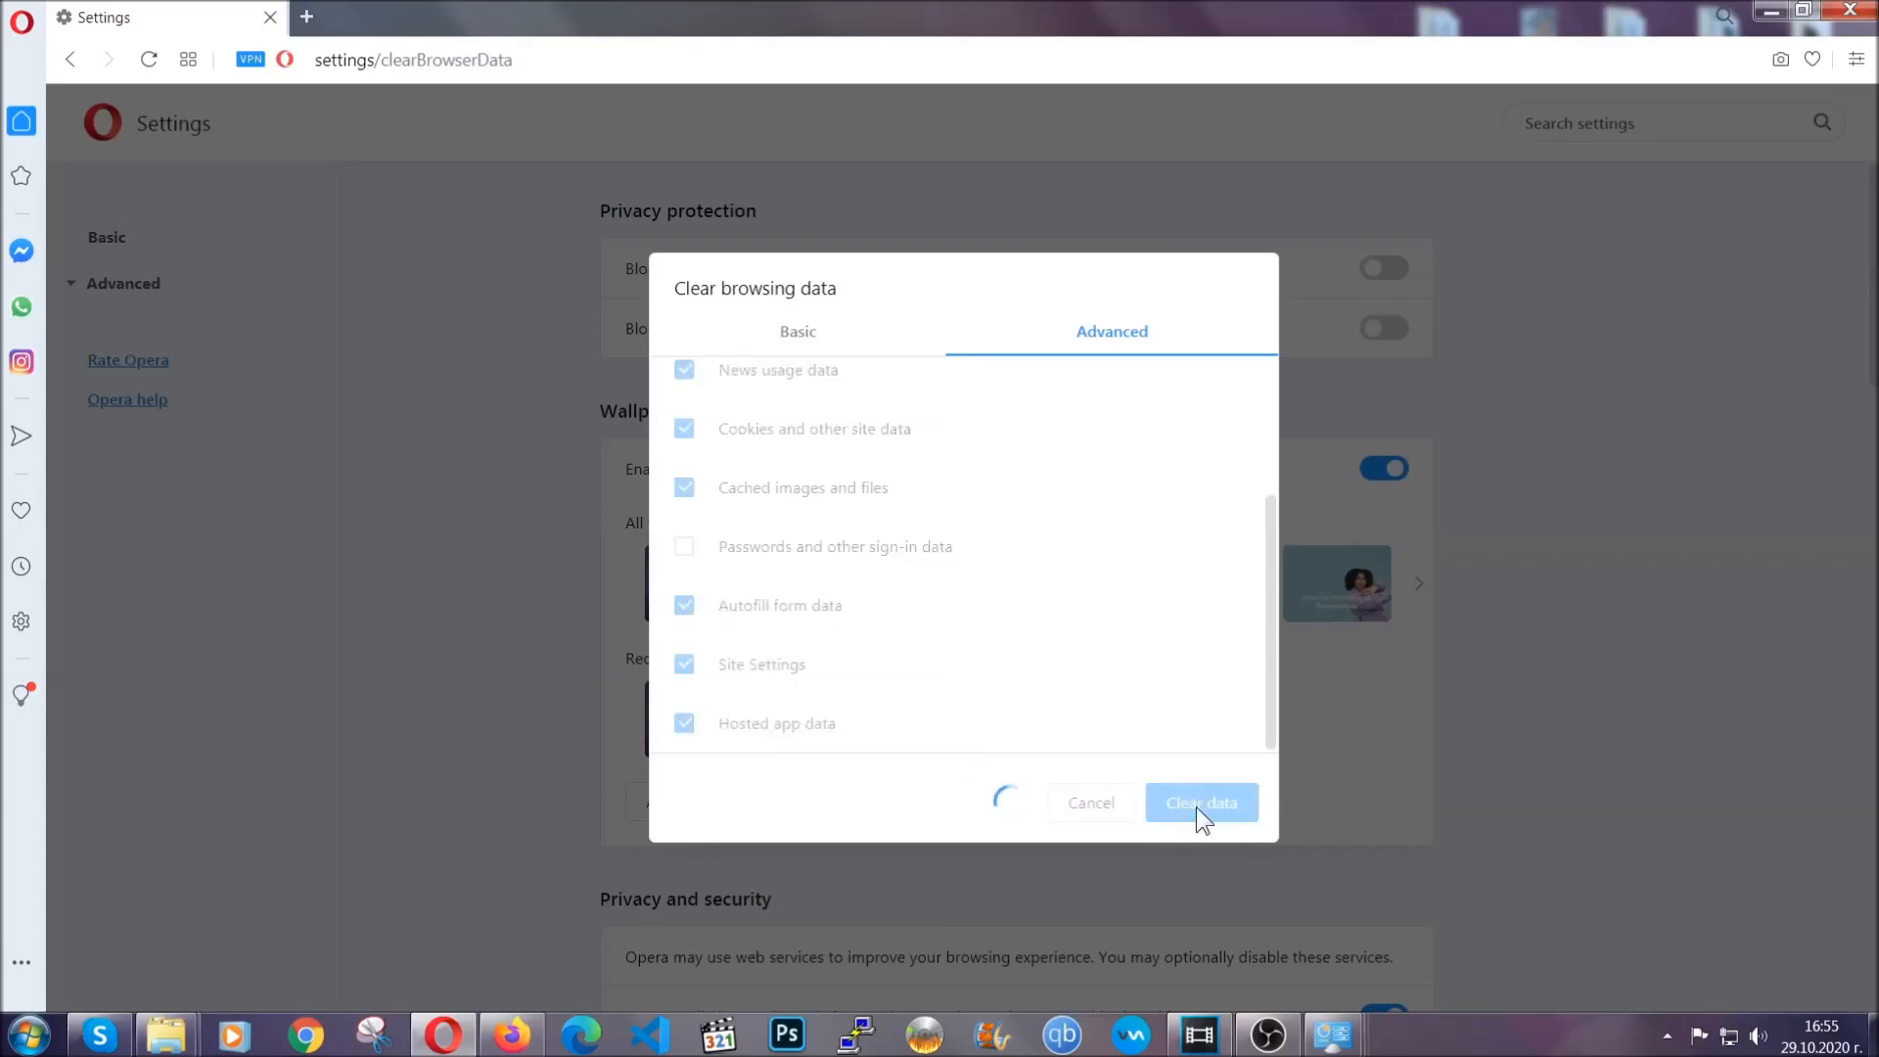
left_click(1200, 802)
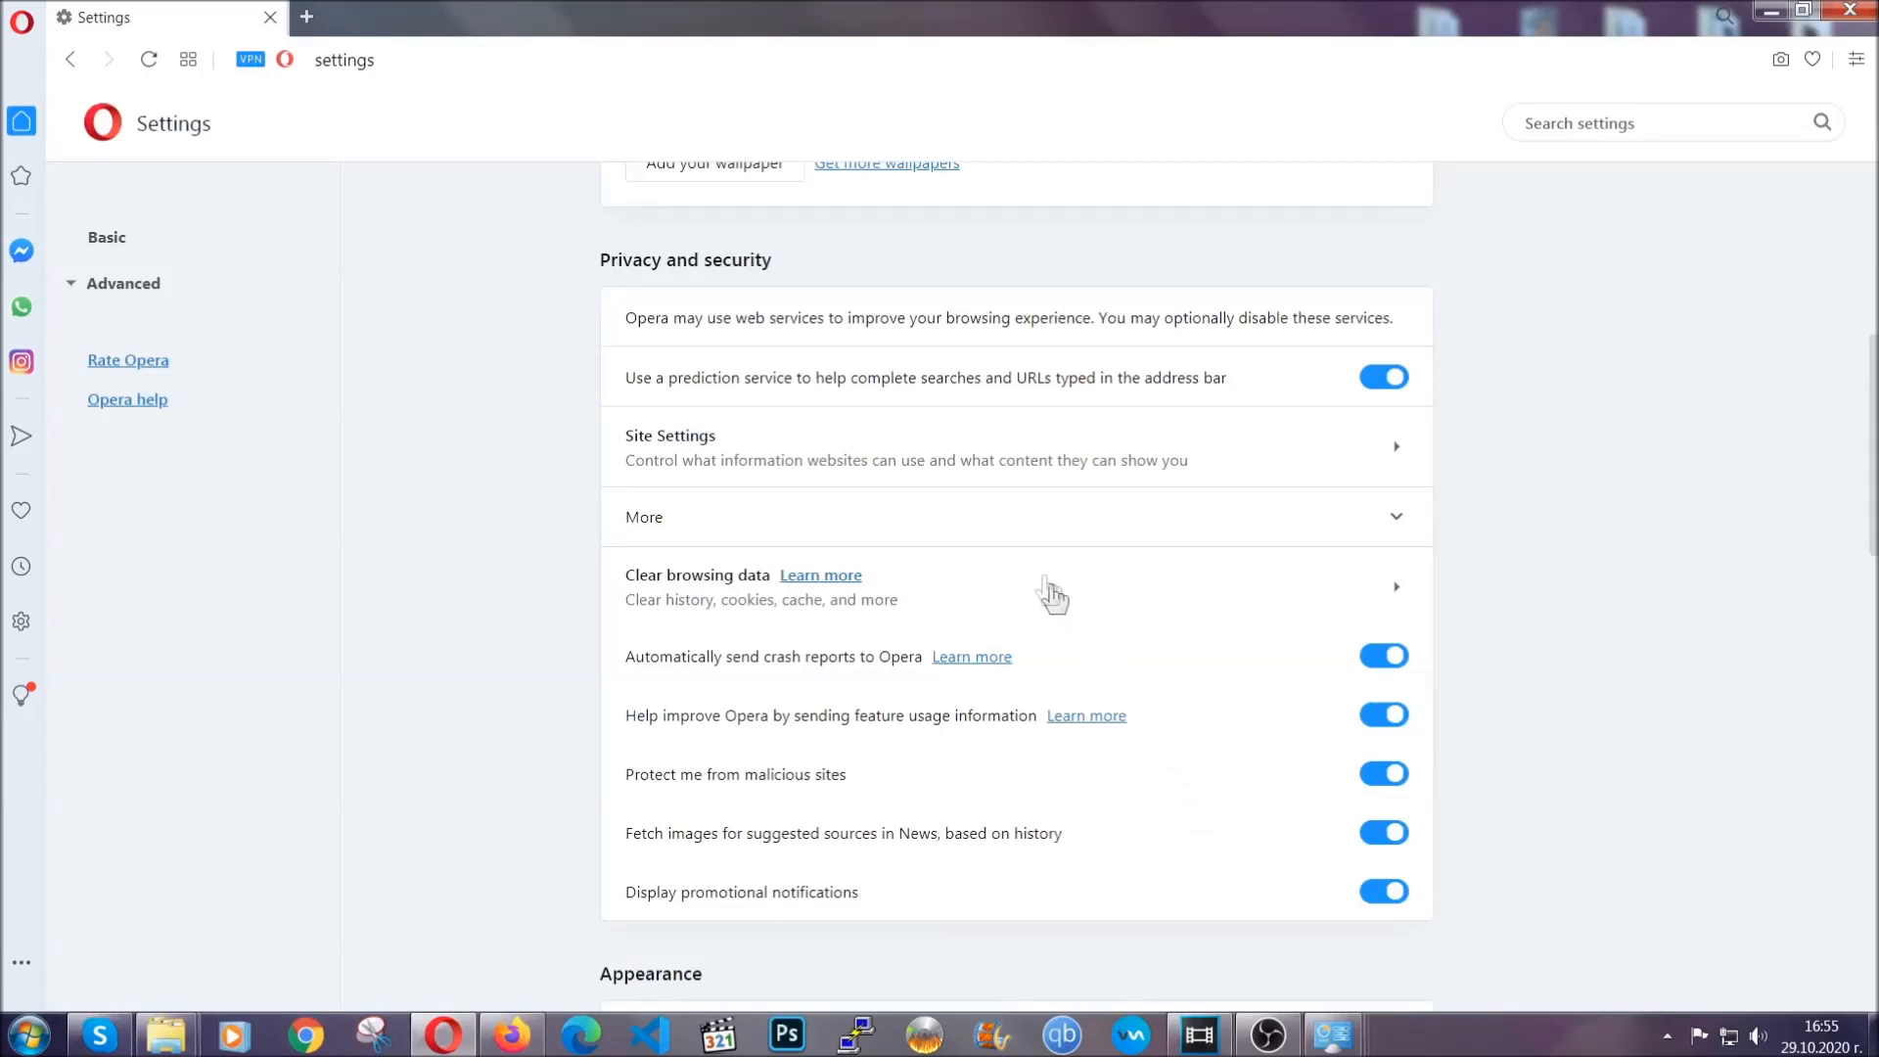